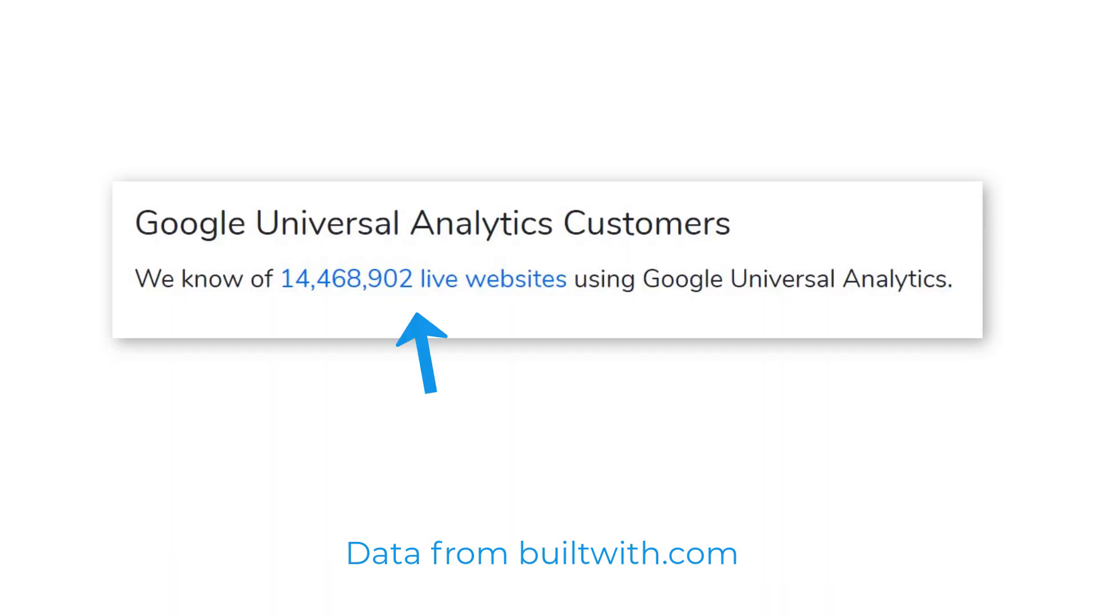
Open the Admin page with its Account, Property and View columns
{"action": "left_click", "coordinate": [492, 279]}
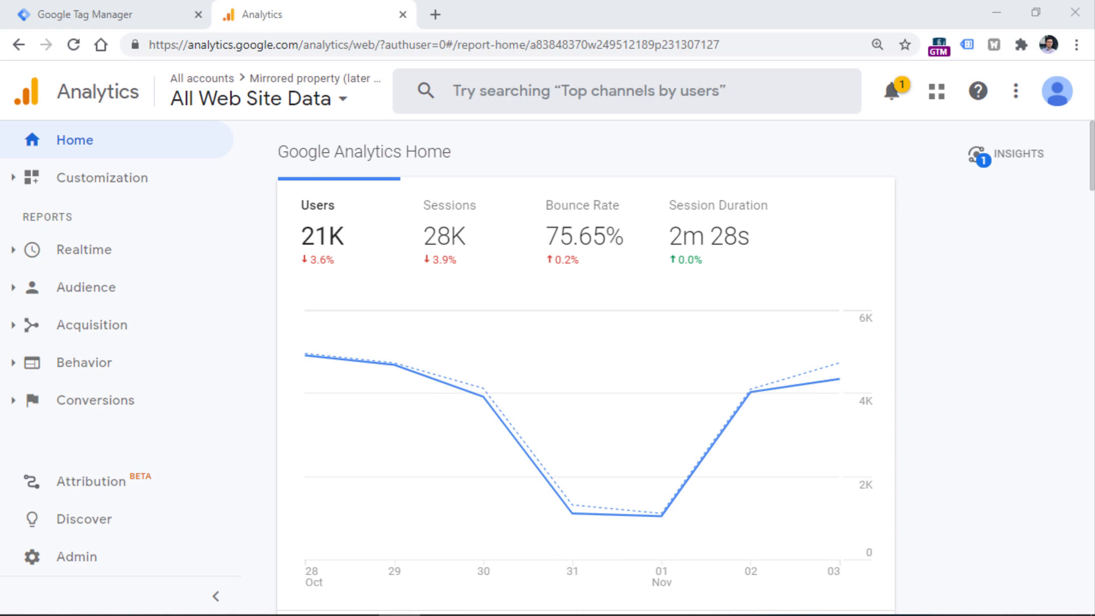
{"action": "mouse_move", "coordinate": [69, 569]}
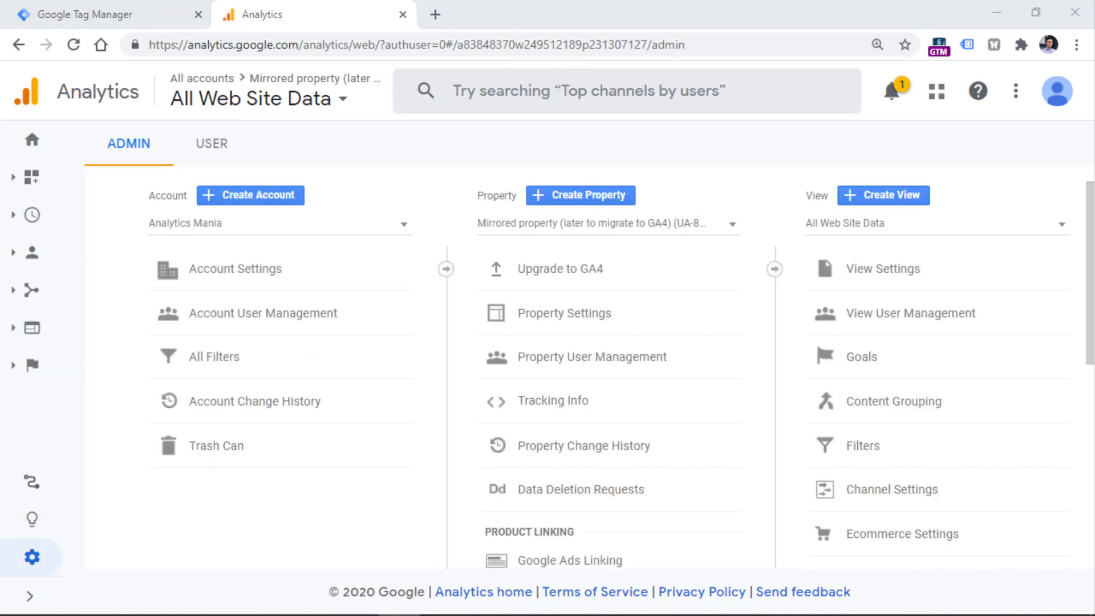
{"action": "mouse_move", "coordinate": [579, 203]}
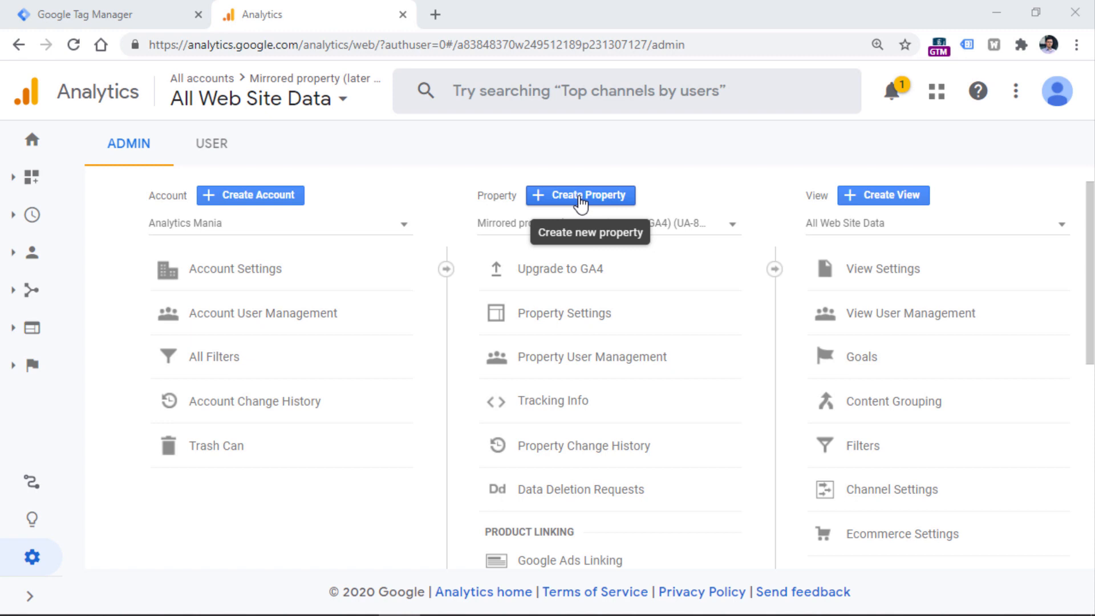
{"action": "mouse_move", "coordinate": [587, 307]}
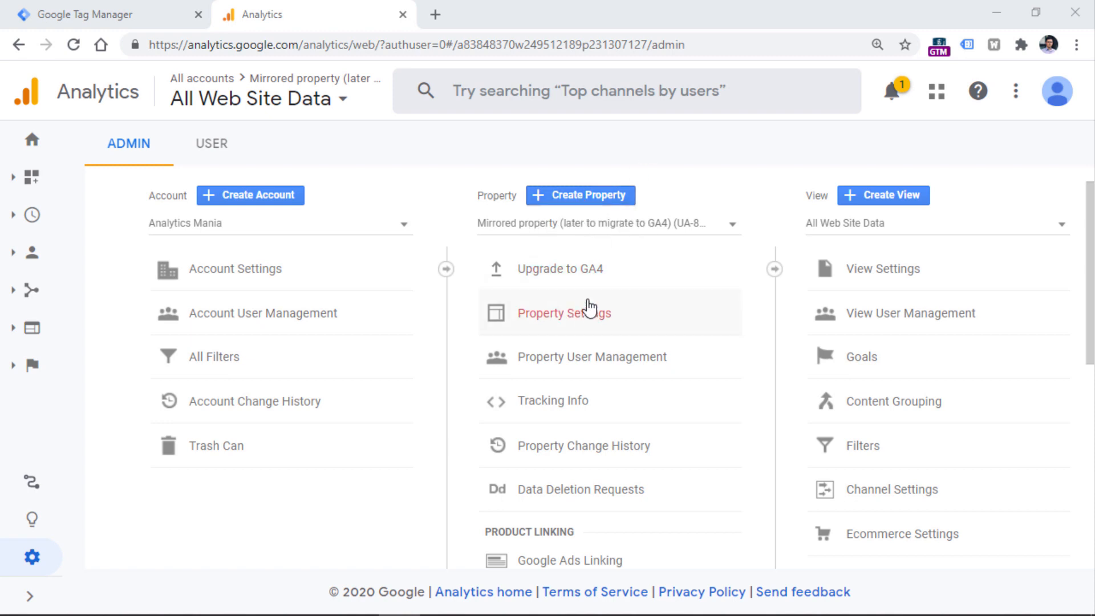
{"action": "mouse_move", "coordinate": [583, 278]}
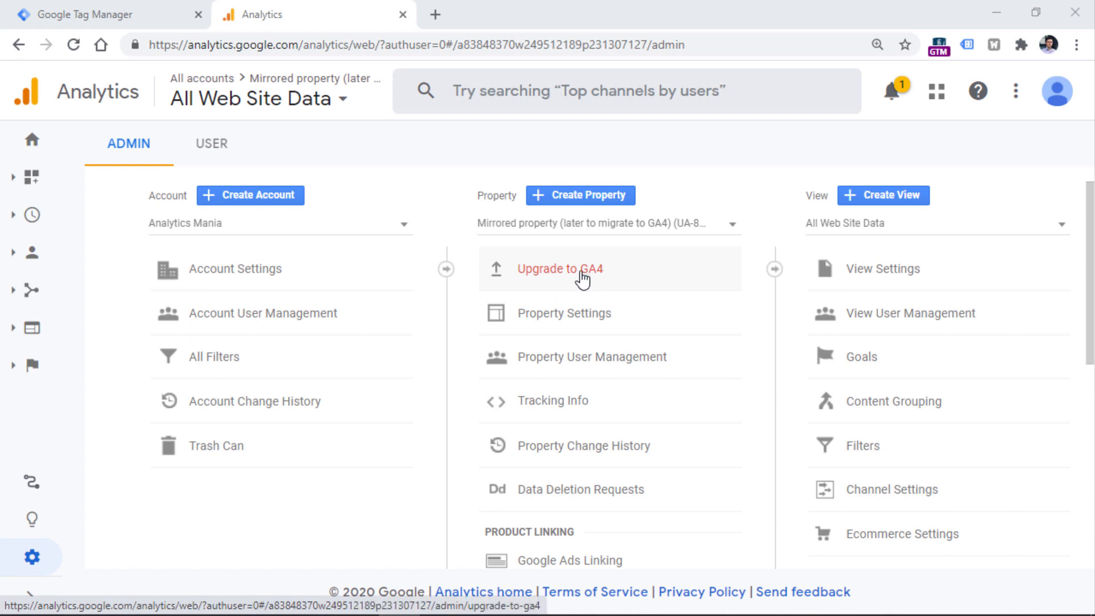
{"action": "mouse_move", "coordinate": [549, 281]}
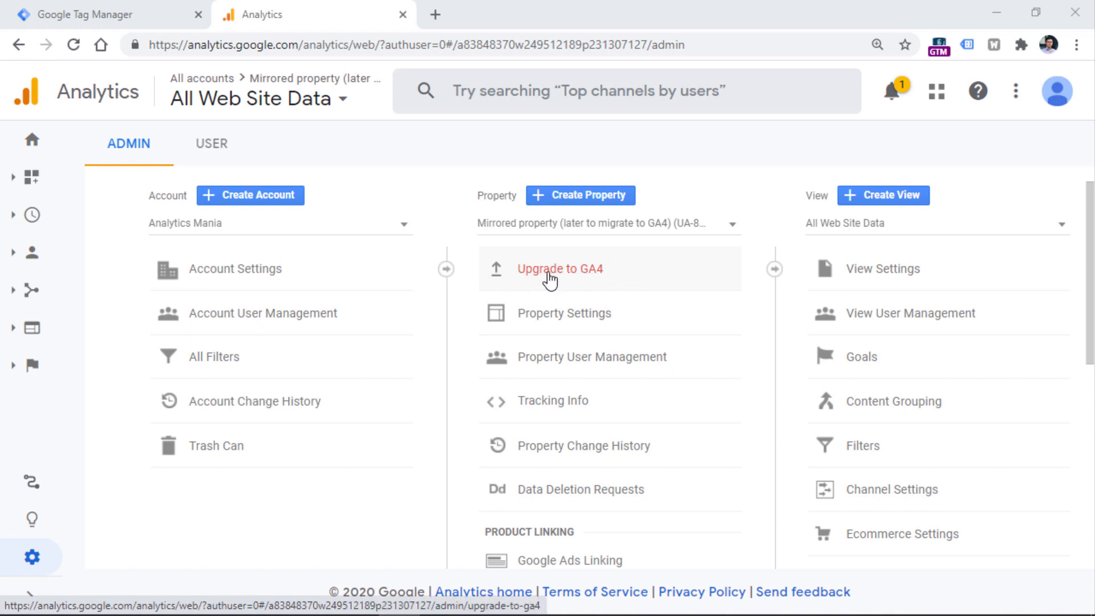
{"action": "mouse_move", "coordinate": [578, 294]}
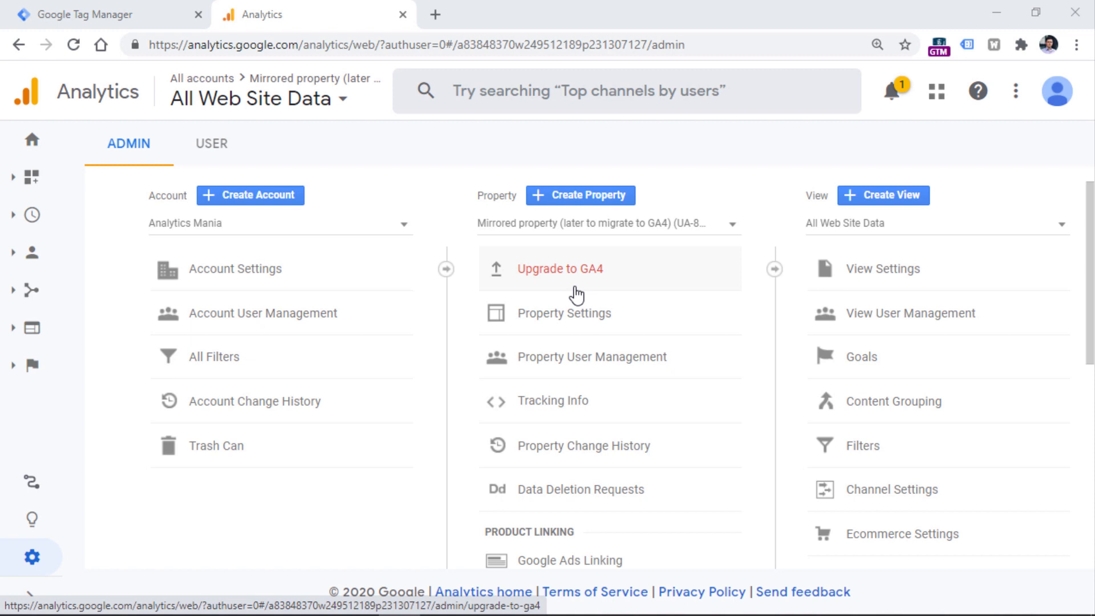
{"action": "mouse_move", "coordinate": [620, 223]}
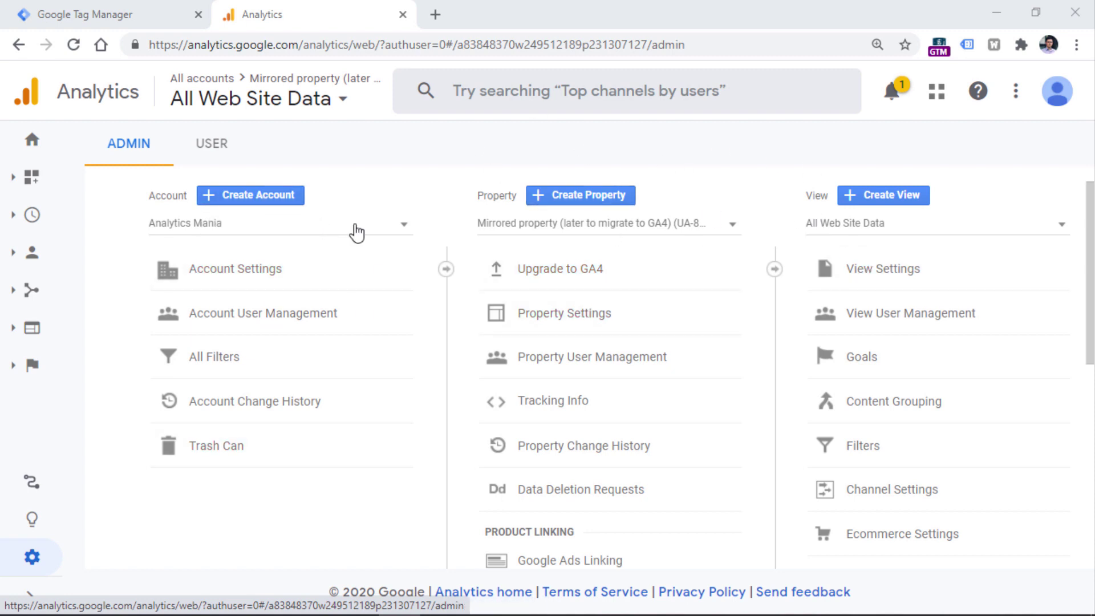
{"action": "mouse_move", "coordinate": [770, 208]}
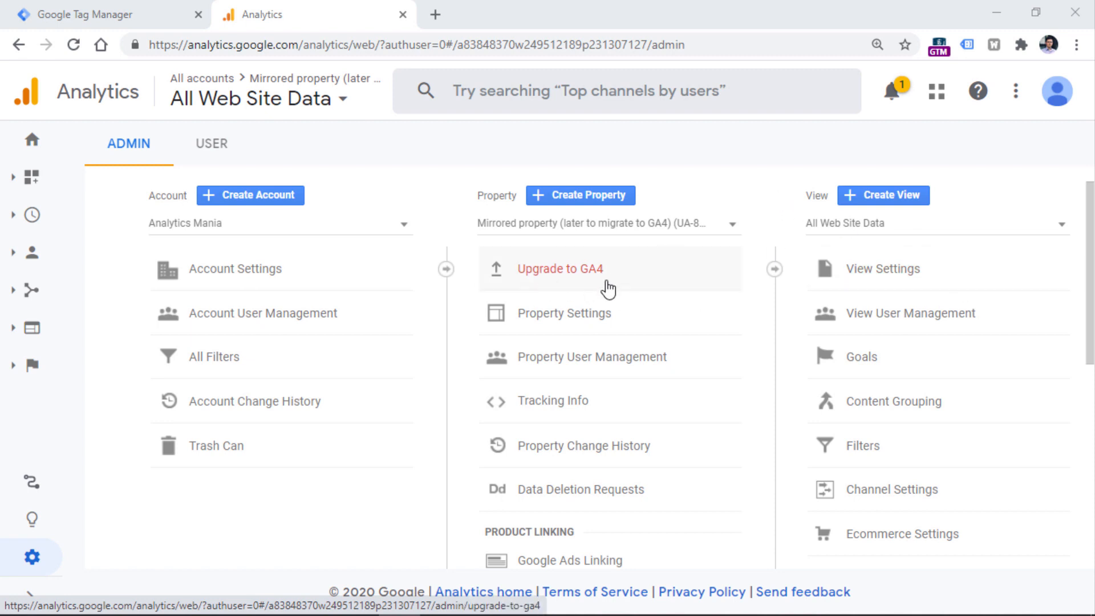
{"action": "mouse_move", "coordinate": [584, 280]}
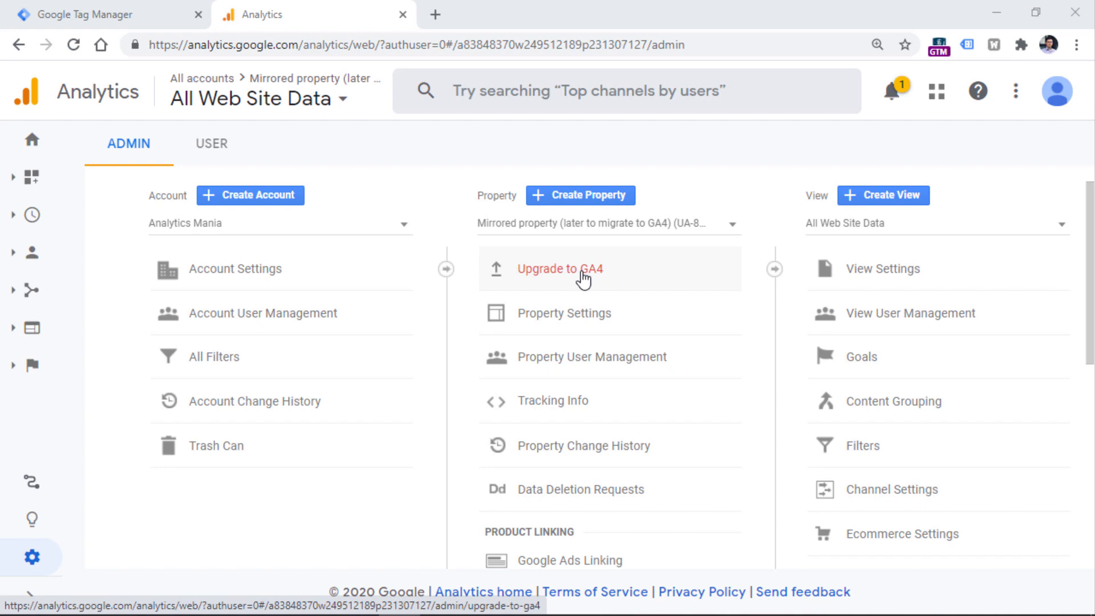
Start the GA4 upgrade and review the create-new and connect-existing property options
{"action": "left_click", "coordinate": [574, 269]}
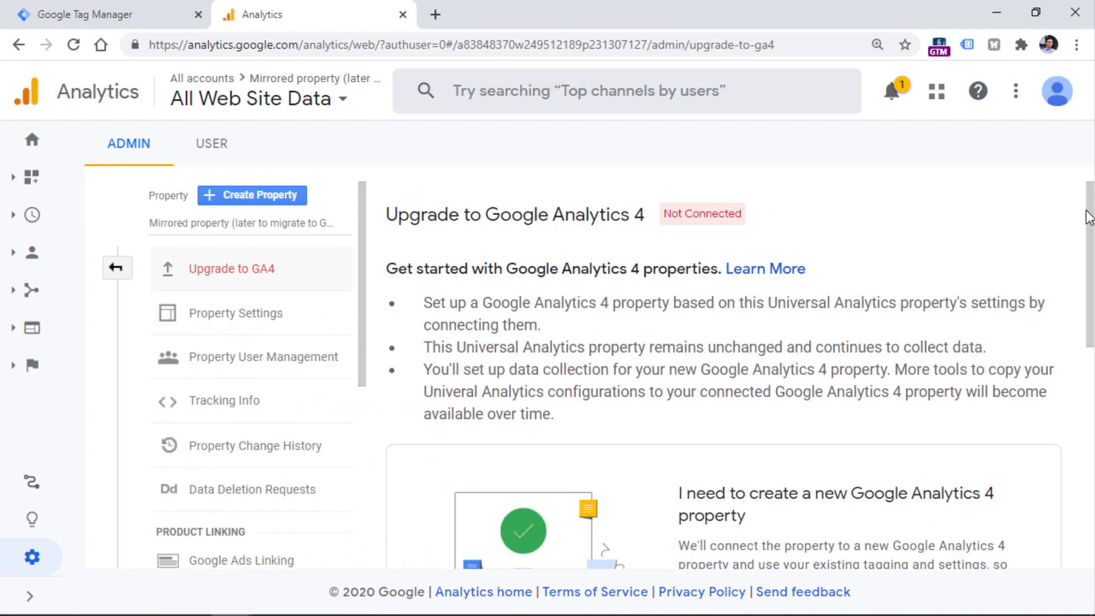
{"action": "scroll", "scroll_direction": "down", "scroll_amount": 3}
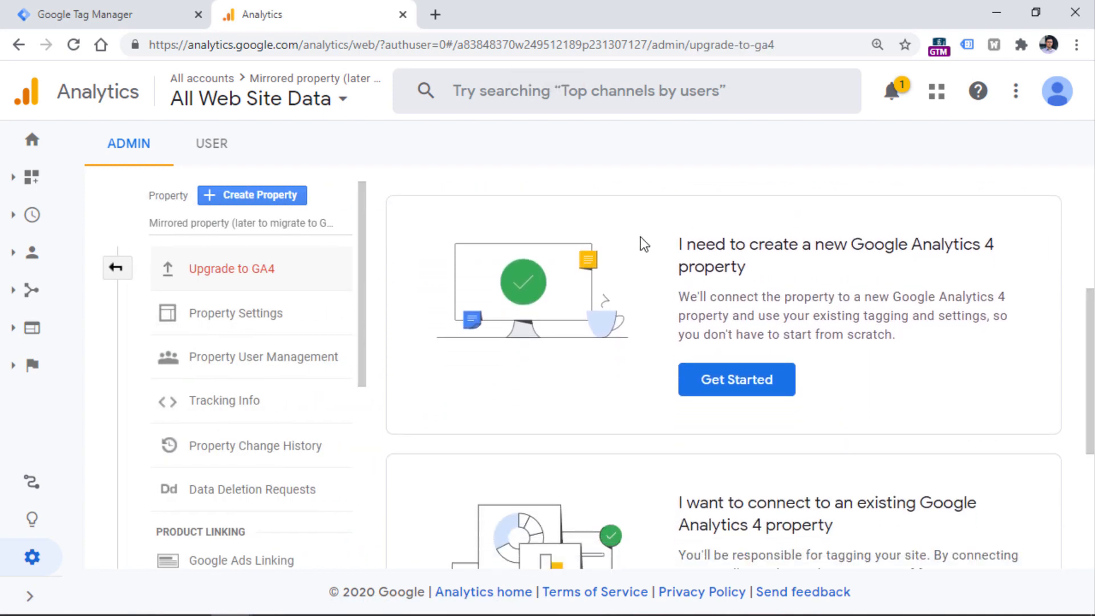
{"action": "scroll", "scroll_direction": "down", "scroll_amount": 3}
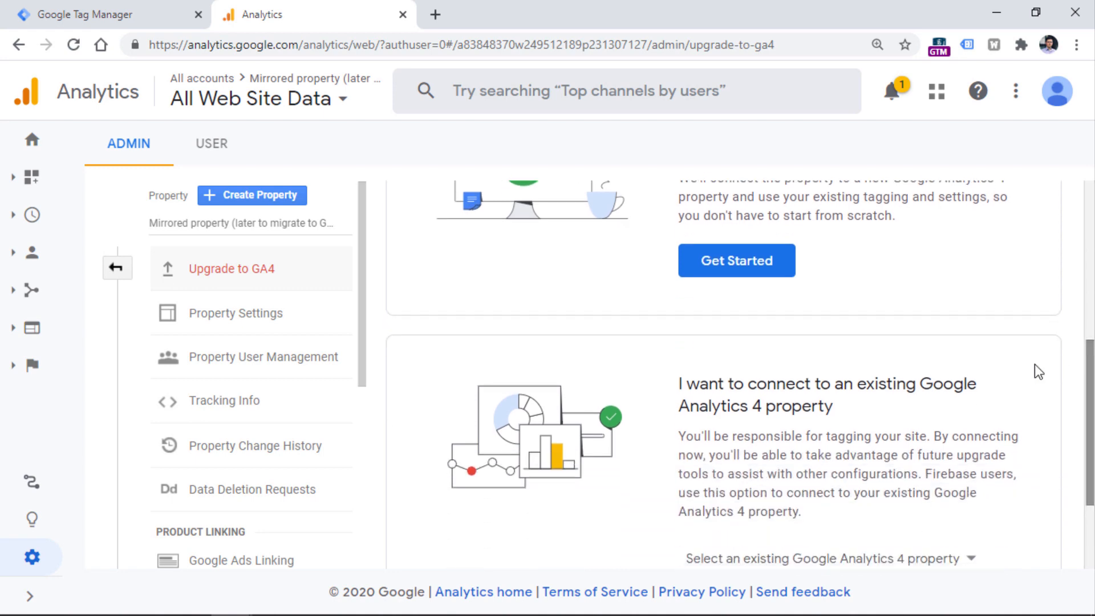
{"action": "mouse_move", "coordinate": [774, 384]}
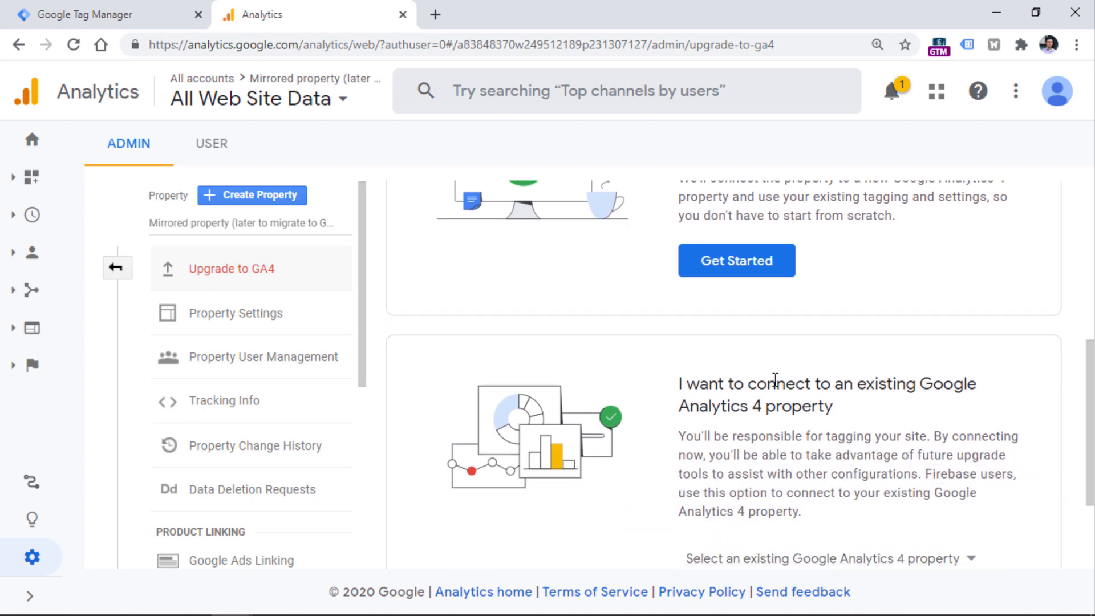
{"action": "mouse_move", "coordinate": [1074, 391]}
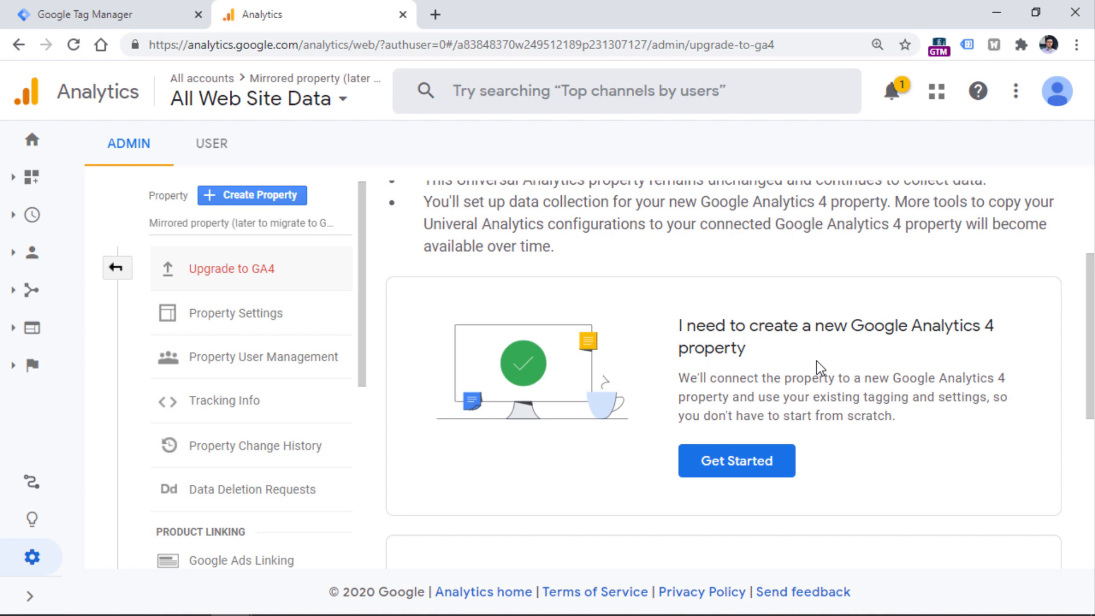
{"action": "mouse_move", "coordinate": [793, 412]}
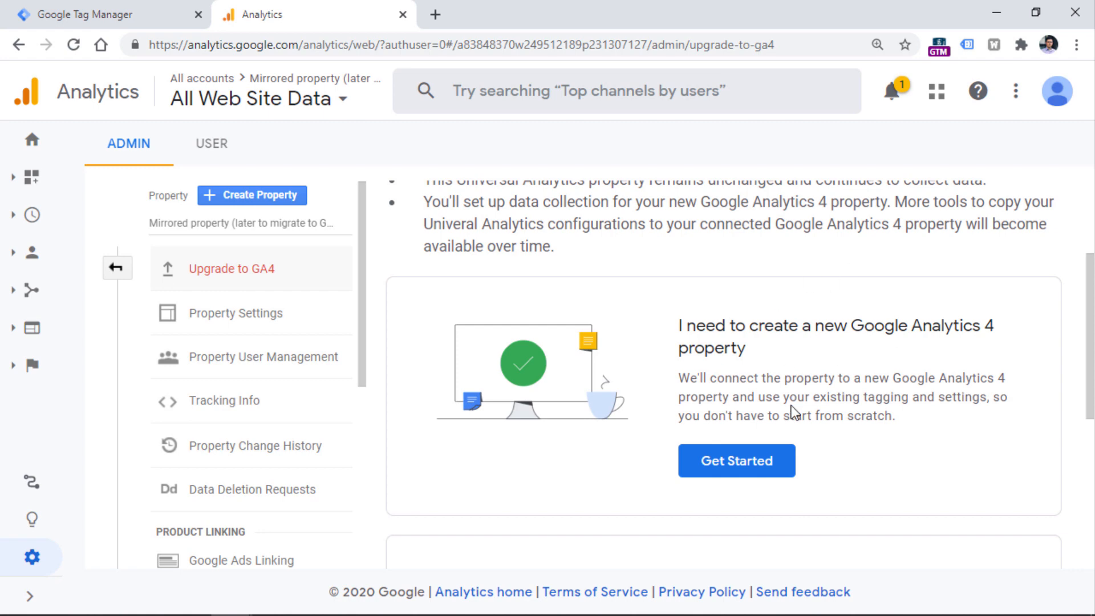
{"action": "mouse_move", "coordinate": [870, 307]}
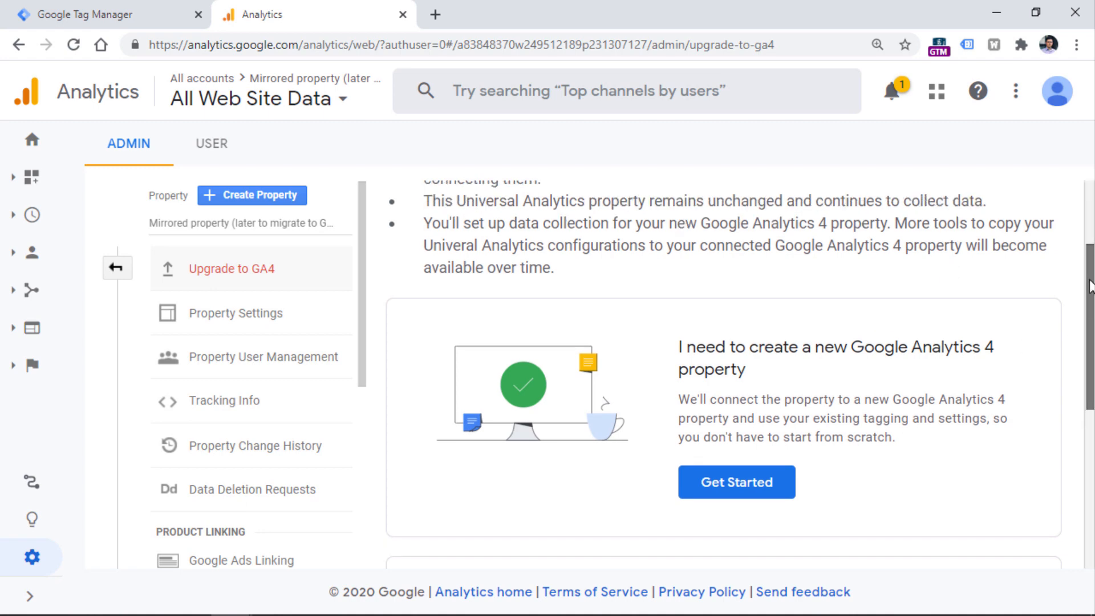
{"action": "scroll", "scroll_direction": "up", "scroll_amount": 3}
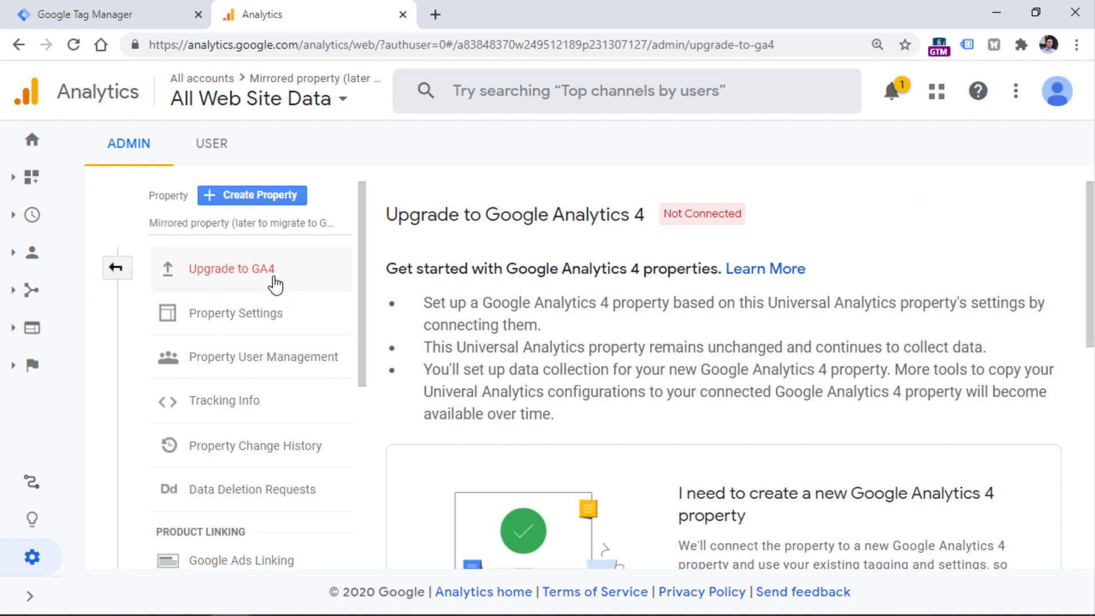
{"action": "mouse_move", "coordinate": [561, 328]}
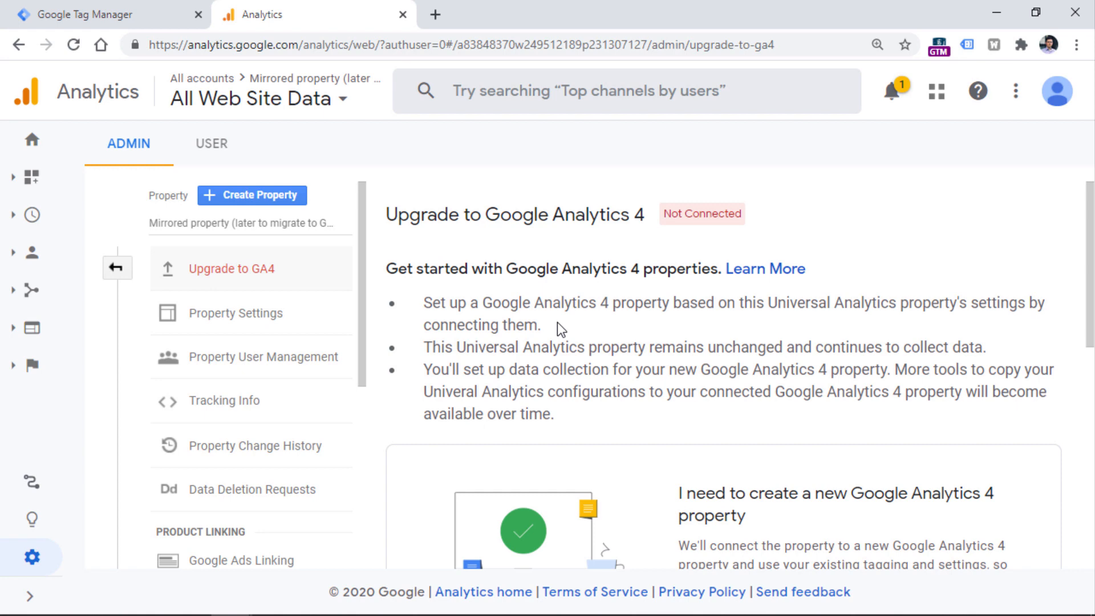
{"action": "scroll", "scroll_direction": "down", "scroll_amount": 3}
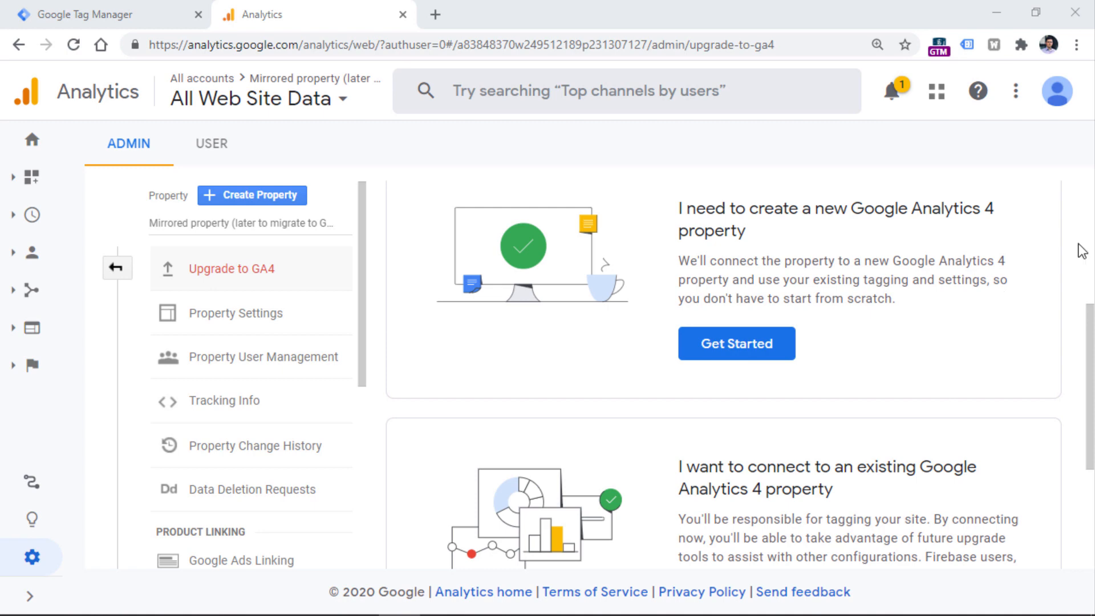
Launch the new GA4 property wizard and read its enhanced measurement note
{"action": "left_click", "coordinate": [737, 343]}
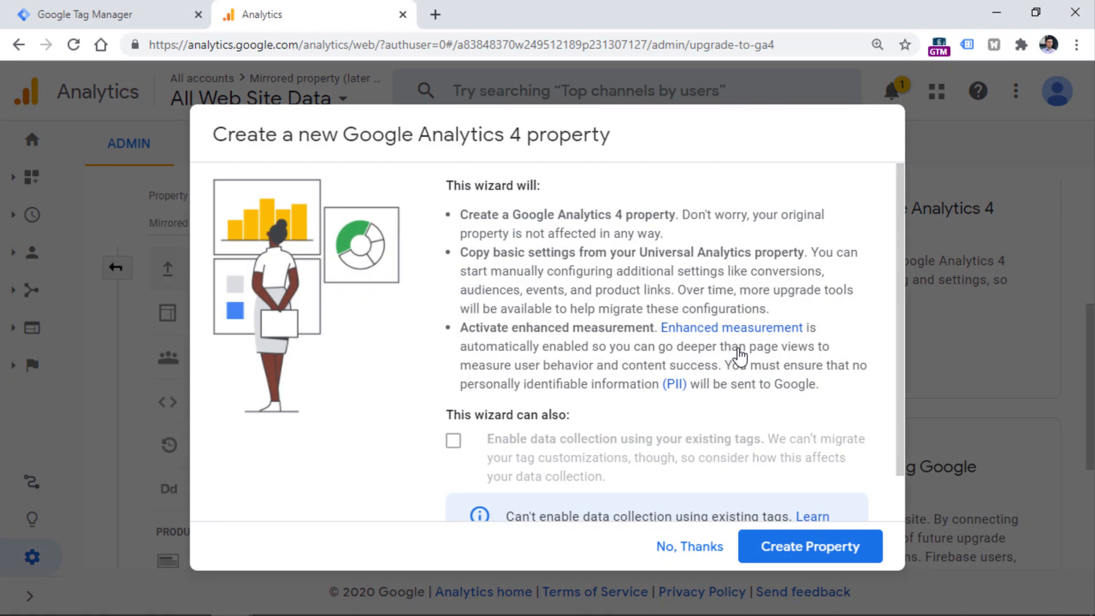
{"action": "mouse_move", "coordinate": [436, 194]}
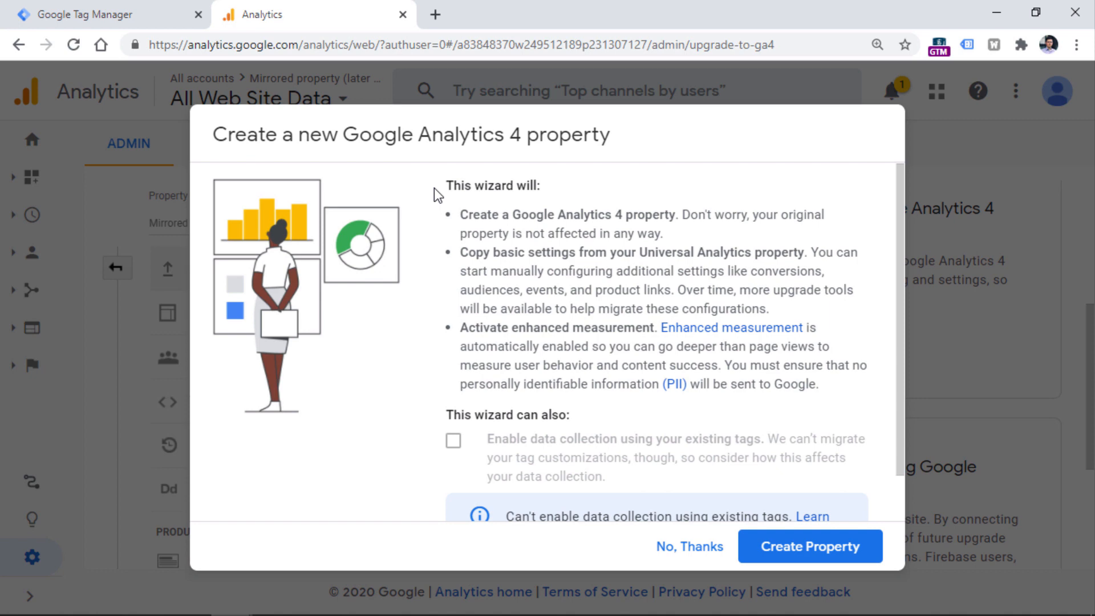
{"action": "mouse_move", "coordinate": [503, 241]}
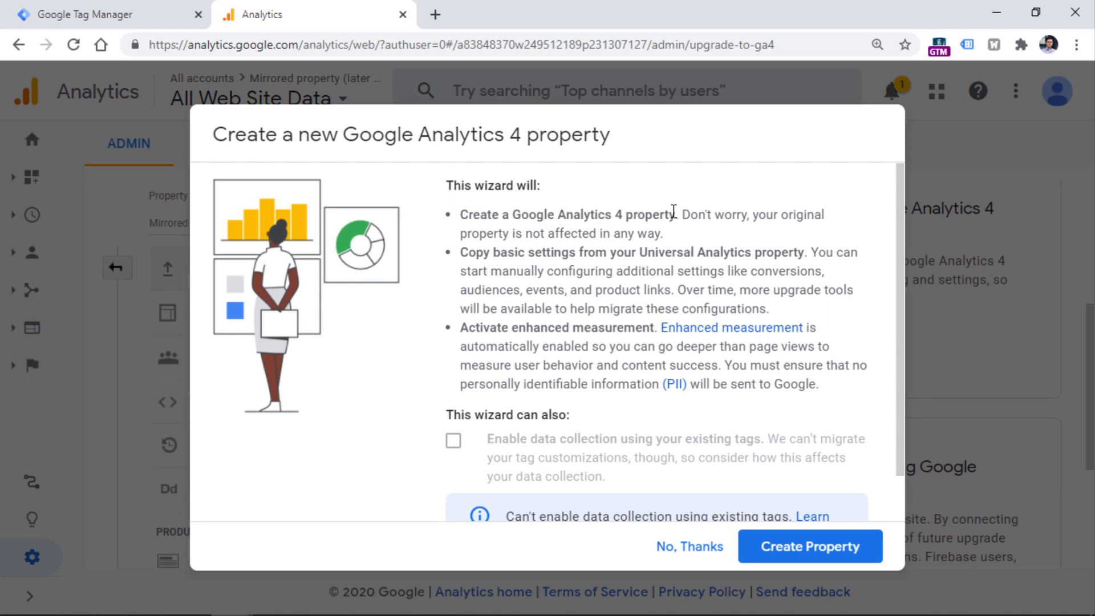
{"action": "left_click_drag", "start_coordinate": [473, 252], "coordinate": [758, 252]}
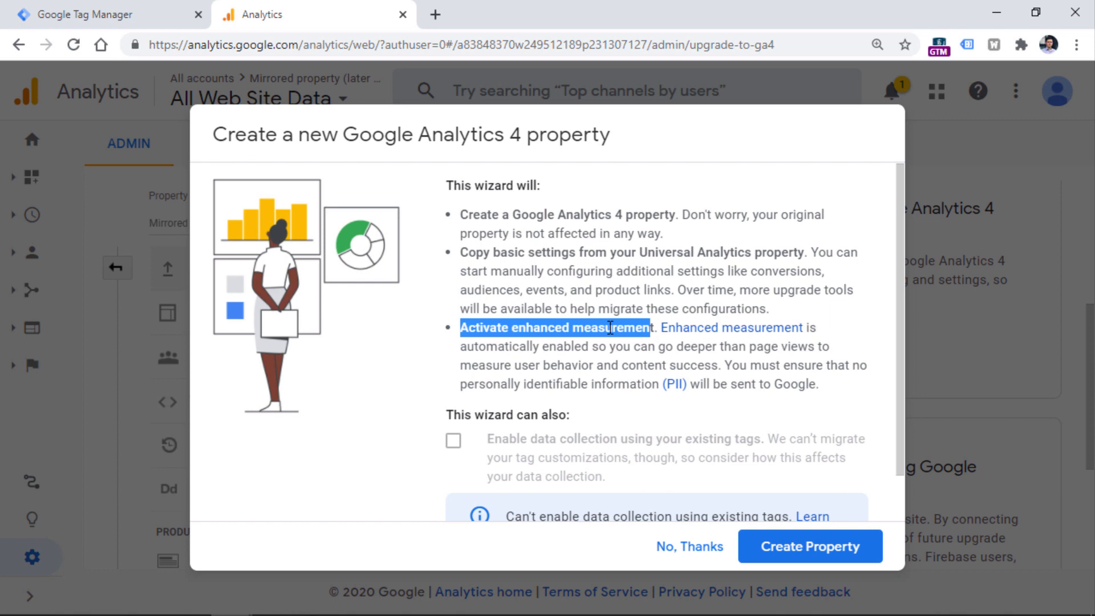
{"action": "scroll", "scroll_direction": "down", "scroll_amount": 3}
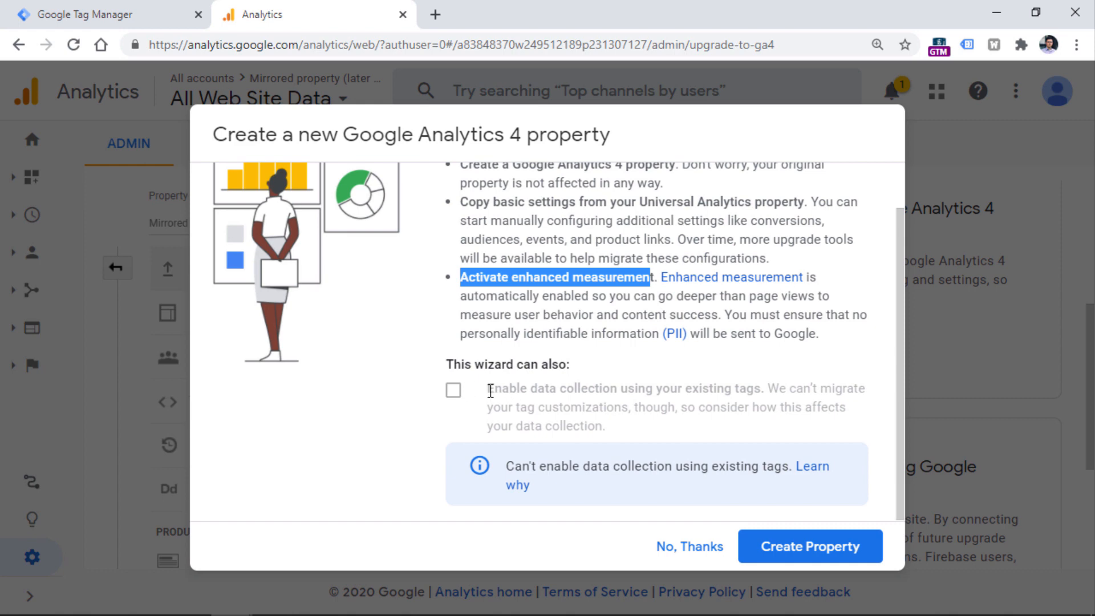
{"action": "mouse_move", "coordinate": [497, 394]}
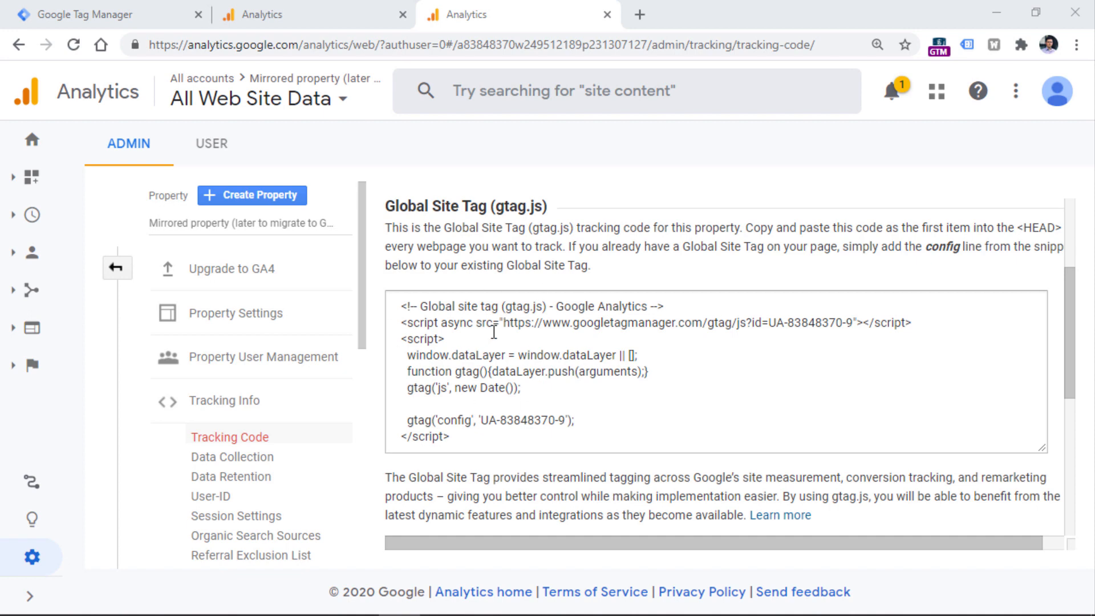
{"action": "mouse_move", "coordinate": [569, 389]}
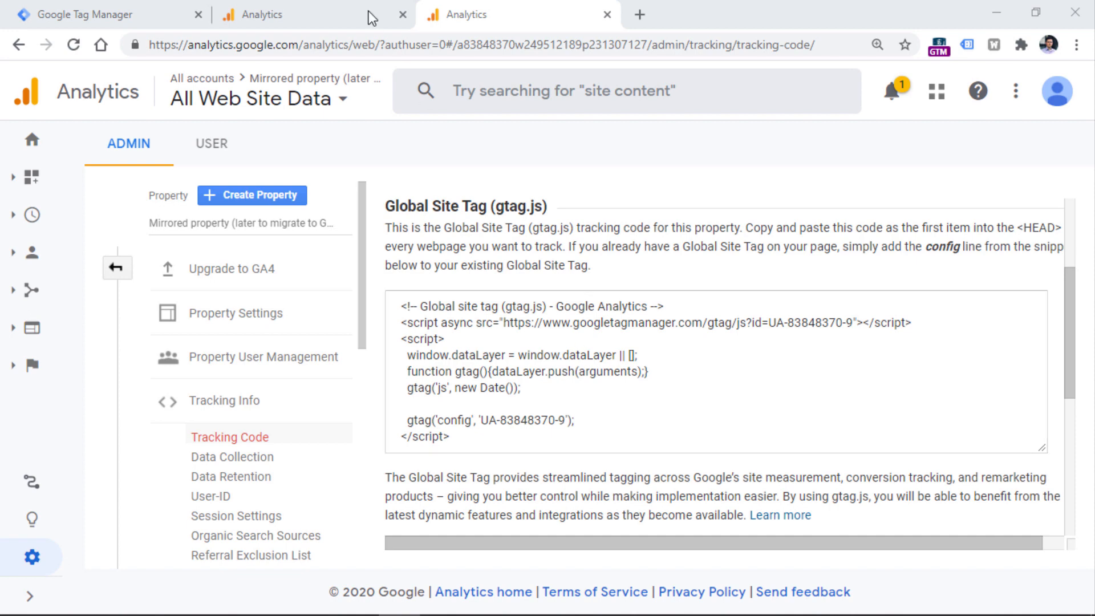
Switch back to the Analytics tab holding the new GA4 property wizard
{"action": "left_click", "coordinate": [232, 268]}
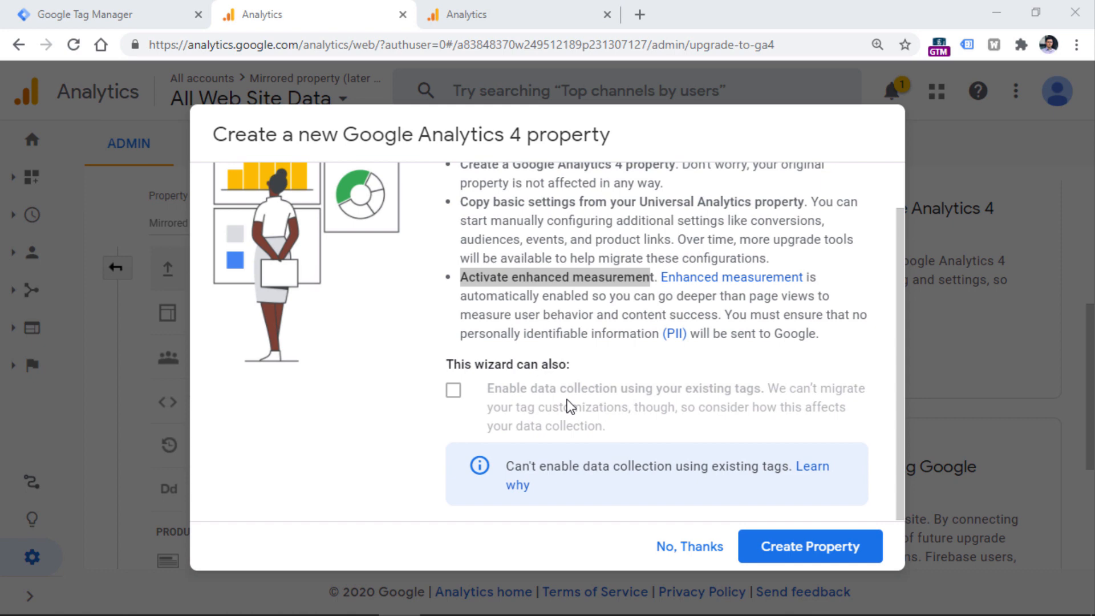
{"action": "mouse_move", "coordinate": [566, 423]}
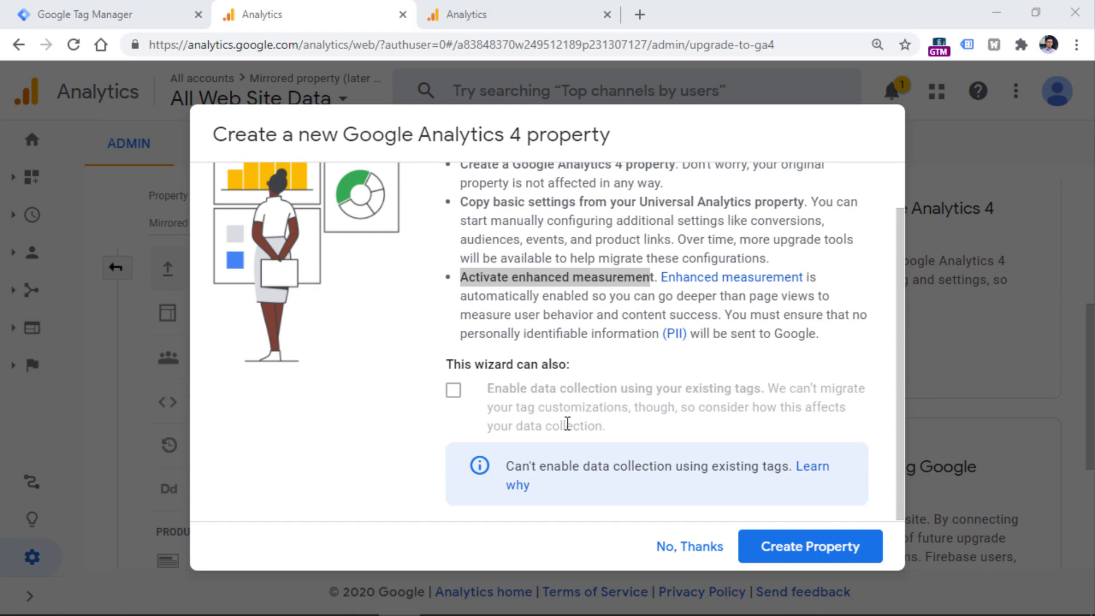
{"action": "mouse_move", "coordinate": [618, 381]}
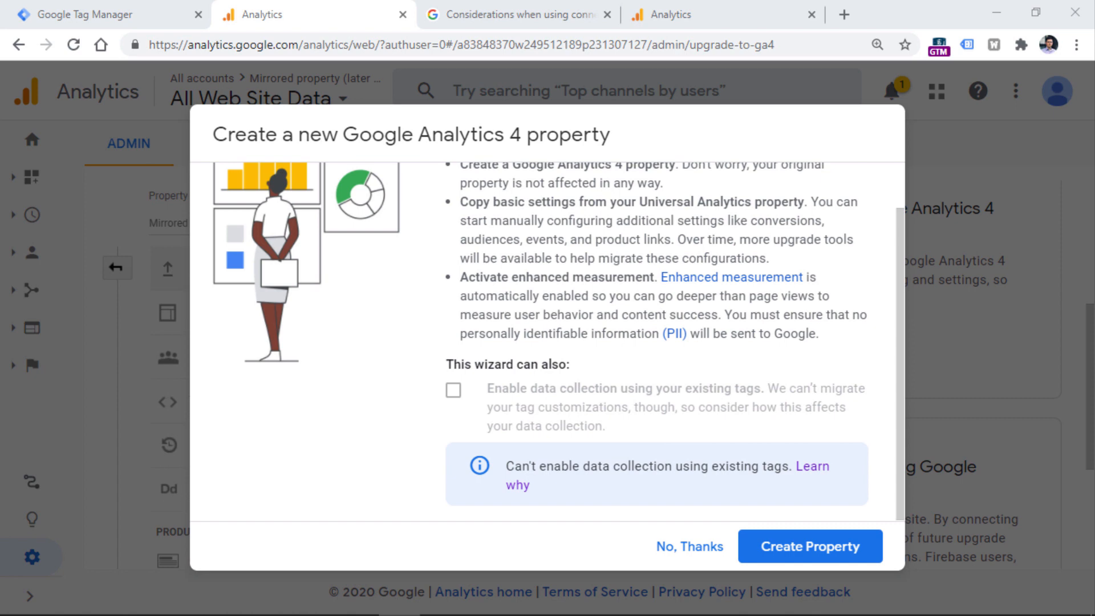
{"action": "mouse_move", "coordinate": [489, 6]}
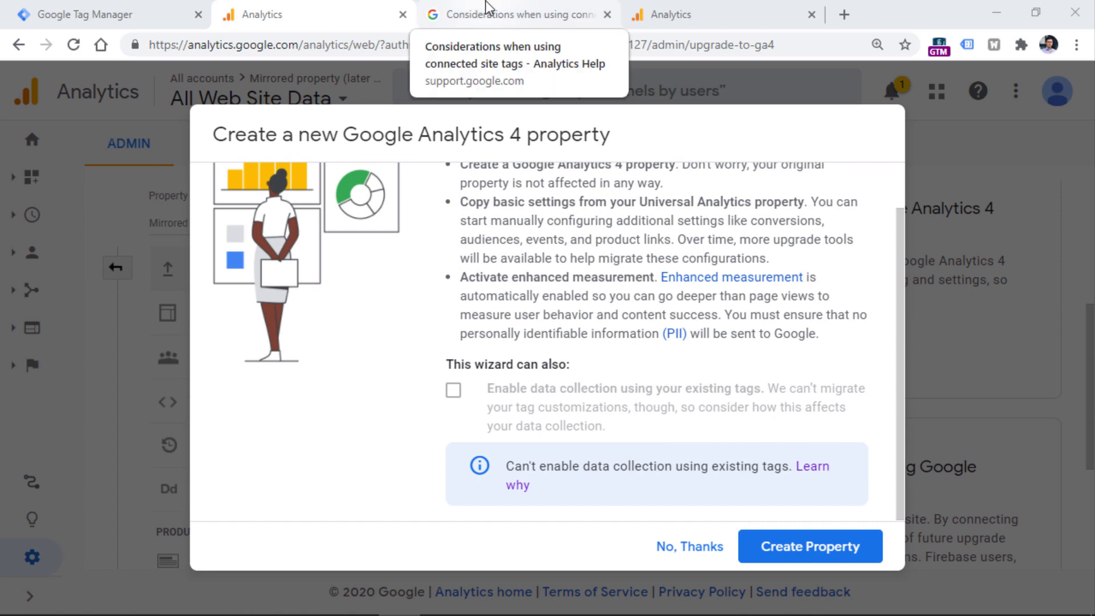
Read the 'Considerations when using connected site tags' help article
{"action": "left_click", "coordinate": [513, 14]}
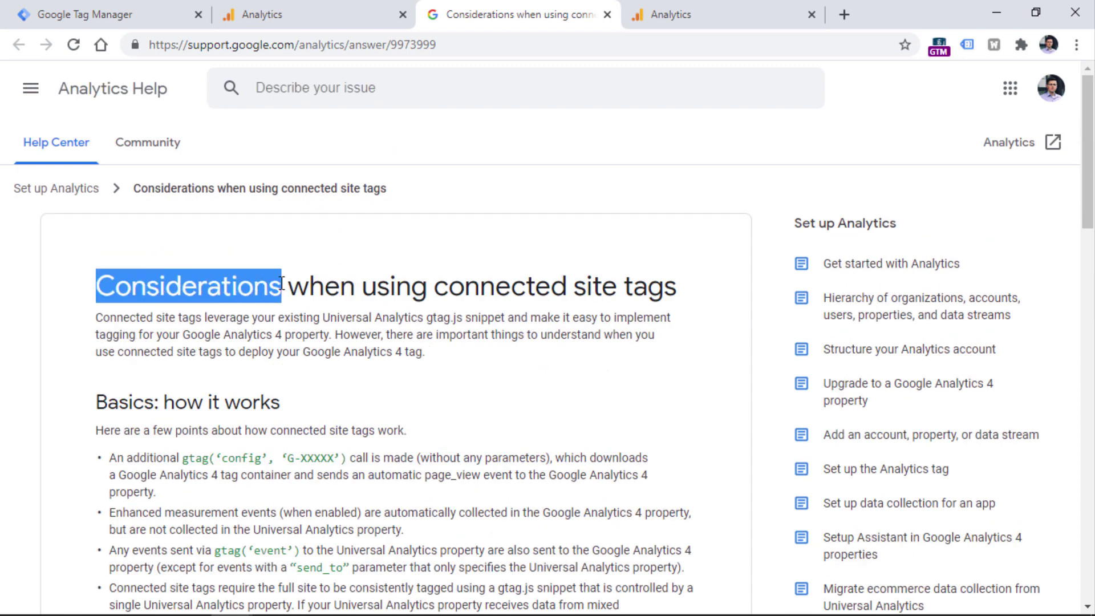
{"action": "left_click_drag", "start_coordinate": [280, 286], "coordinate": [675, 286]}
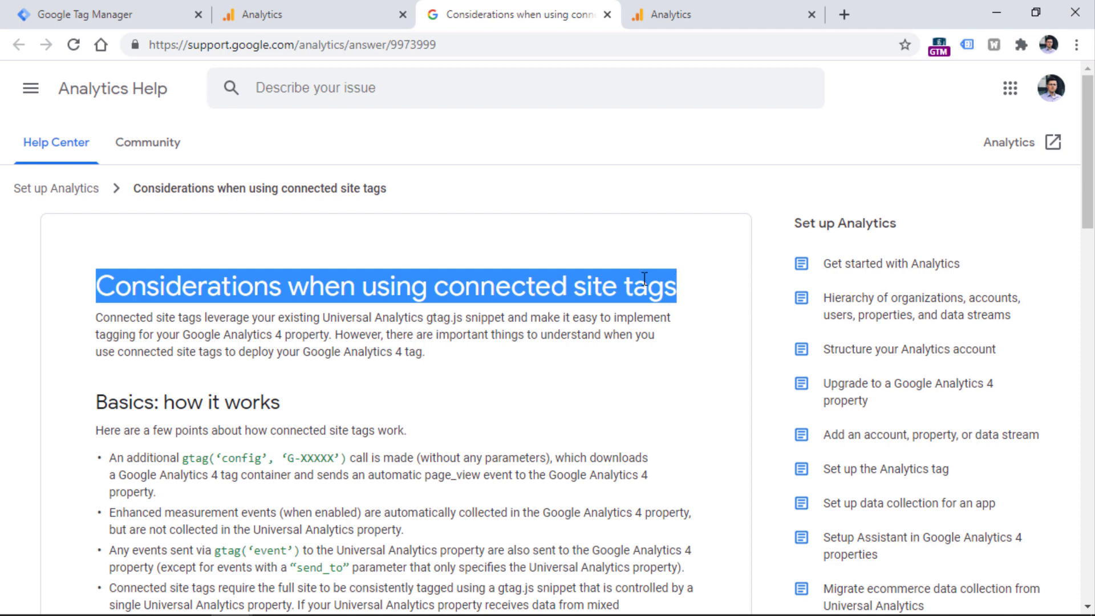
{"action": "scroll", "scroll_direction": "down", "scroll_amount": 3}
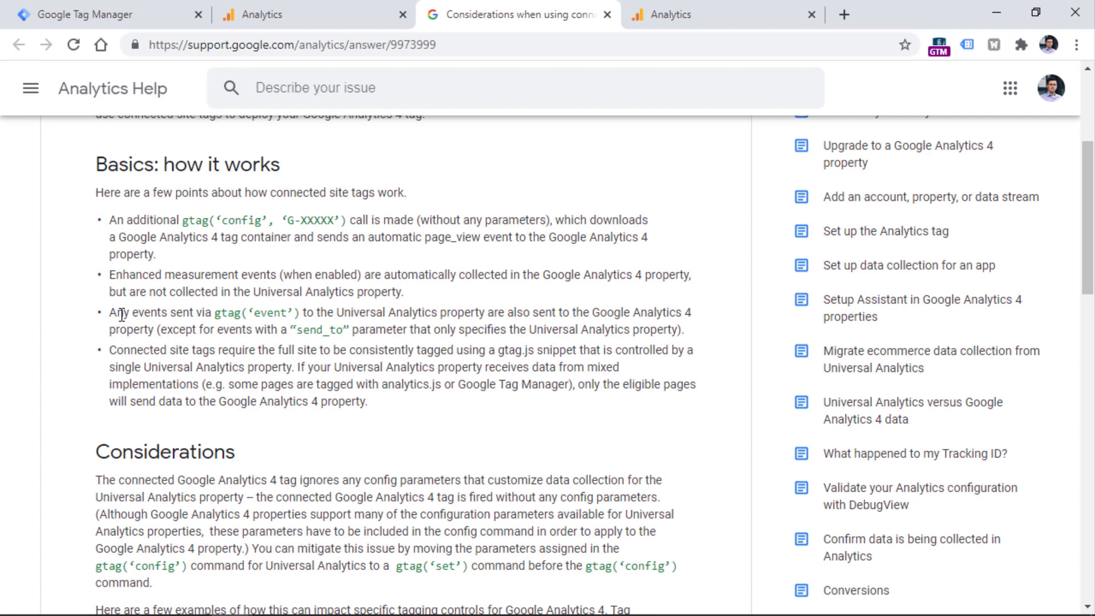
{"action": "scroll", "scroll_direction": "down", "scroll_amount": 3}
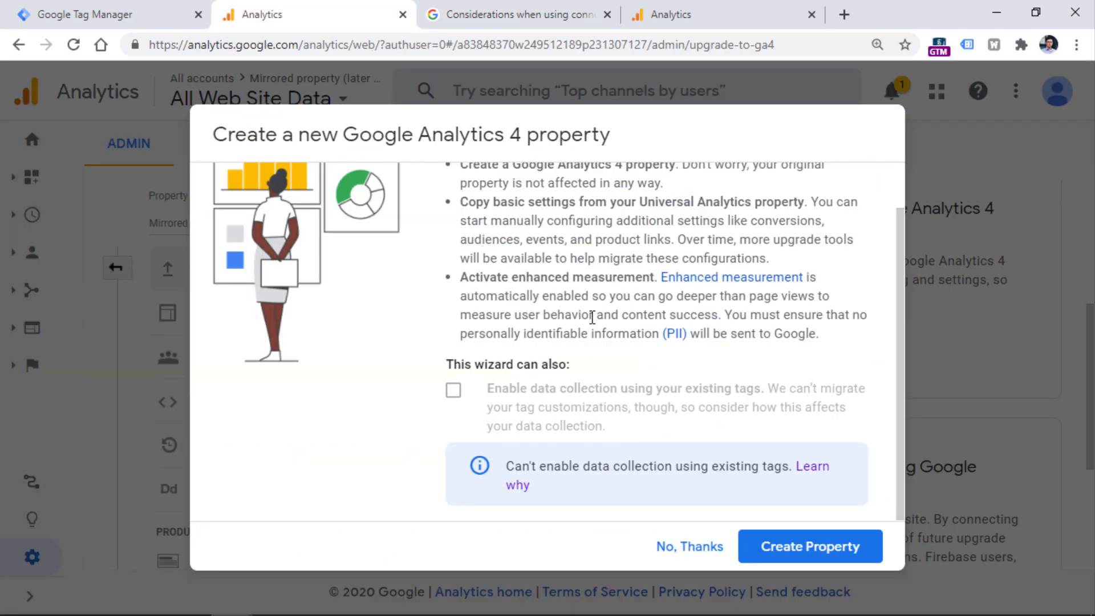
{"action": "mouse_move", "coordinate": [490, 389]}
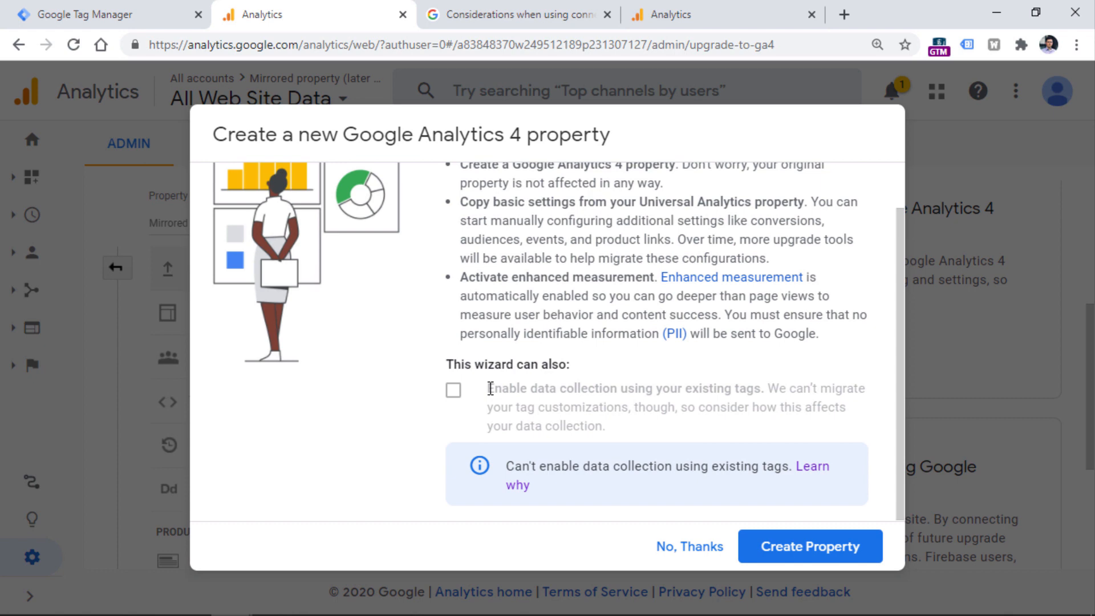
{"action": "mouse_move", "coordinate": [491, 389]}
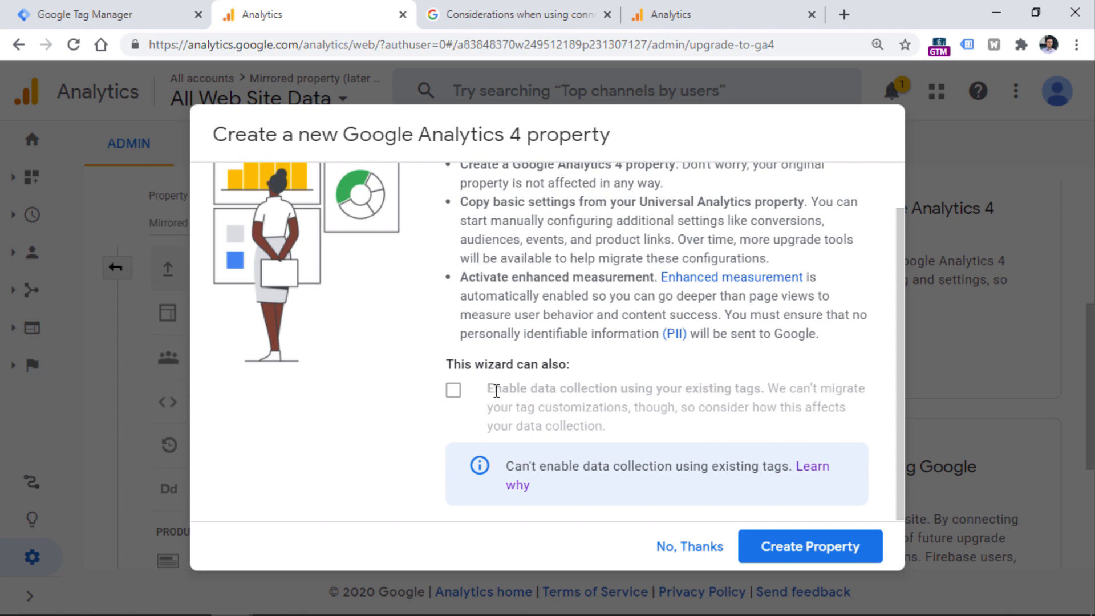
{"action": "mouse_move", "coordinate": [478, 395]}
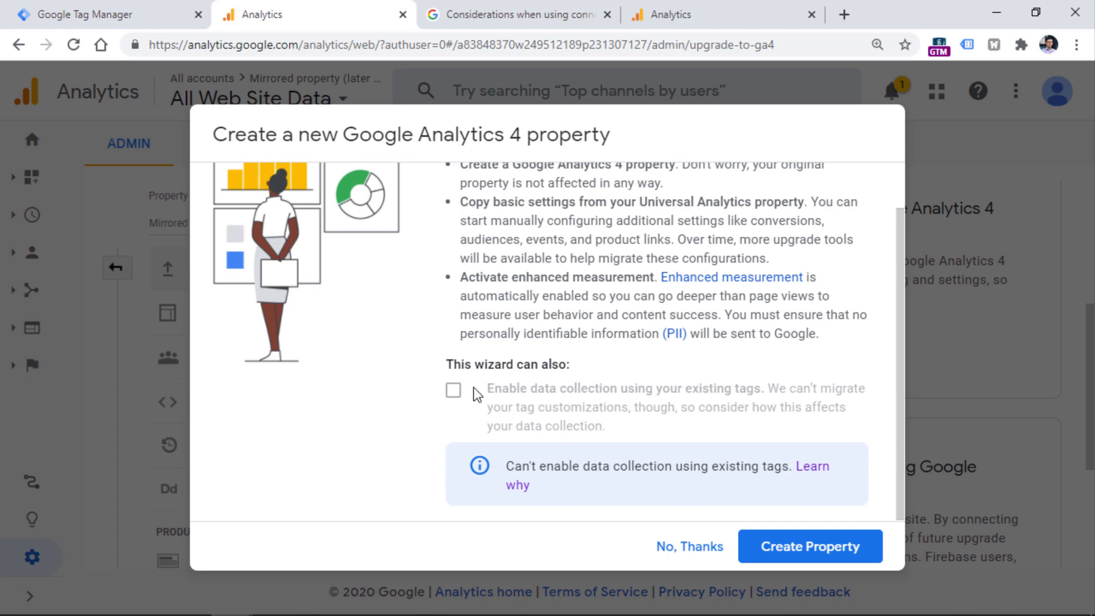
{"action": "mouse_move", "coordinate": [830, 410]}
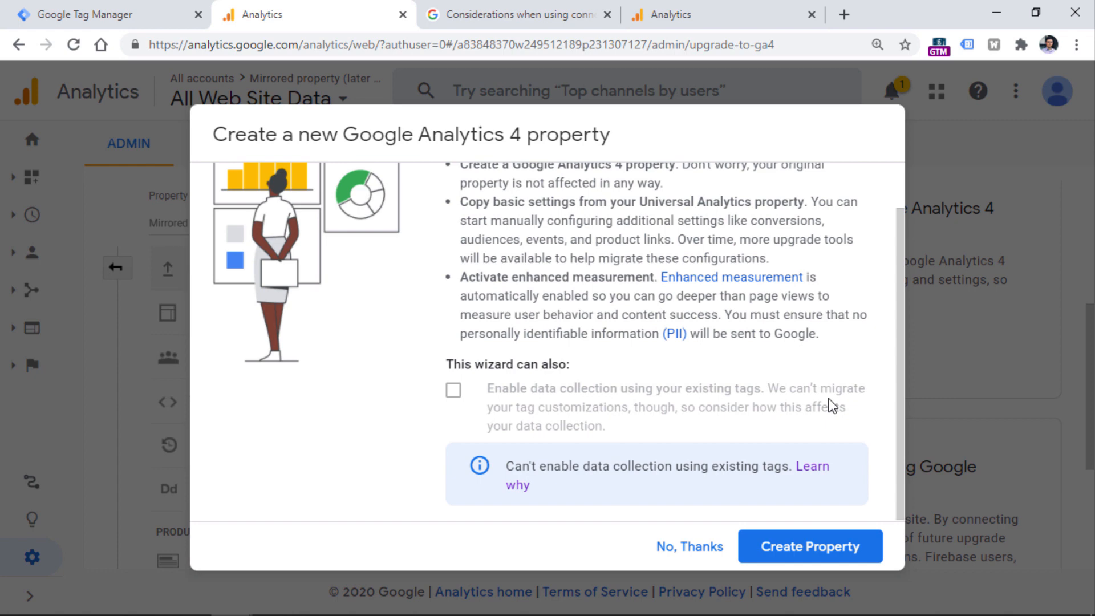
{"action": "mouse_move", "coordinate": [808, 533]}
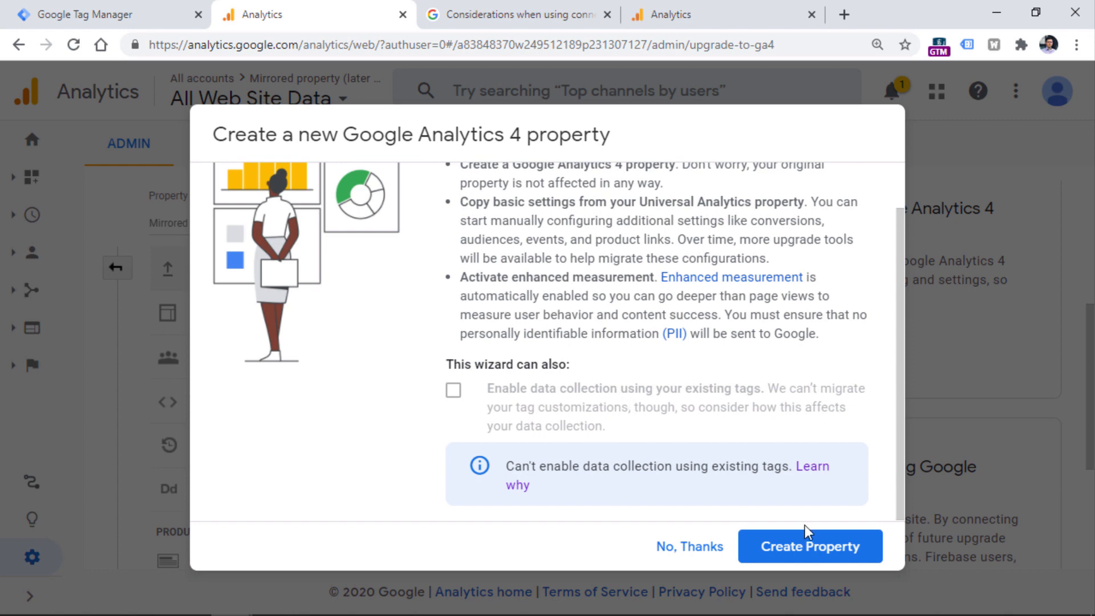
Create the GA4 property with existing-tag data collection left unchecked
{"action": "left_click", "coordinate": [810, 546]}
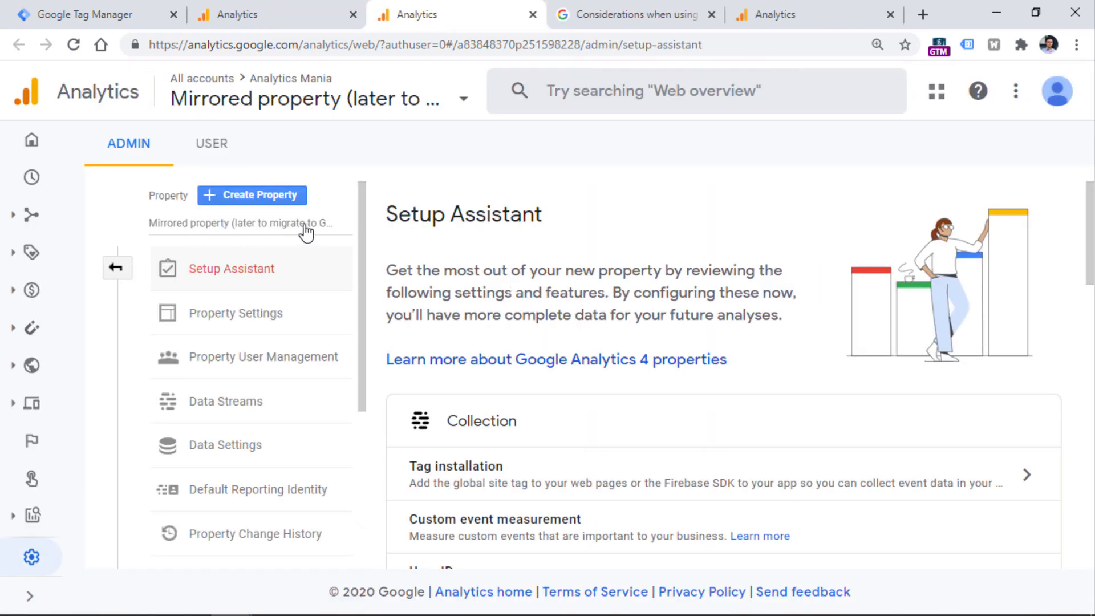
{"action": "mouse_move", "coordinate": [808, 225]}
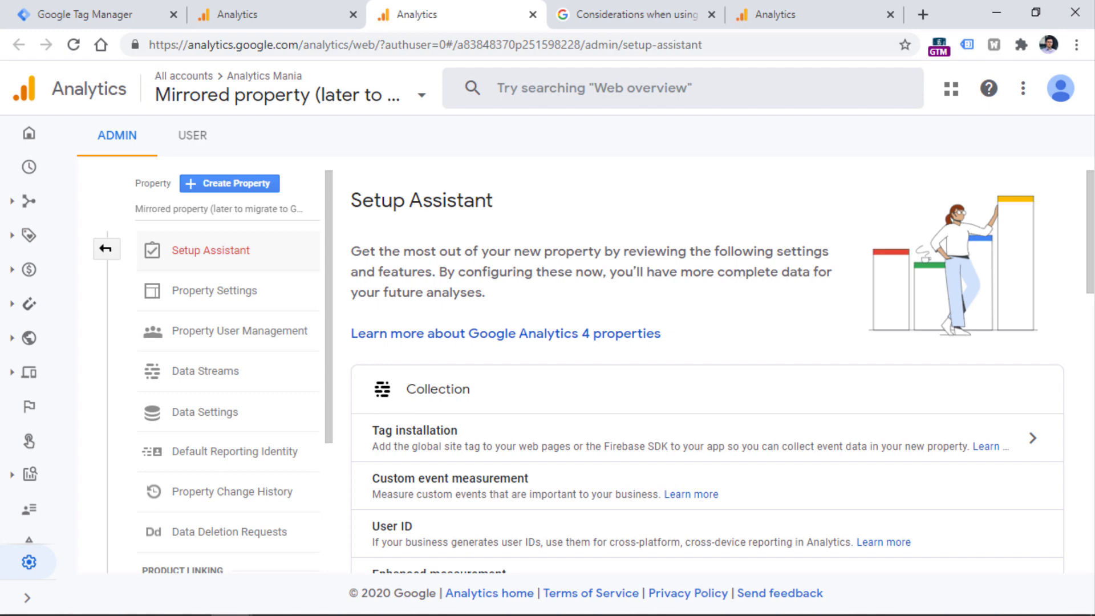
{"action": "mouse_move", "coordinate": [712, 244]}
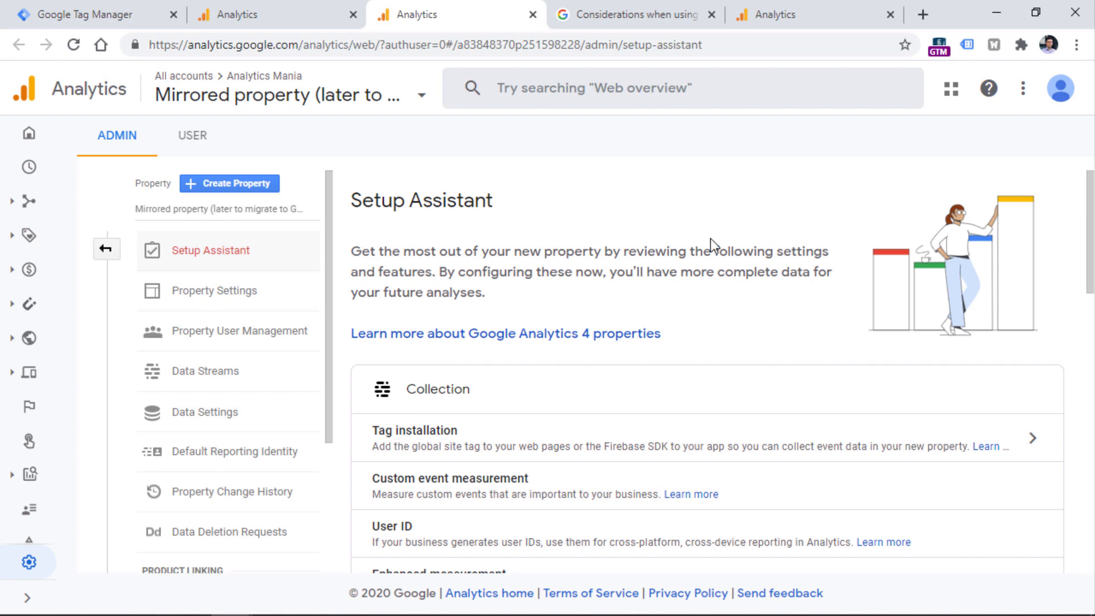
{"action": "mouse_move", "coordinate": [1092, 206]}
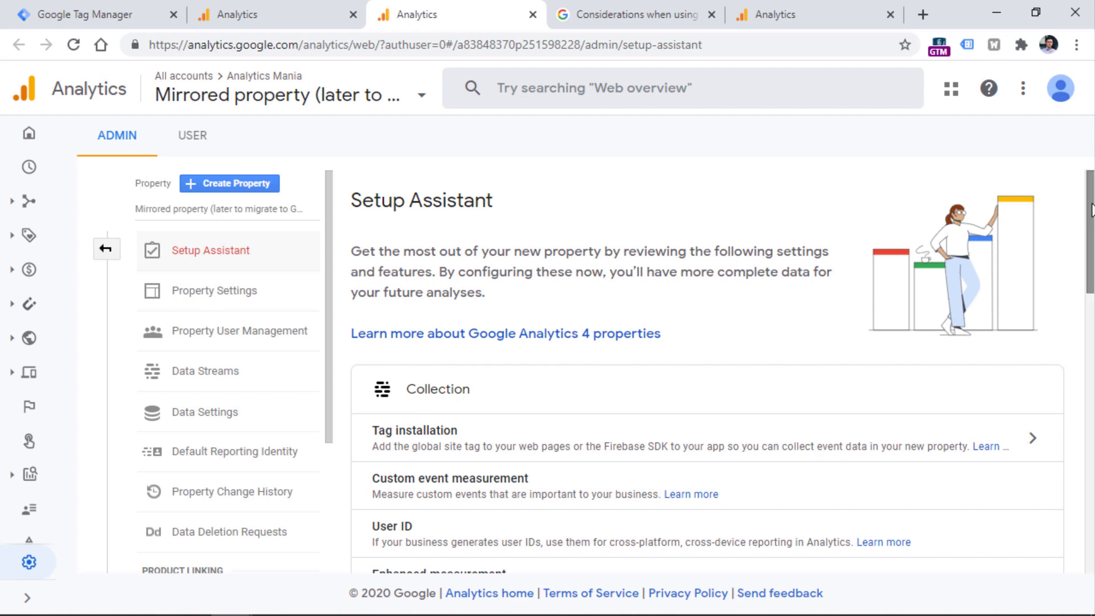
Browse the Setup Assistant recommendations and open the property's Data Streams list
{"action": "scroll", "scroll_direction": "down", "scroll_amount": 3}
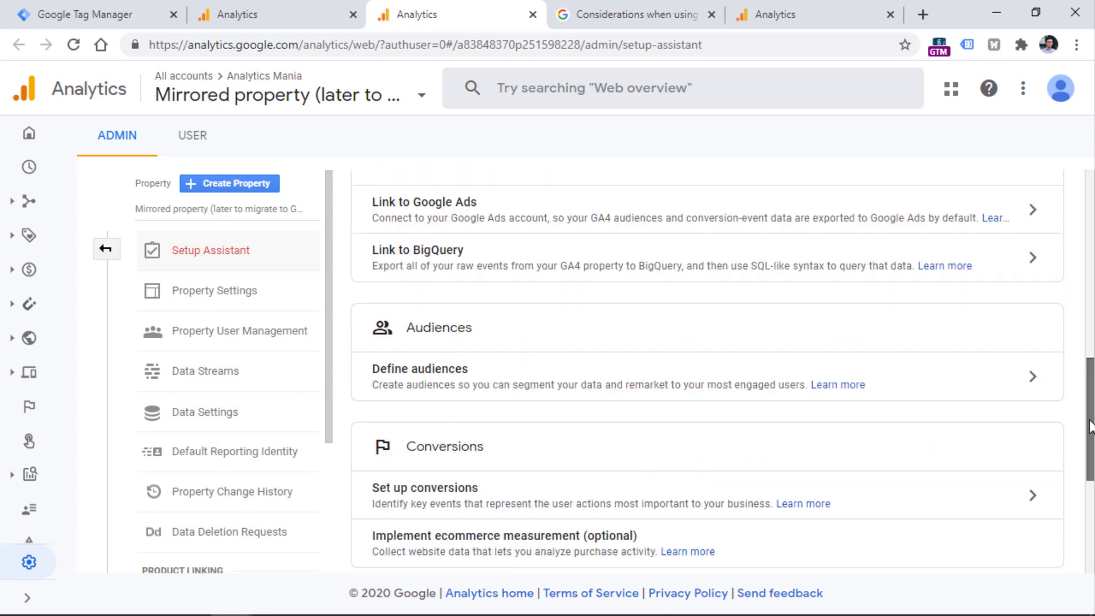
{"action": "scroll", "scroll_direction": "up", "scroll_amount": 3}
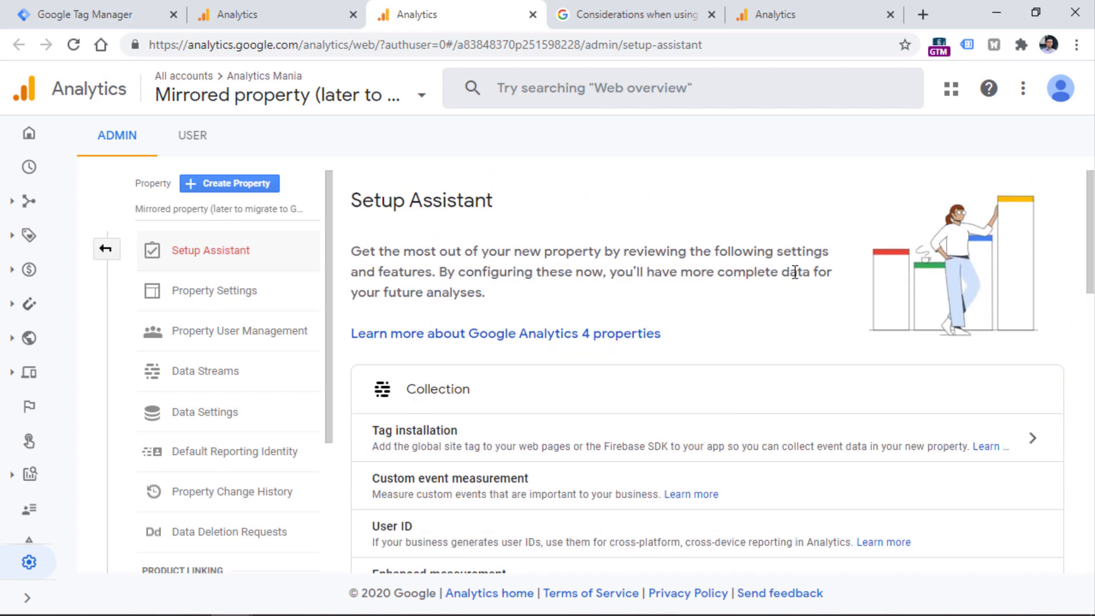
{"action": "mouse_move", "coordinate": [600, 393]}
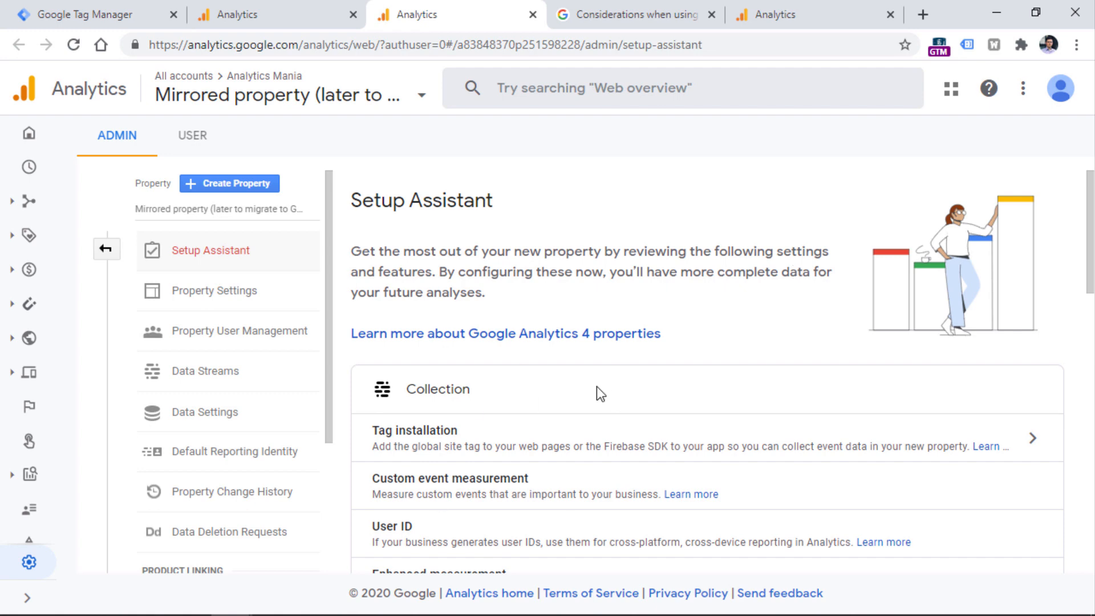
{"action": "mouse_move", "coordinate": [1090, 207]}
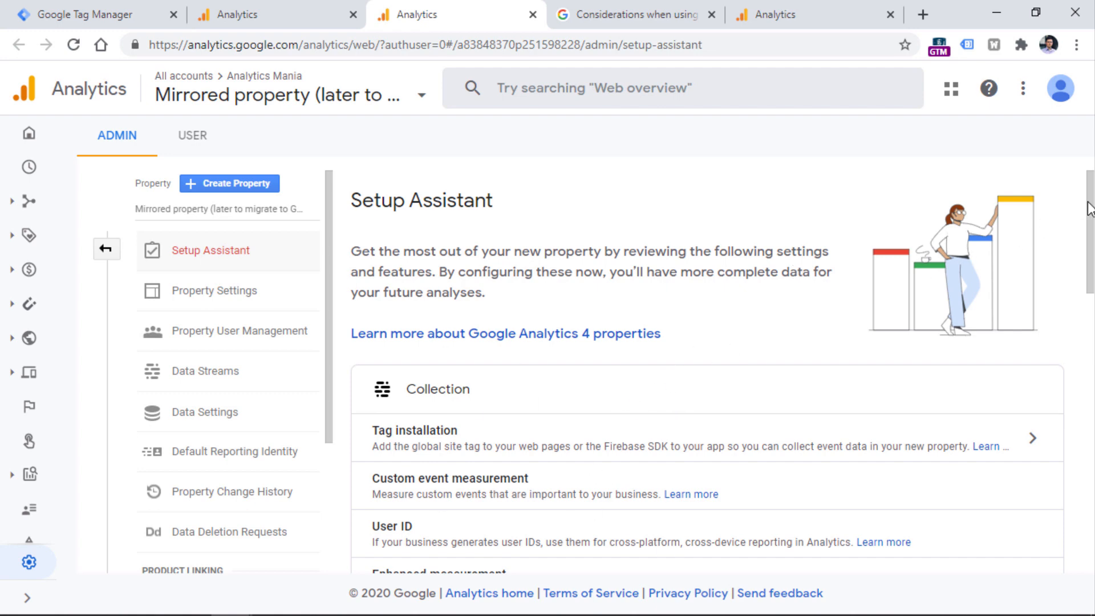
{"action": "scroll", "scroll_direction": "down", "scroll_amount": 3}
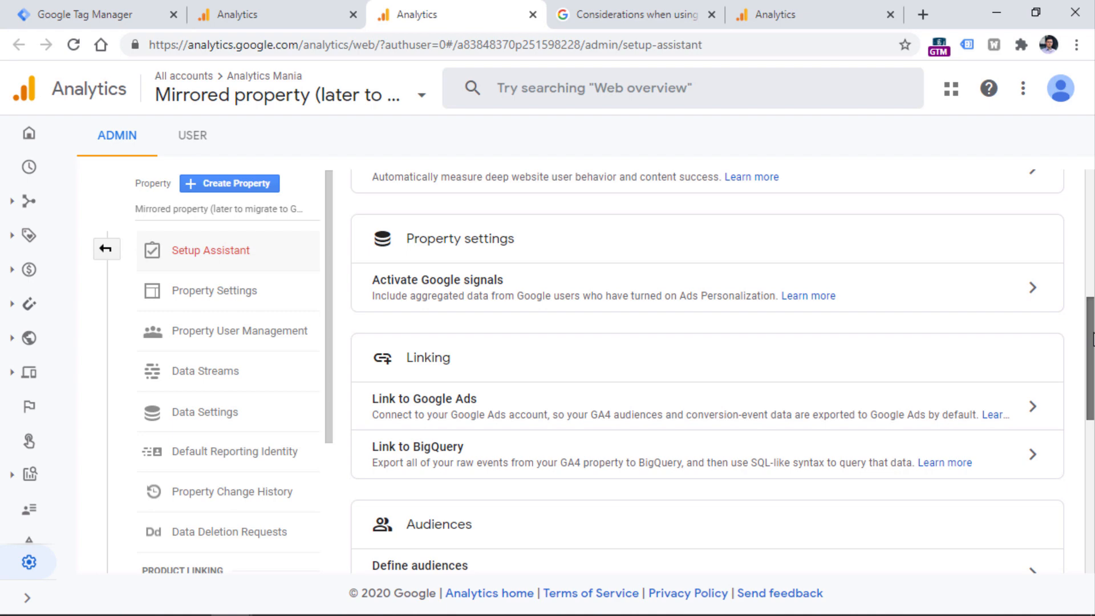
{"action": "scroll", "scroll_direction": "down", "scroll_amount": 3}
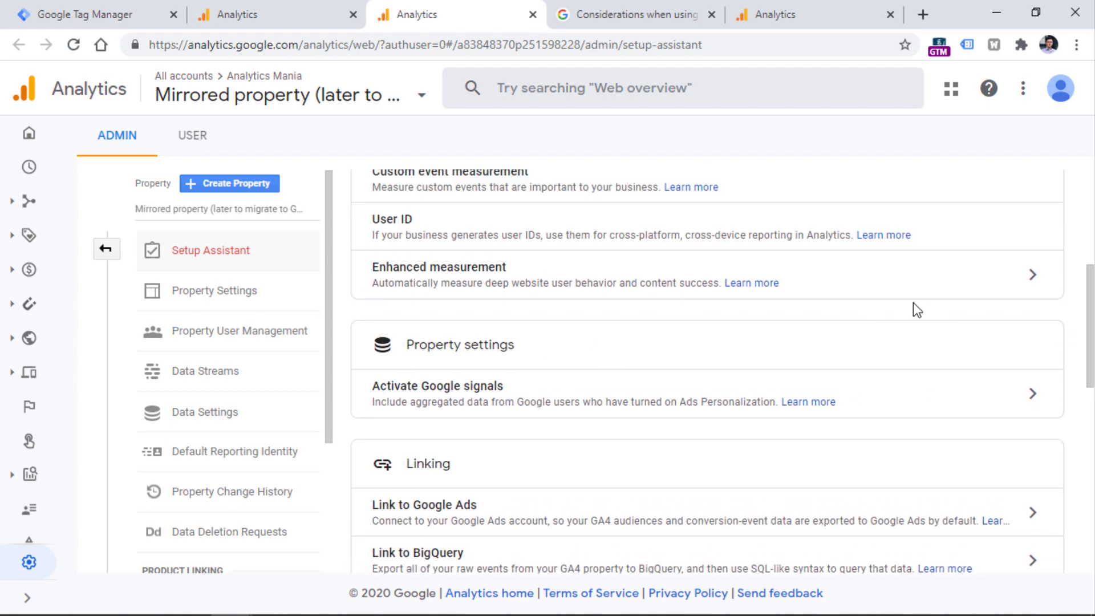
{"action": "scroll", "scroll_direction": "up", "scroll_amount": 3}
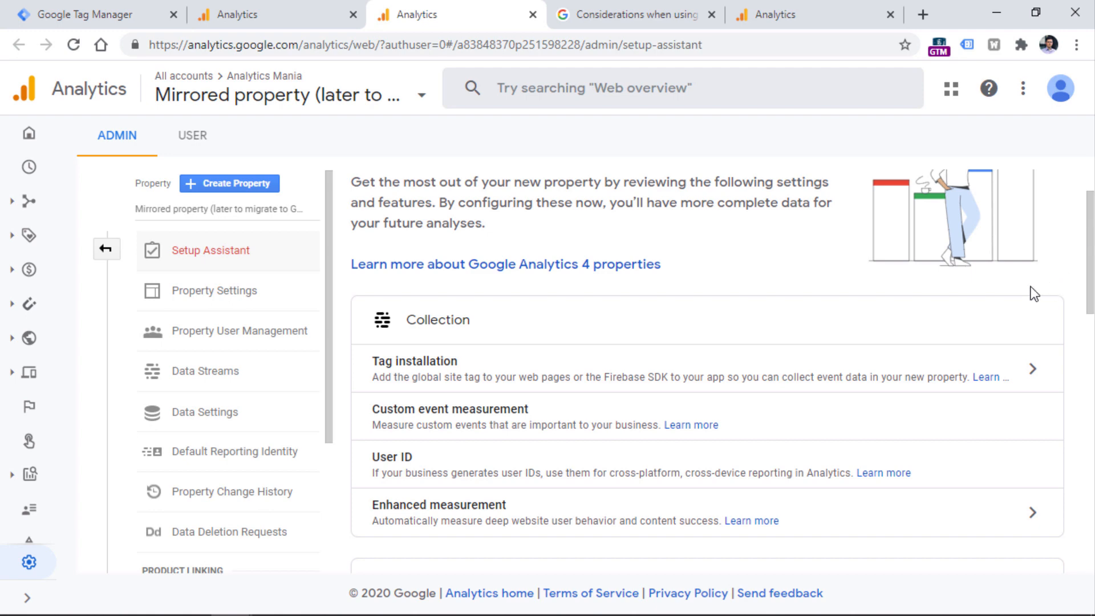
{"action": "mouse_move", "coordinate": [485, 408]}
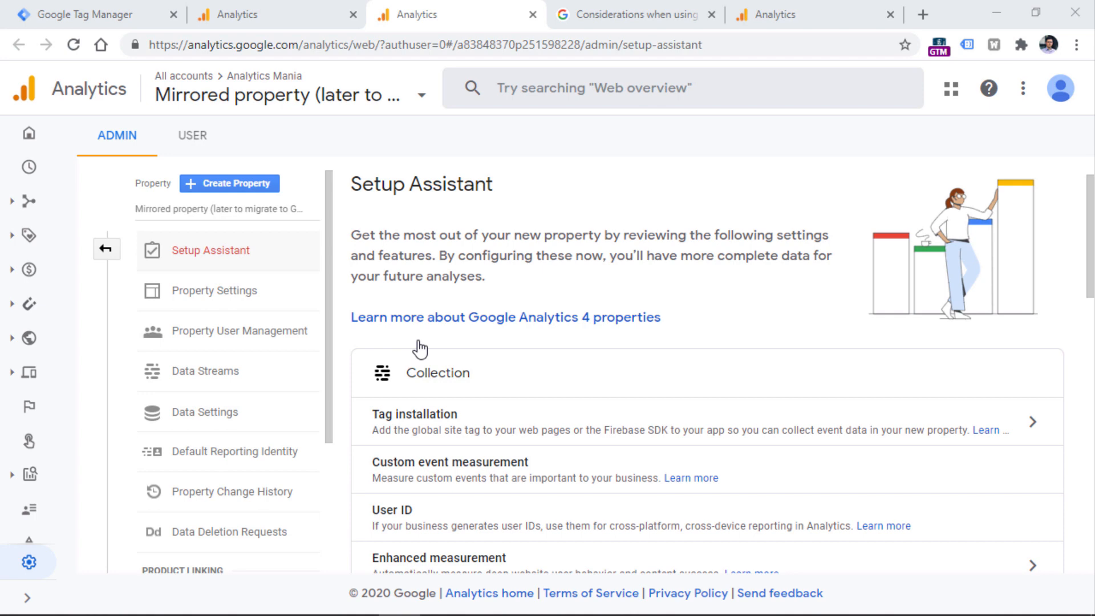
{"action": "mouse_move", "coordinate": [531, 423]}
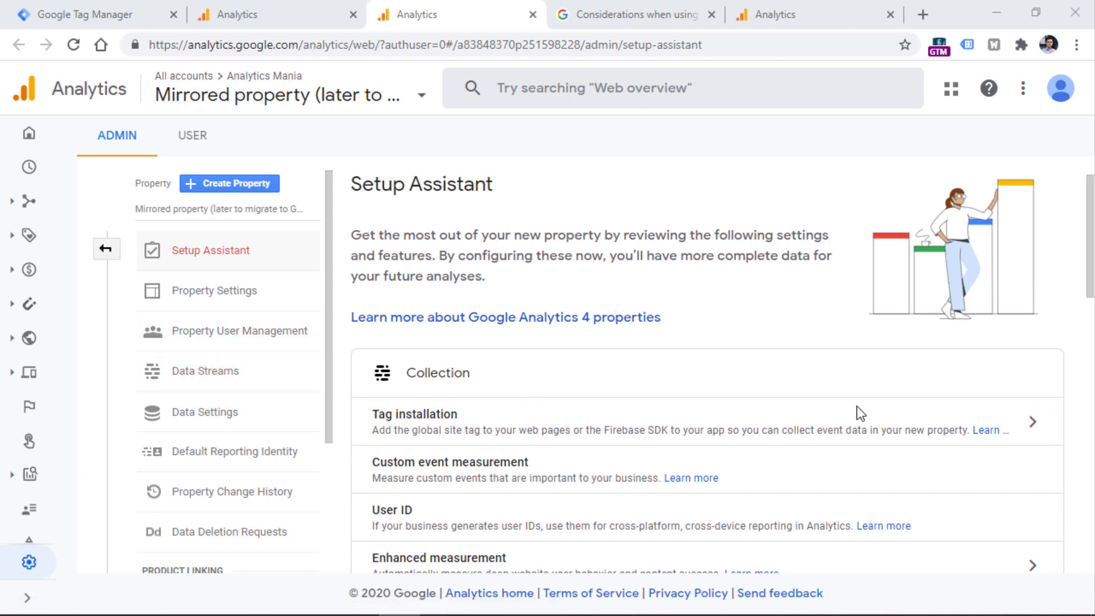
{"action": "left_click", "coordinate": [204, 371]}
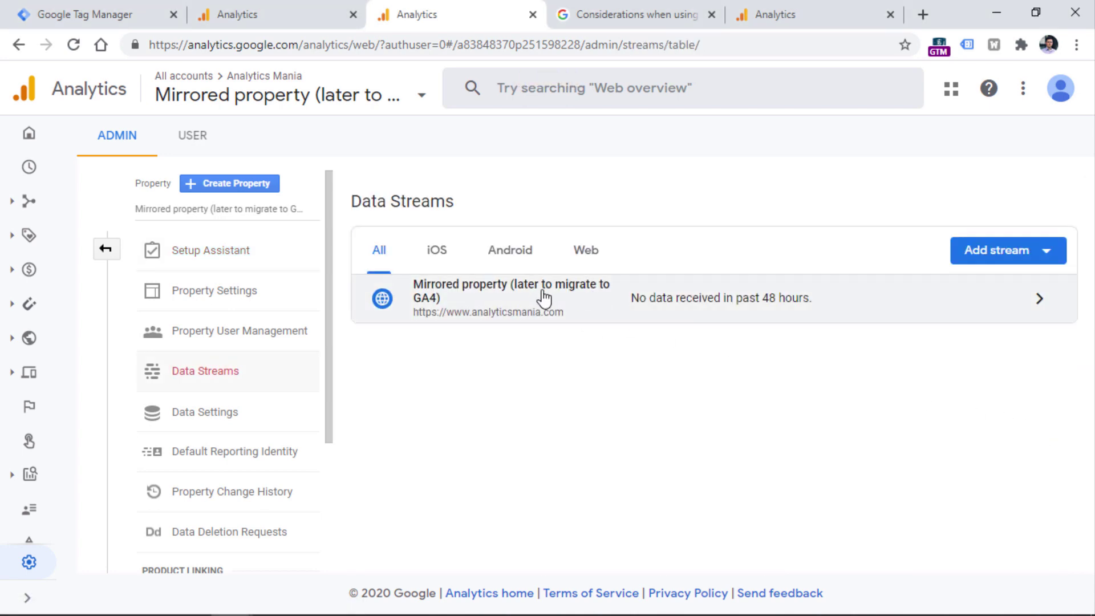
{"action": "mouse_move", "coordinate": [453, 201]}
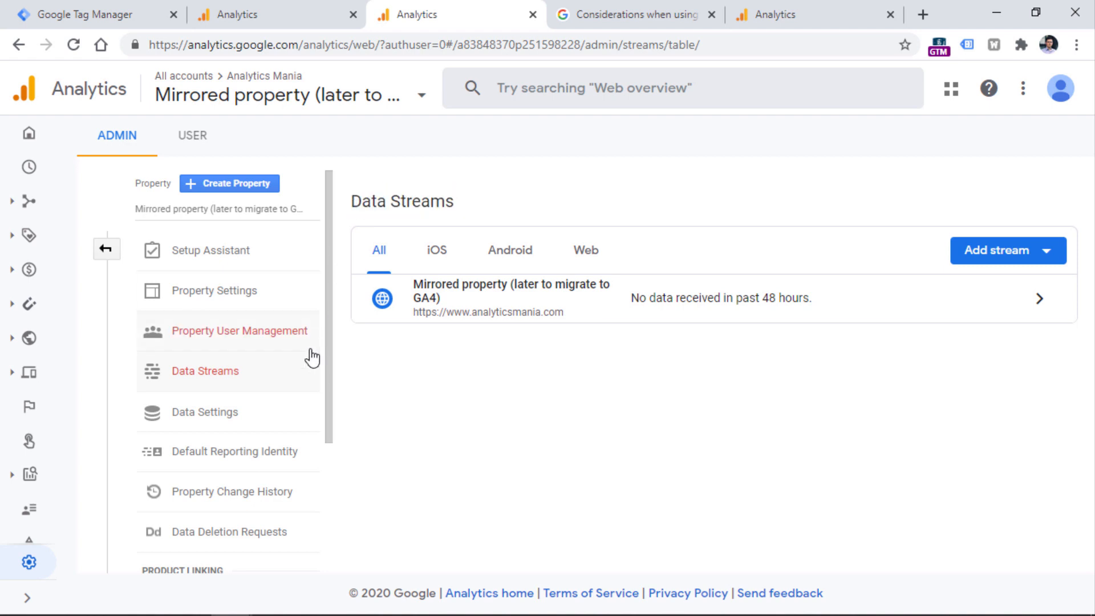
{"action": "mouse_move", "coordinate": [571, 313]}
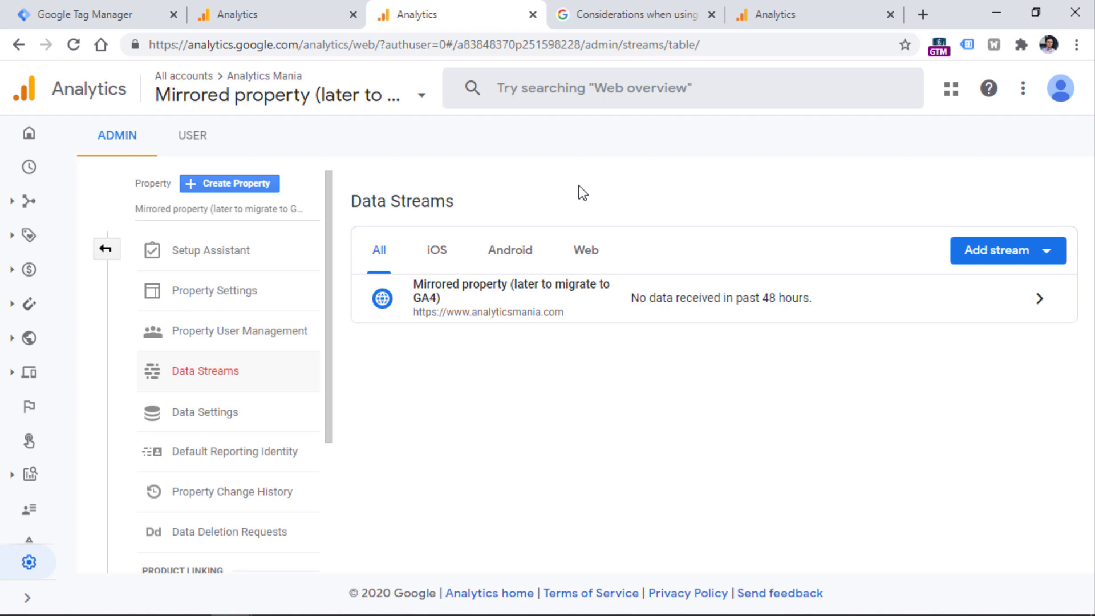
{"action": "mouse_move", "coordinate": [432, 175]}
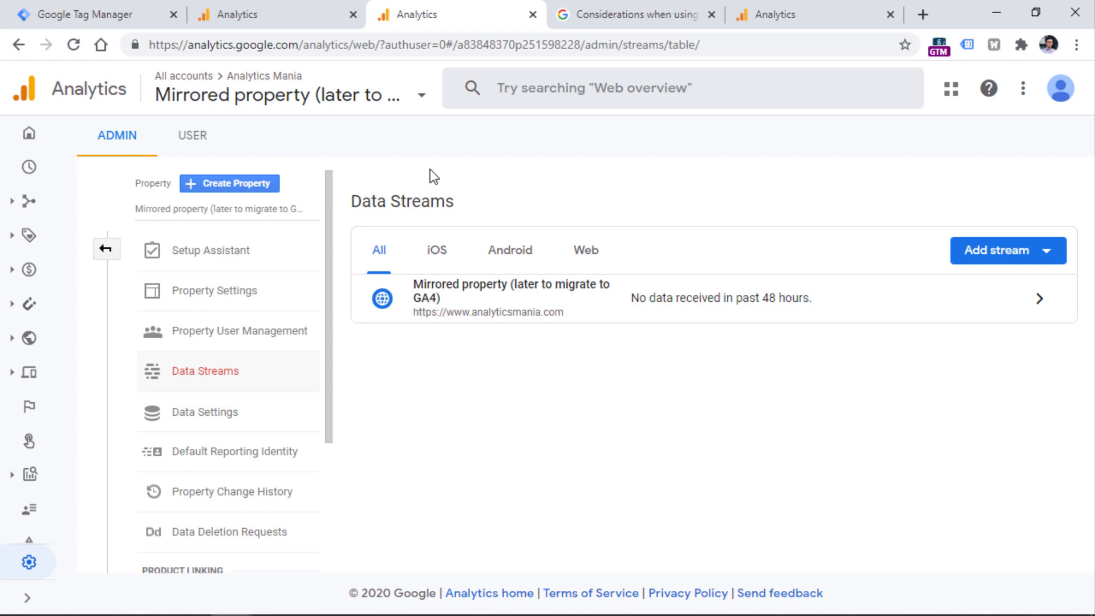
{"action": "mouse_move", "coordinate": [437, 260]}
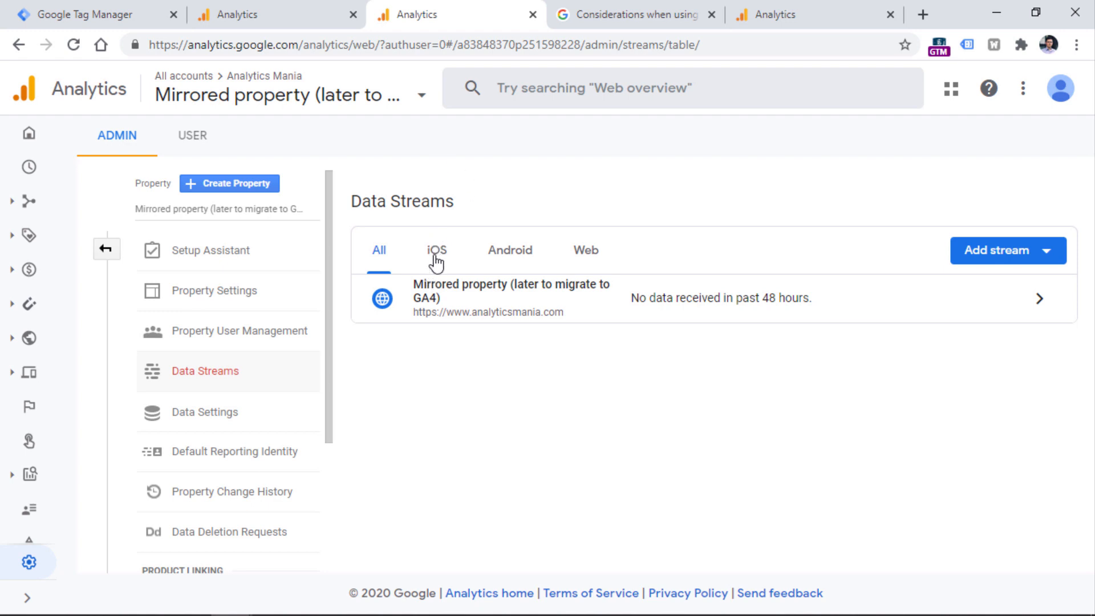
{"action": "mouse_move", "coordinate": [542, 304]}
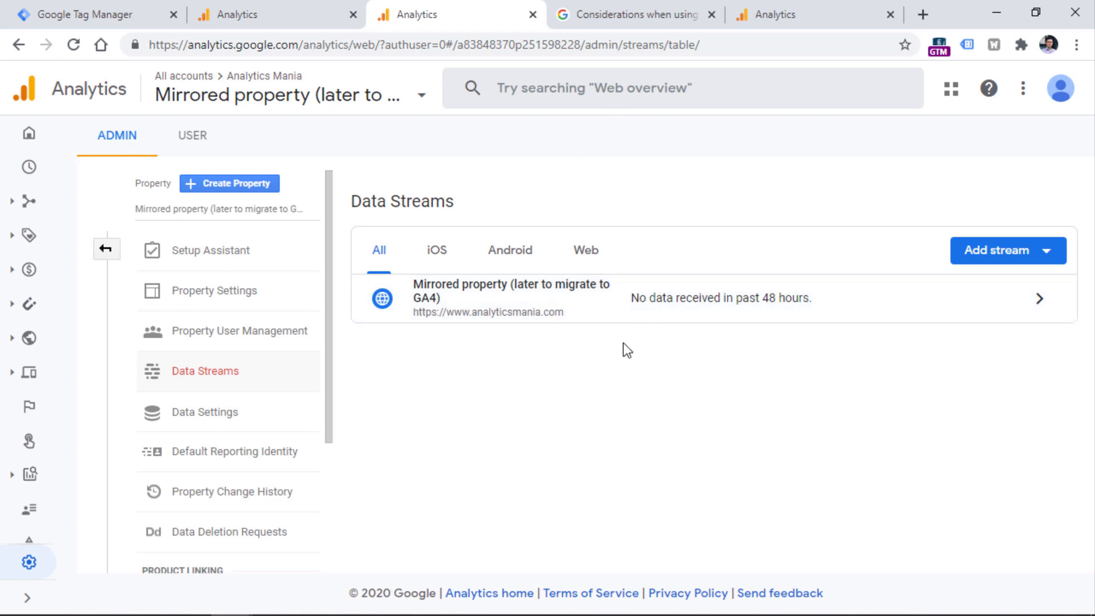
{"action": "mouse_move", "coordinate": [647, 410]}
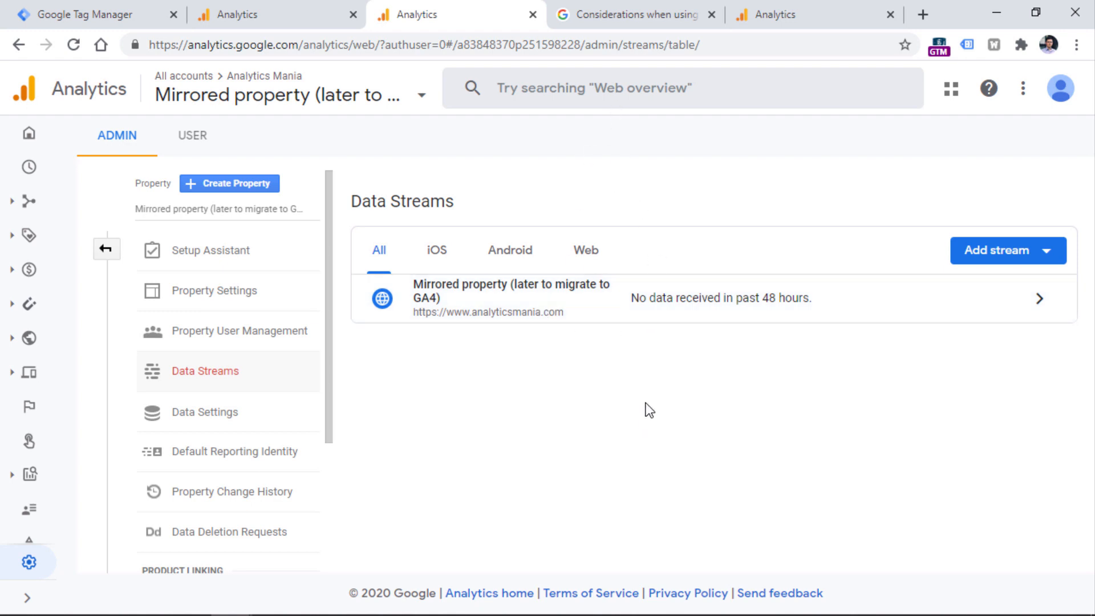
{"action": "mouse_move", "coordinate": [638, 417]}
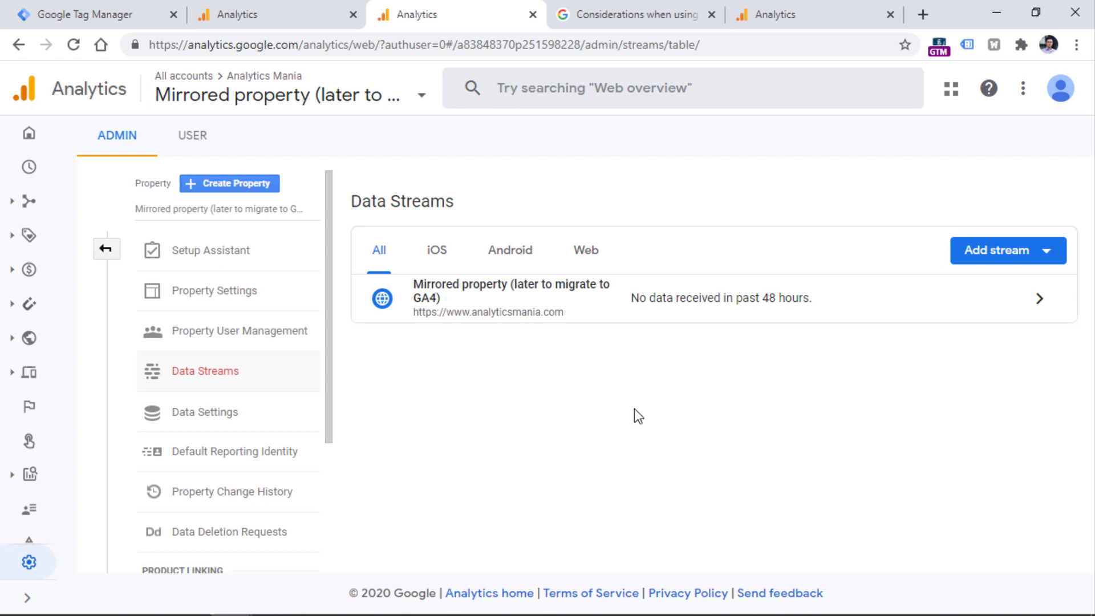
{"action": "mouse_move", "coordinate": [561, 296]}
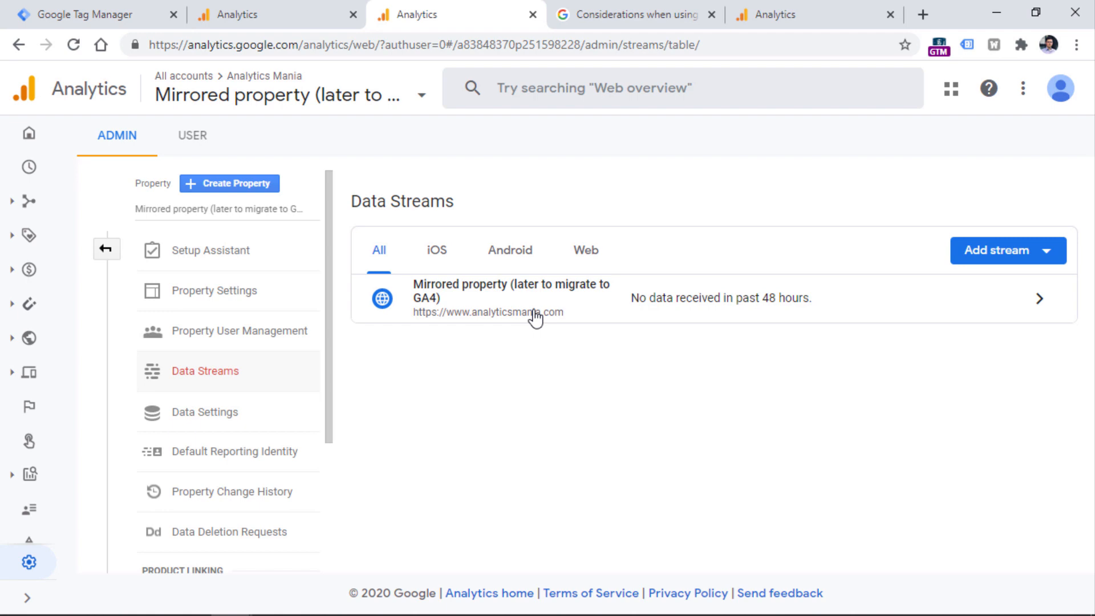
Open the 'Mirrored property (later to migrate to GA4)' web stream's details
{"action": "left_click", "coordinate": [534, 305]}
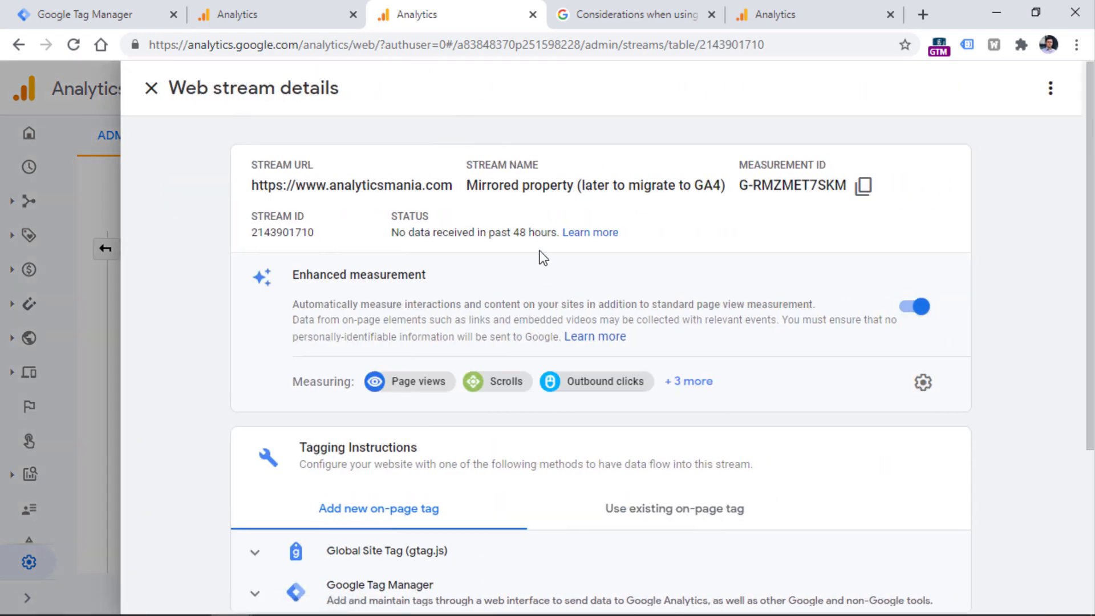
{"action": "mouse_move", "coordinate": [578, 159]}
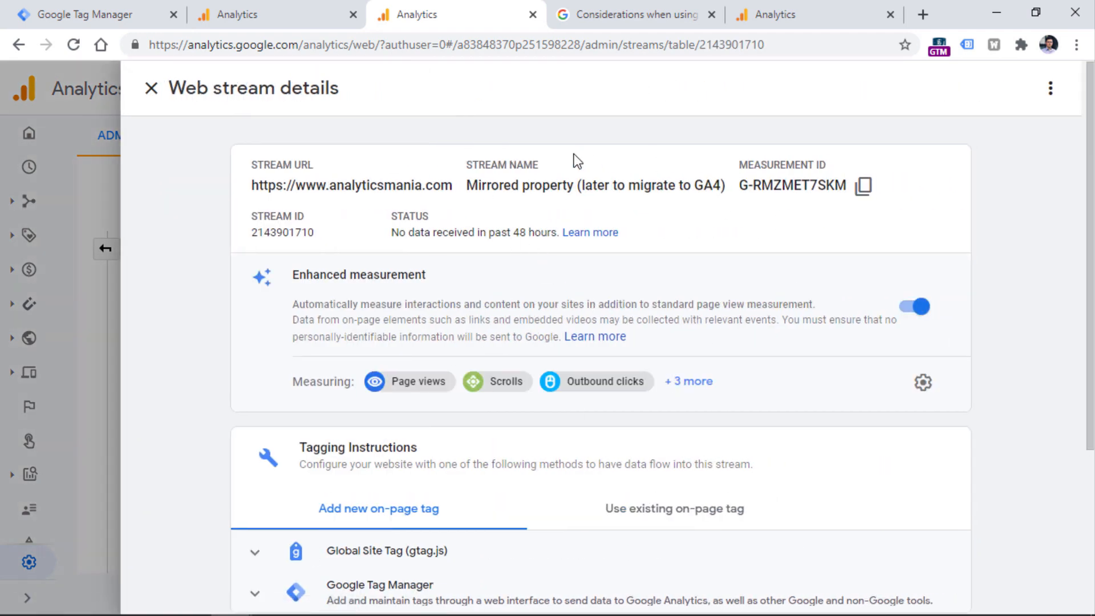
Select measurement ID G-RMZMET7SKM and expand the full enhanced measurement event list
{"action": "double_click", "coordinate": [789, 186]}
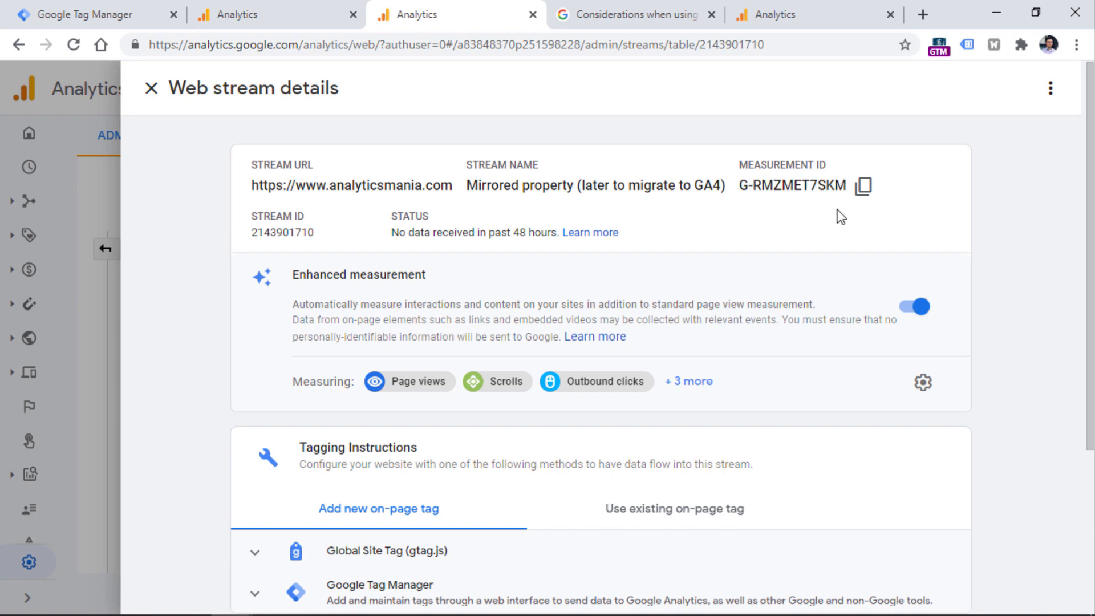
{"action": "mouse_move", "coordinate": [851, 223]}
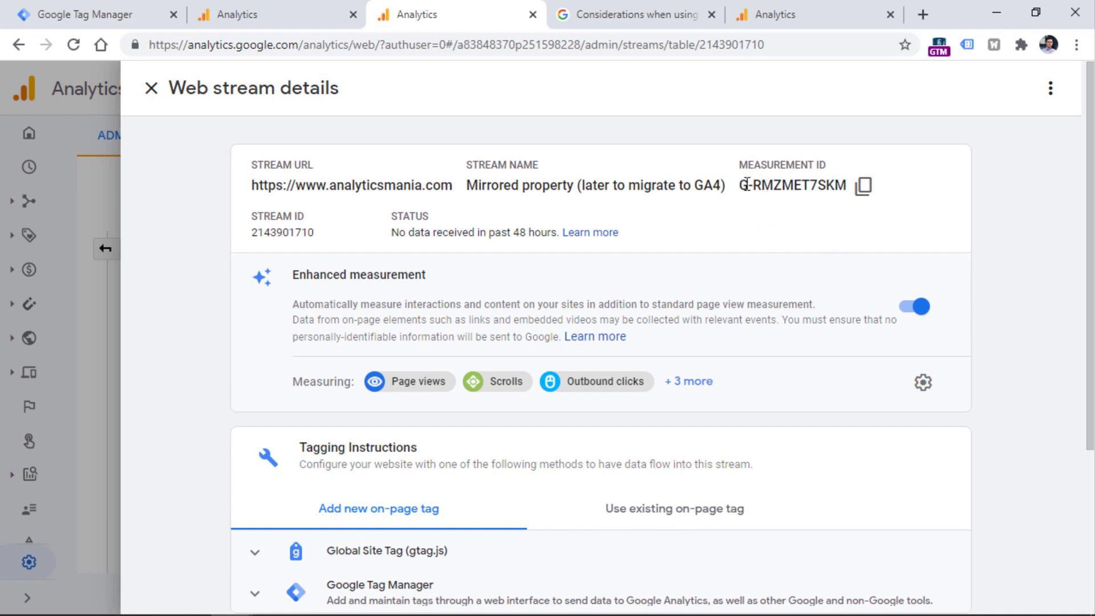
{"action": "double_click", "coordinate": [747, 185]}
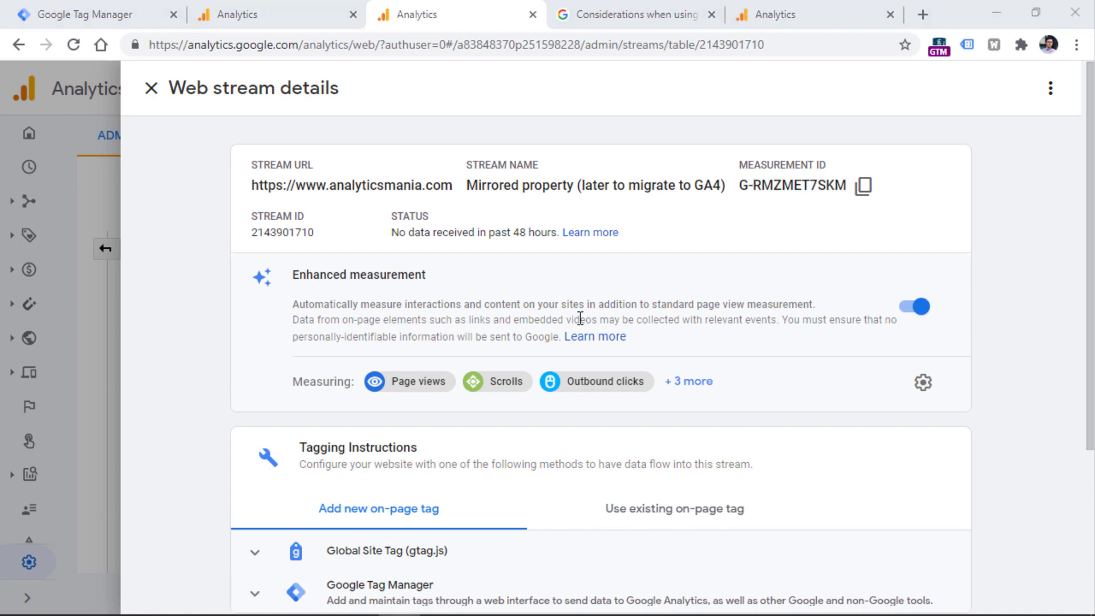
{"action": "mouse_move", "coordinate": [433, 277]}
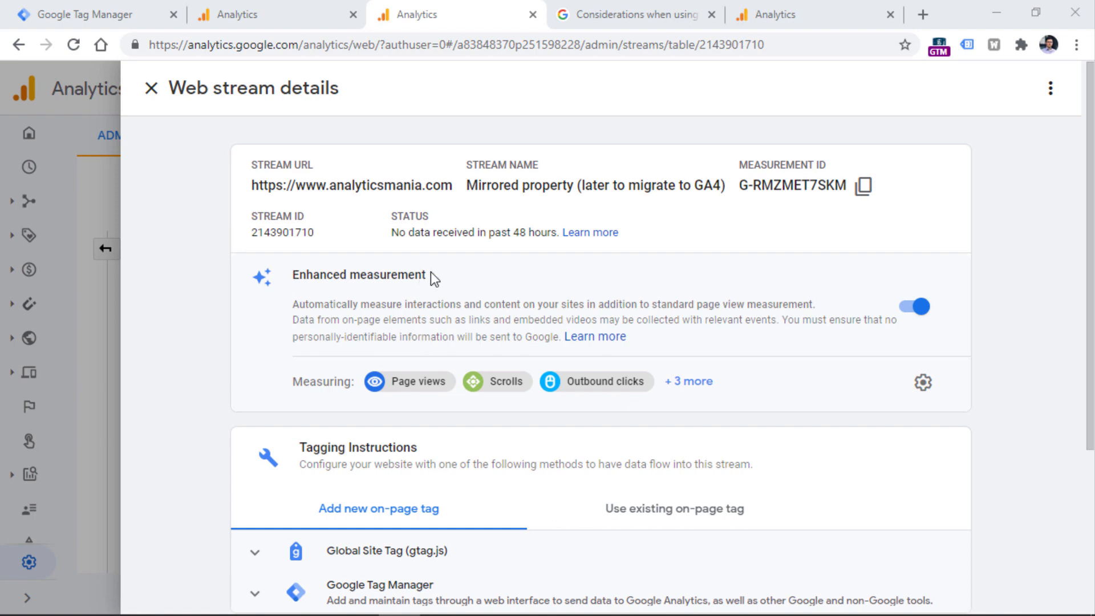
{"action": "mouse_move", "coordinate": [579, 309]}
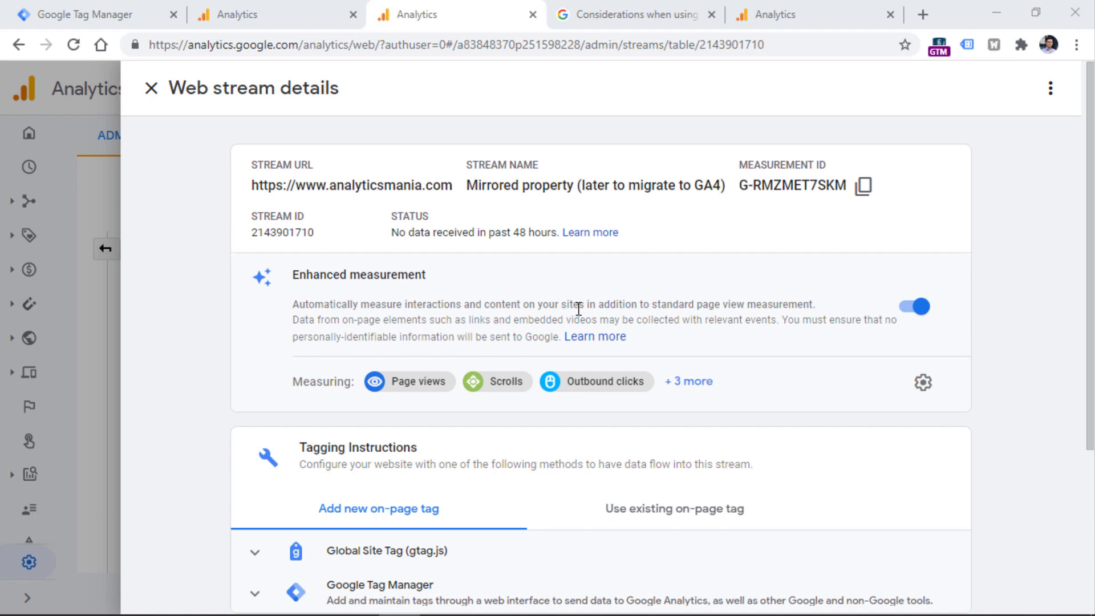
{"action": "left_click", "coordinate": [688, 381]}
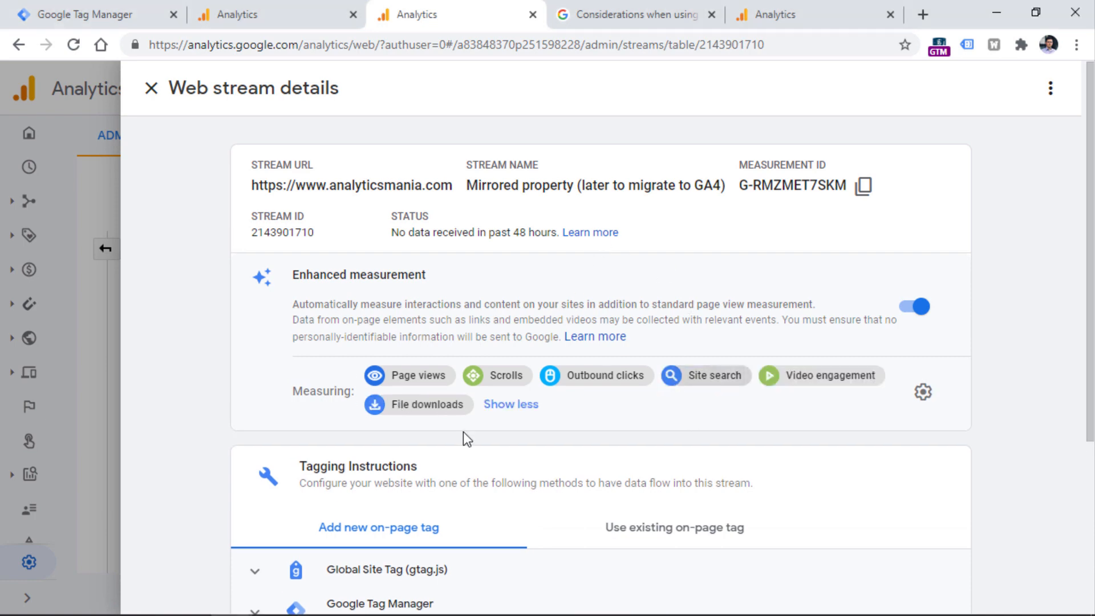
{"action": "mouse_move", "coordinate": [822, 387]}
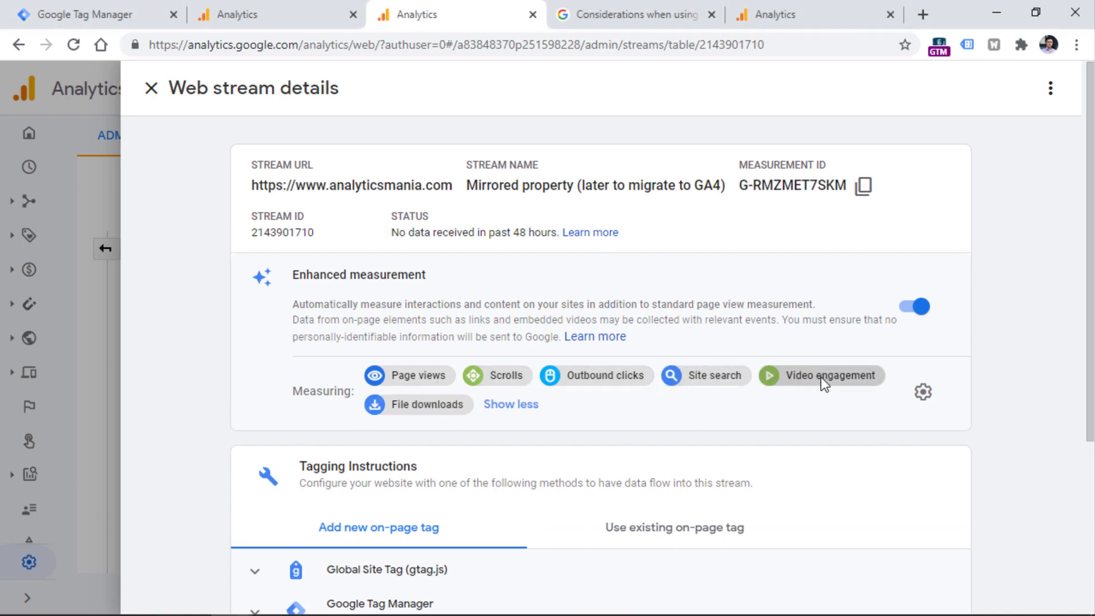
{"action": "mouse_move", "coordinate": [866, 398]}
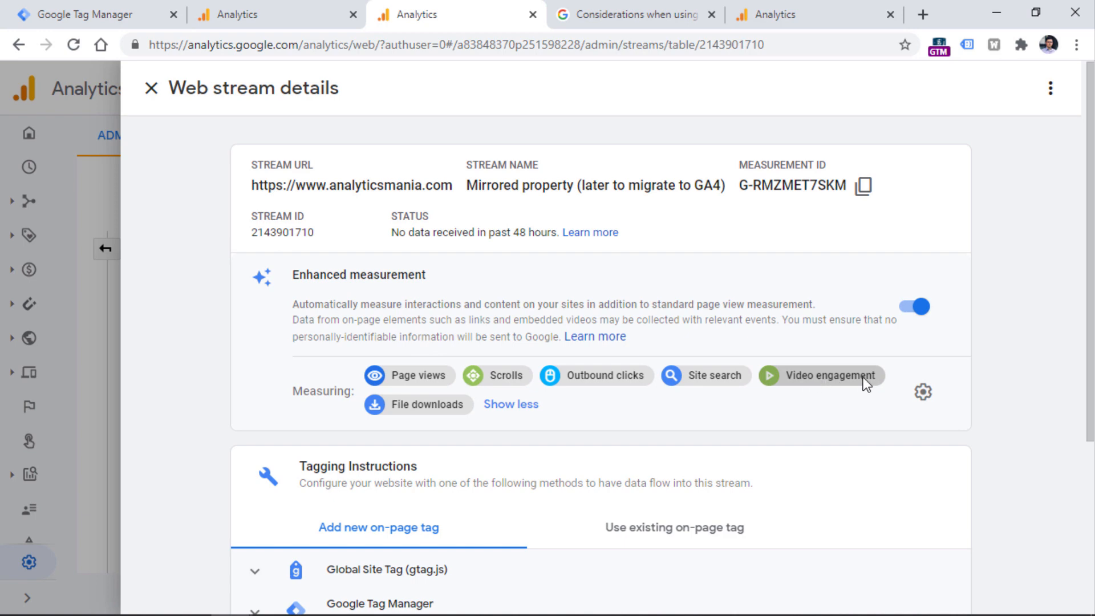
{"action": "mouse_move", "coordinate": [455, 416]}
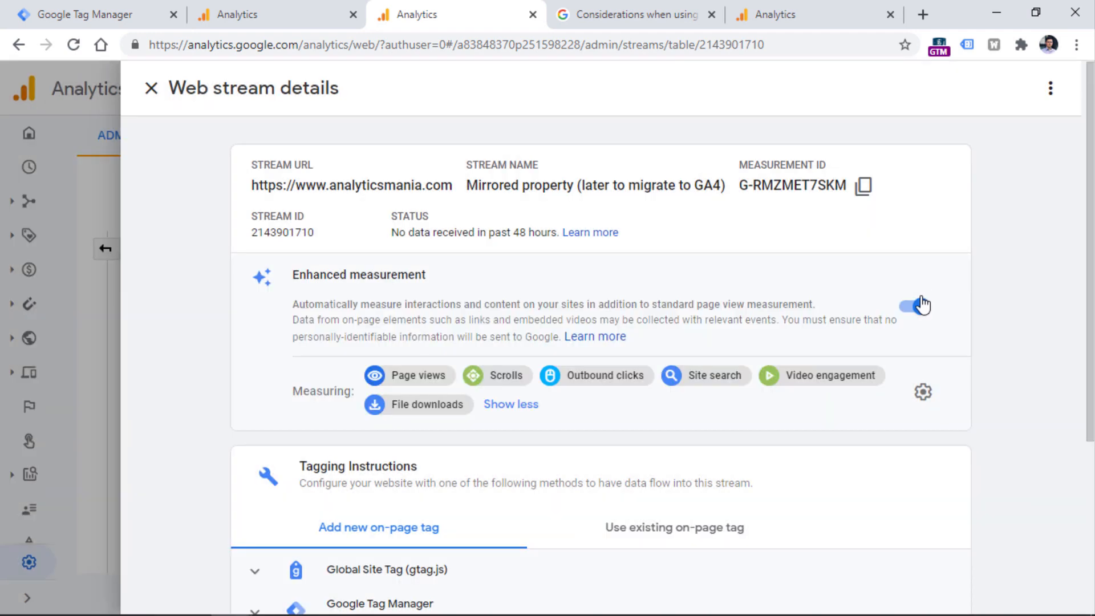
Scroll to Additional Settings and open the stream's More tagging settings
{"action": "scroll", "scroll_direction": "down", "scroll_amount": 3}
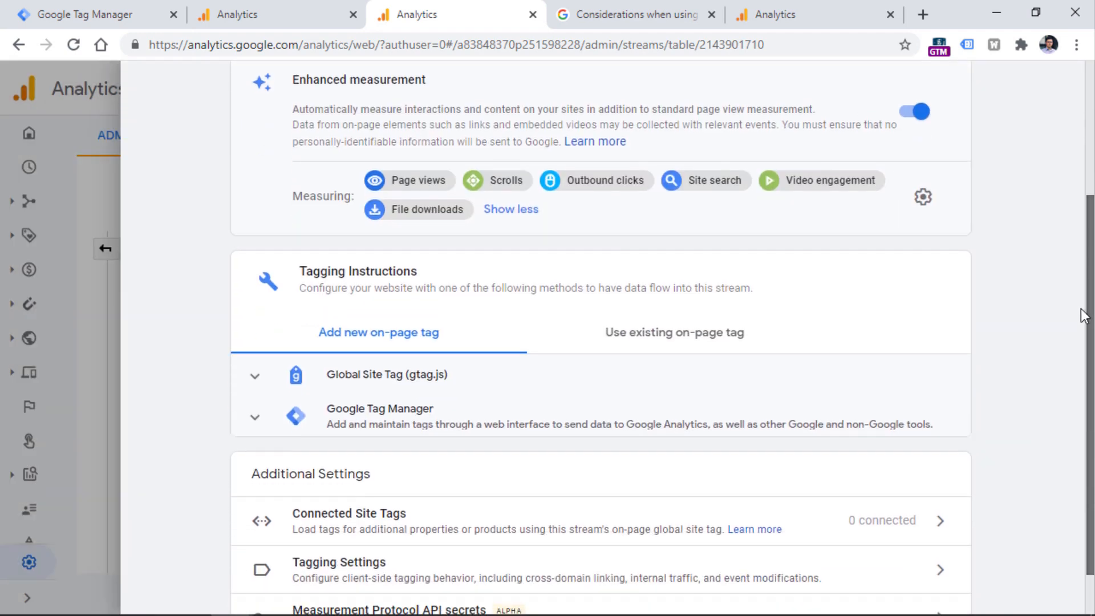
{"action": "mouse_move", "coordinate": [519, 174]}
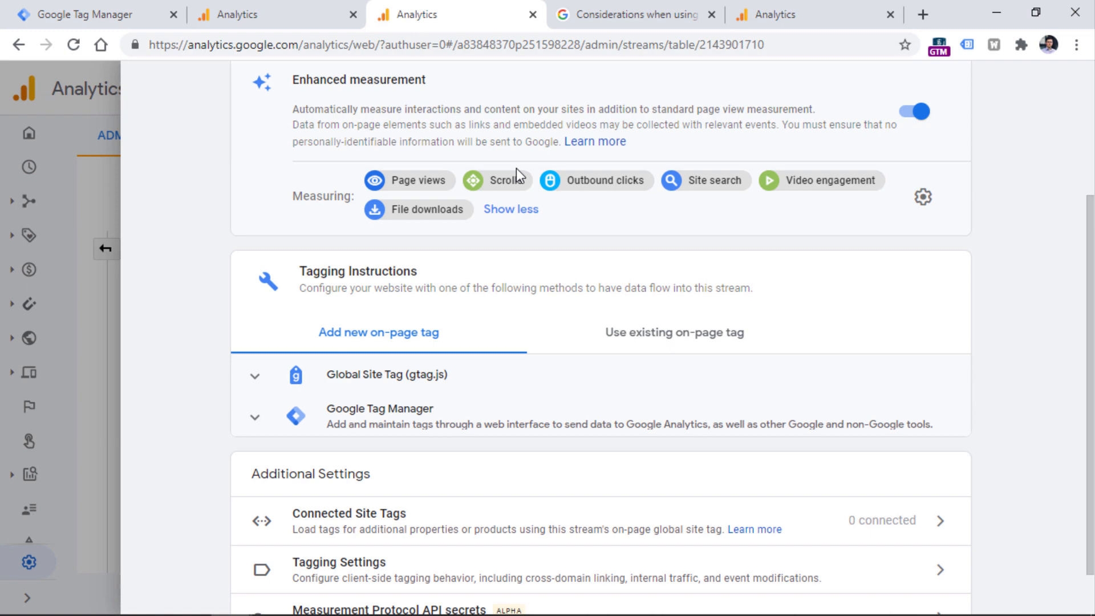
{"action": "mouse_move", "coordinate": [384, 424]}
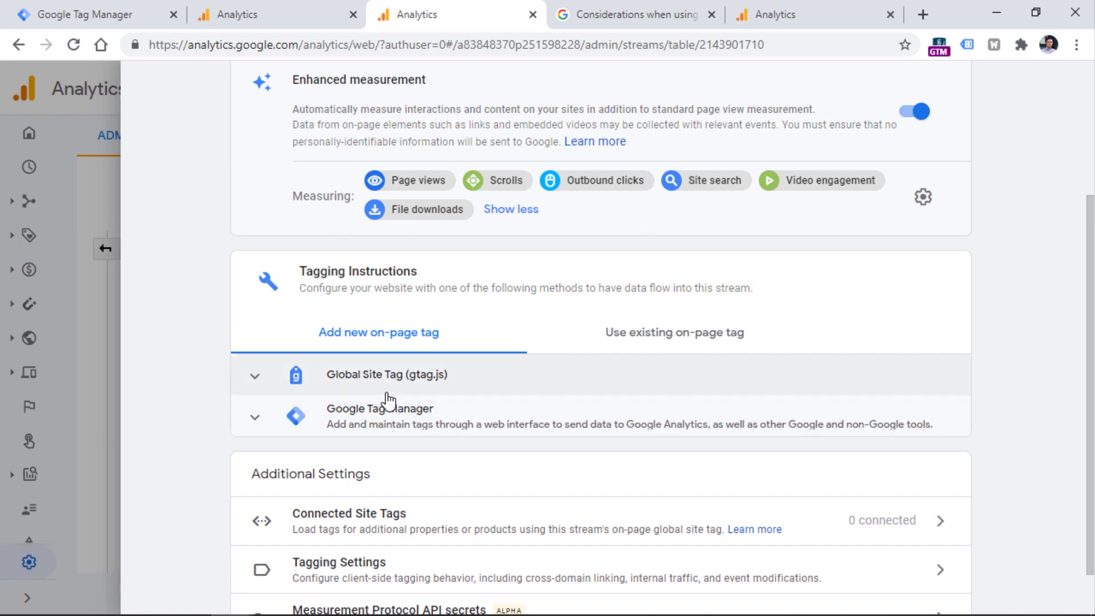
{"action": "mouse_move", "coordinate": [542, 261]}
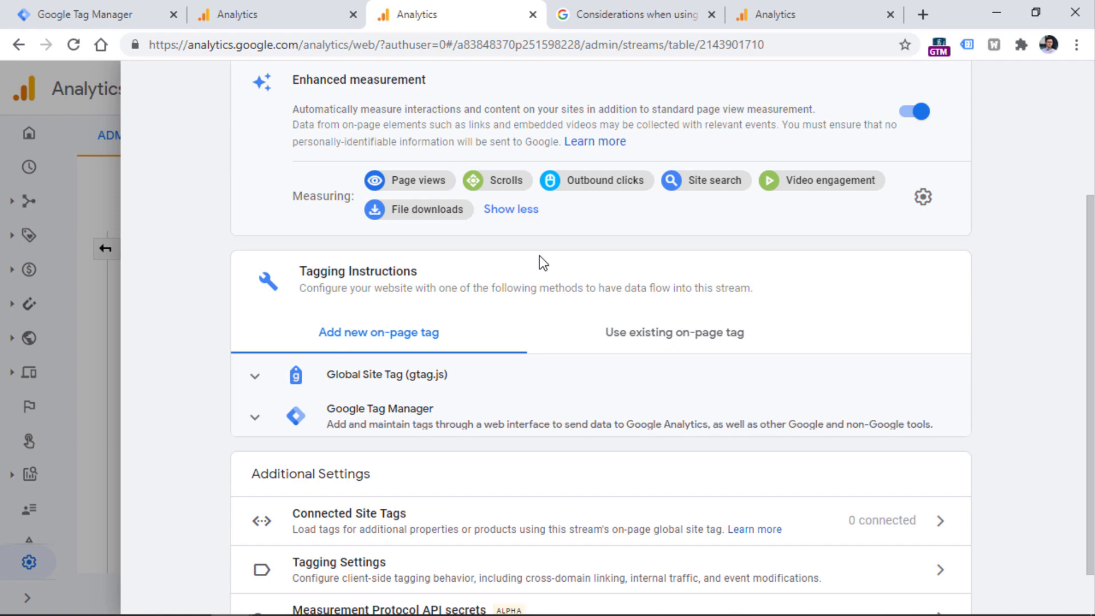
{"action": "scroll", "scroll_direction": "down", "scroll_amount": 3}
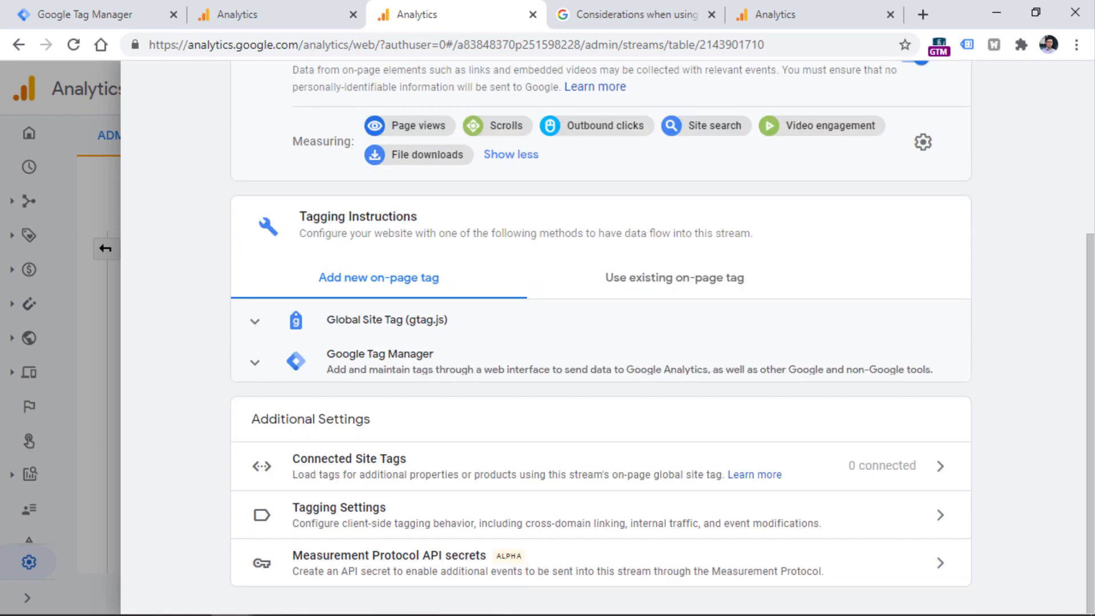
{"action": "mouse_move", "coordinate": [303, 408]}
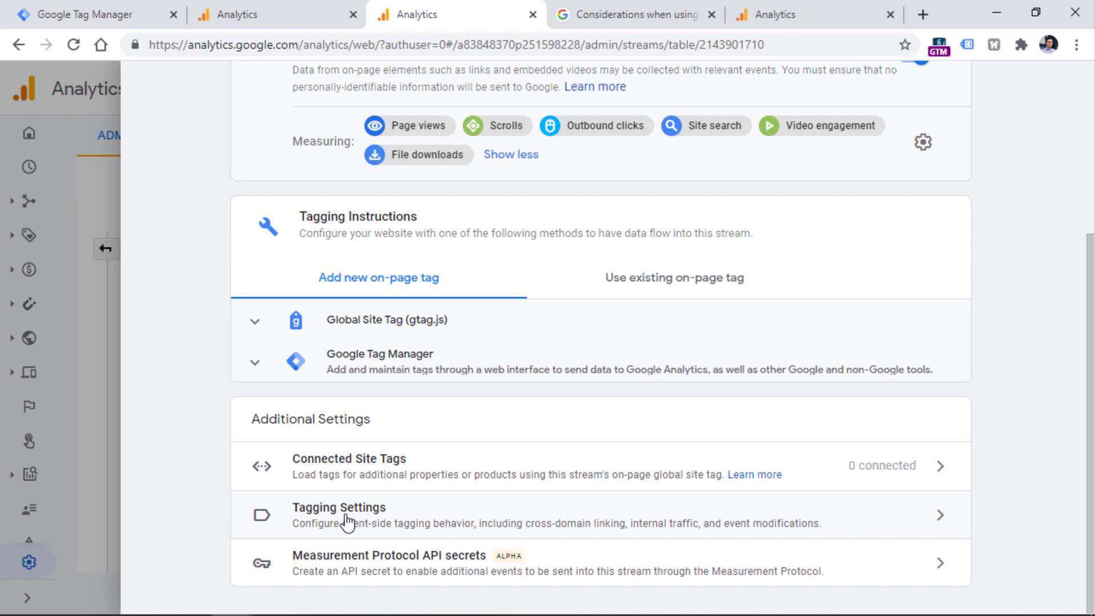
{"action": "left_click", "coordinate": [339, 507]}
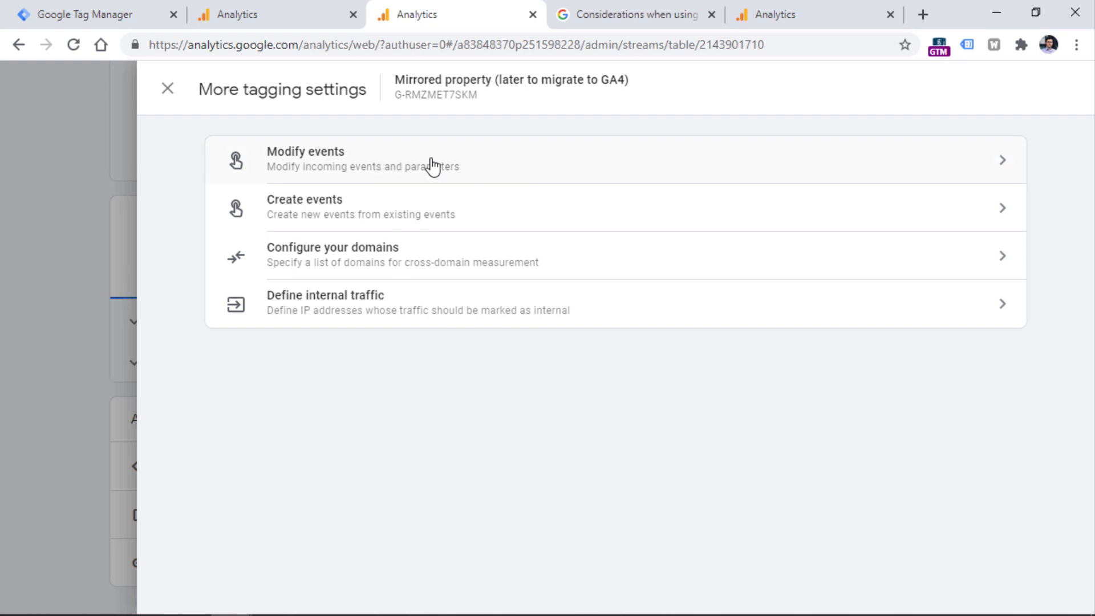
{"action": "mouse_move", "coordinate": [457, 164]}
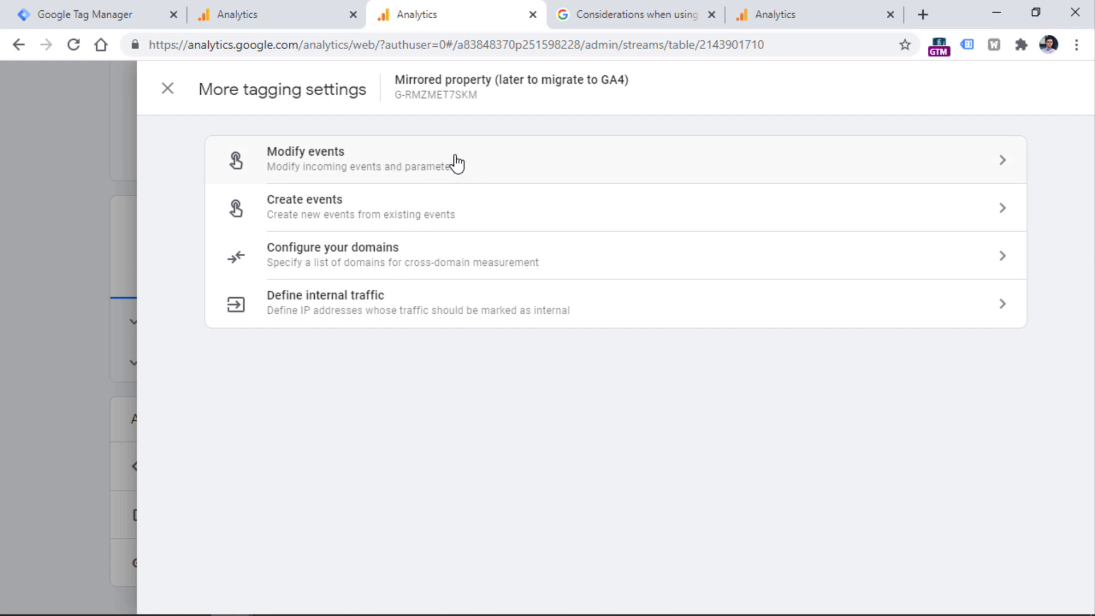
{"action": "mouse_move", "coordinate": [328, 209]}
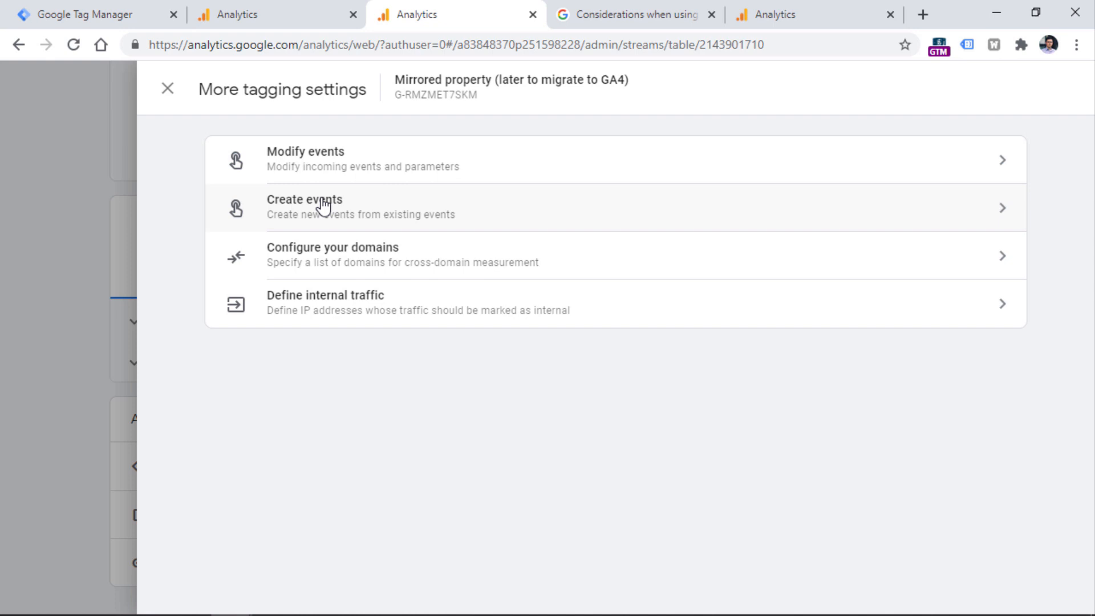
{"action": "mouse_move", "coordinate": [352, 199]}
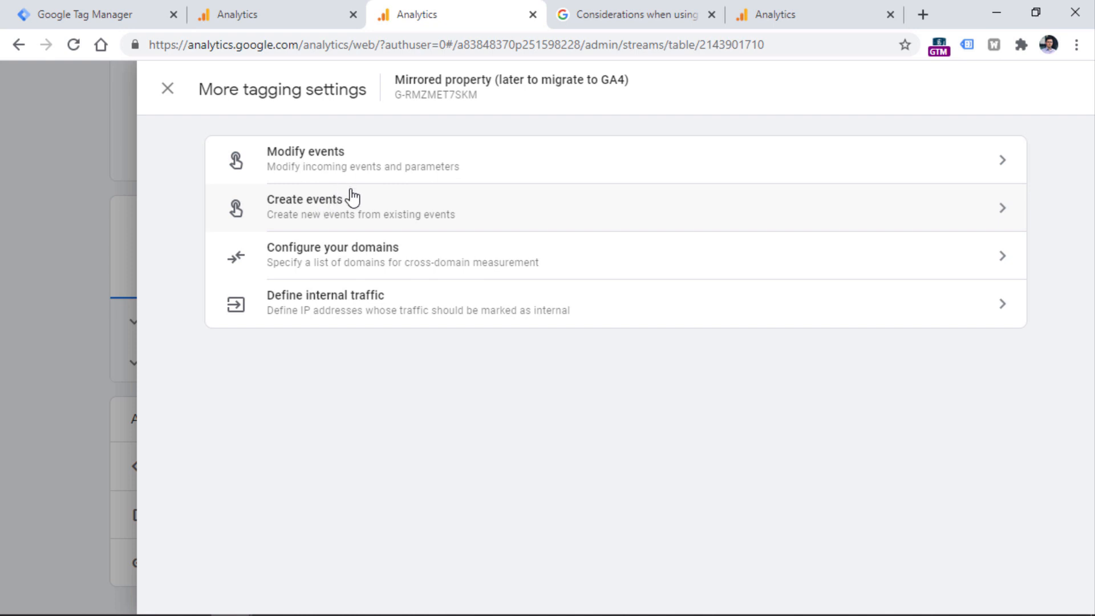
{"action": "mouse_move", "coordinate": [356, 259]}
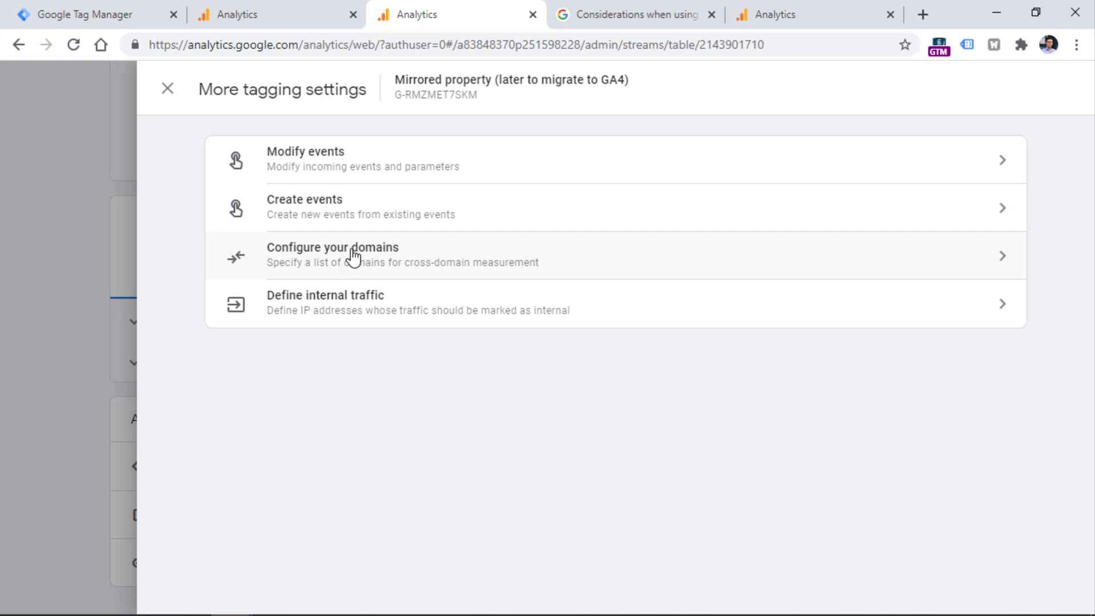
{"action": "mouse_move", "coordinate": [338, 314]}
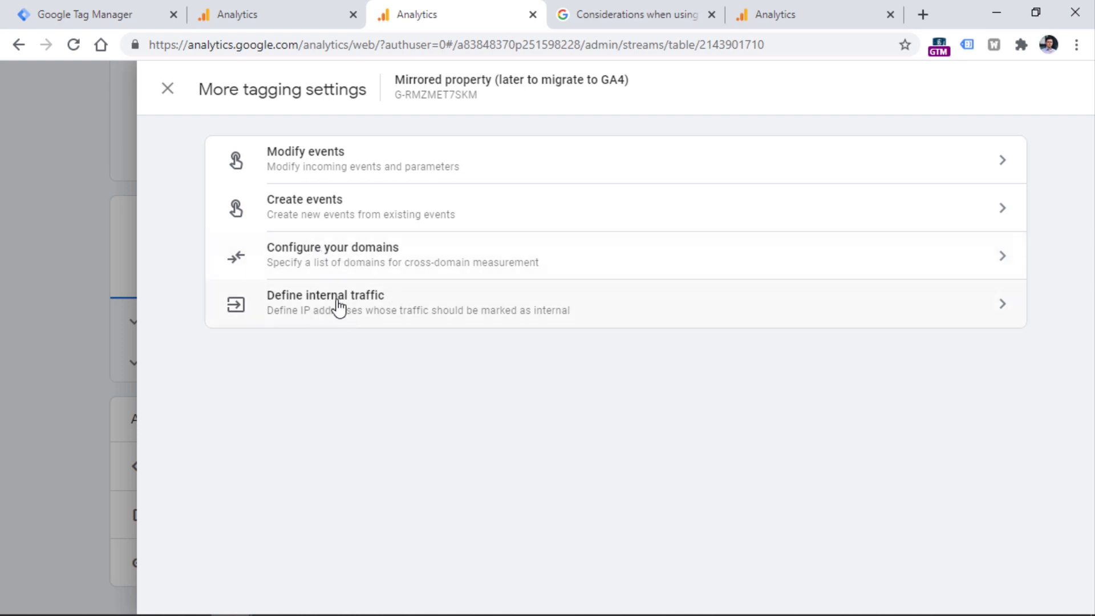
{"action": "mouse_move", "coordinate": [335, 313]}
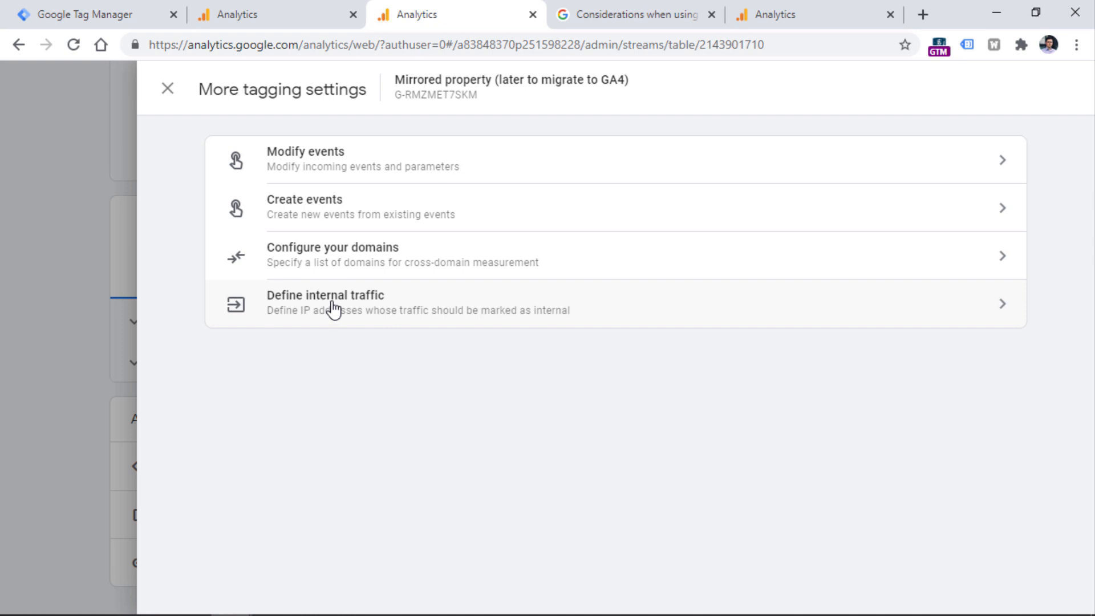
{"action": "mouse_move", "coordinate": [299, 319]}
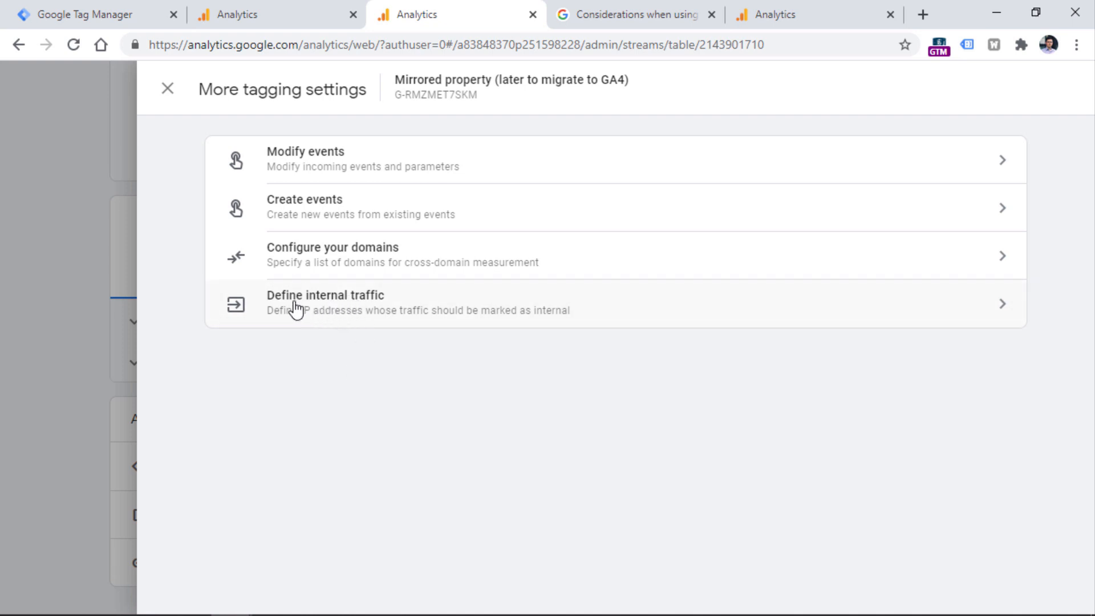
{"action": "mouse_move", "coordinate": [385, 365]}
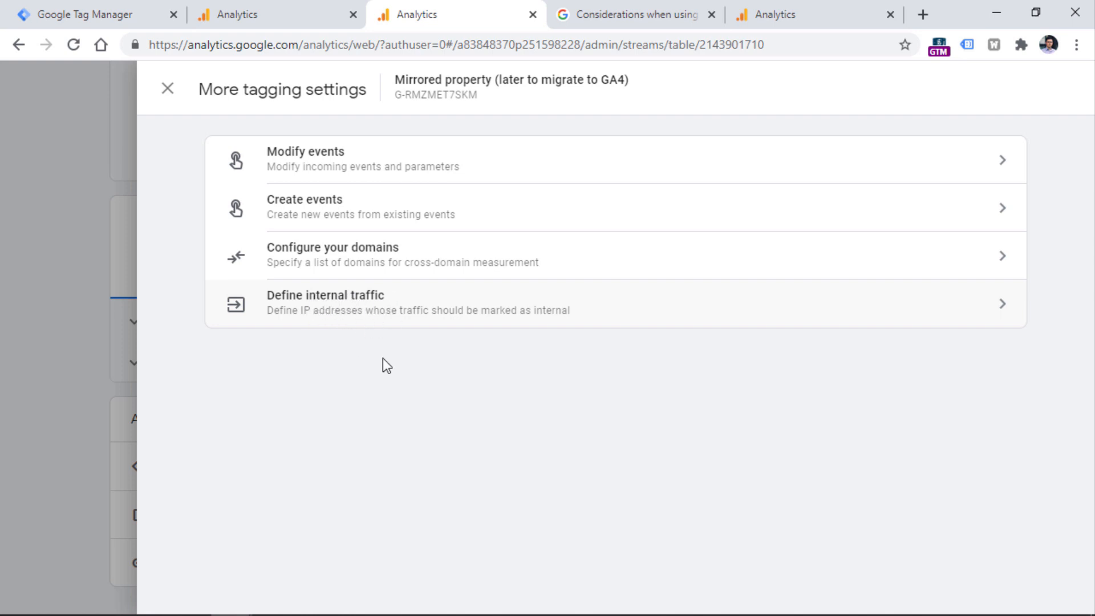
{"action": "mouse_move", "coordinate": [367, 338]}
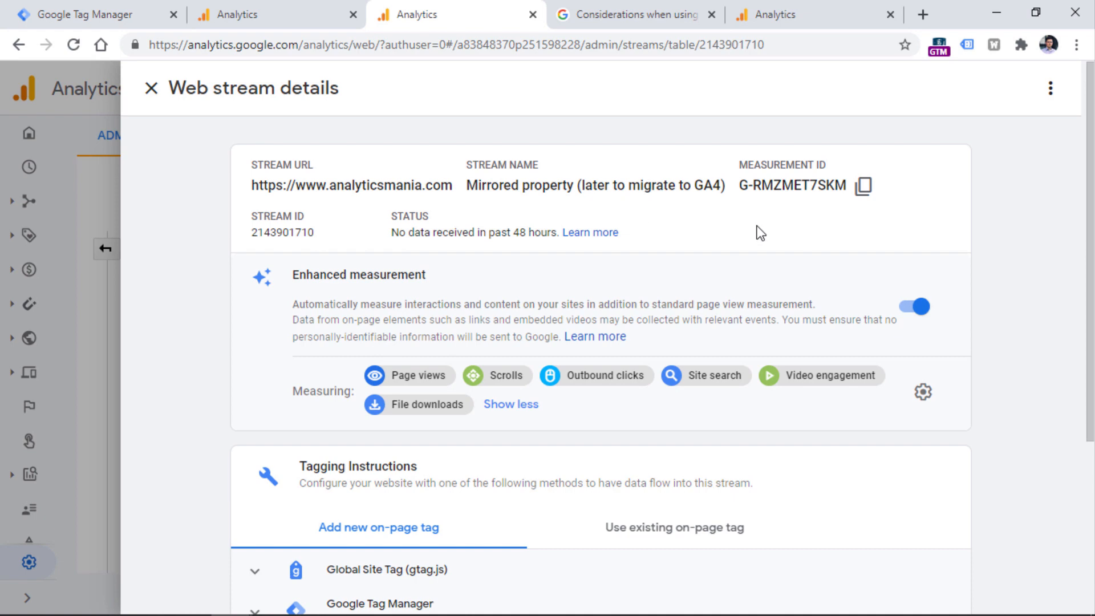
{"action": "mouse_move", "coordinate": [791, 187]}
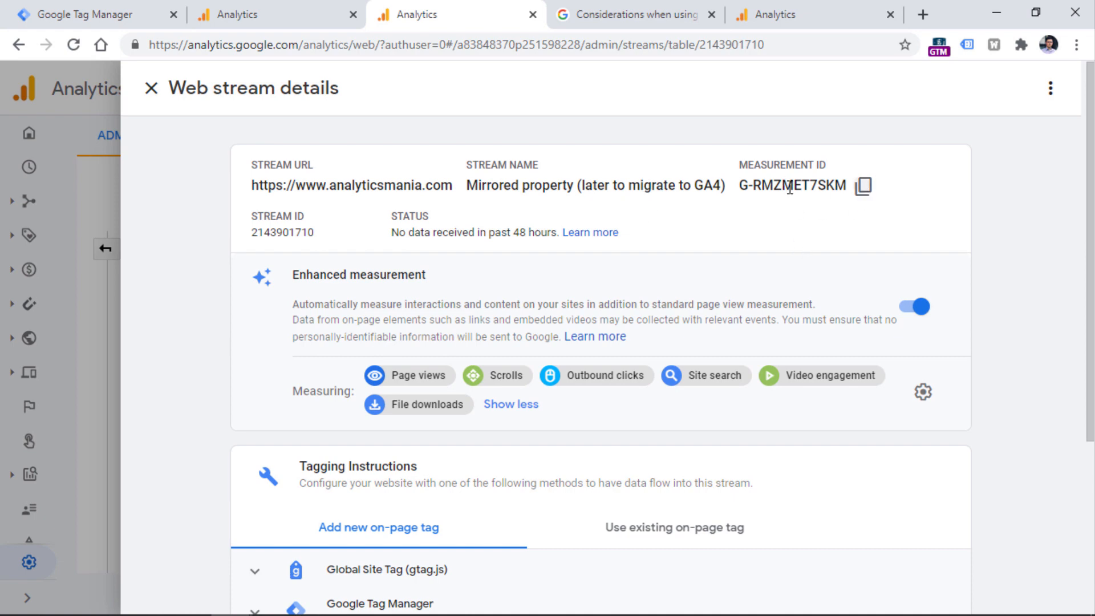
{"action": "mouse_move", "coordinate": [86, 7]}
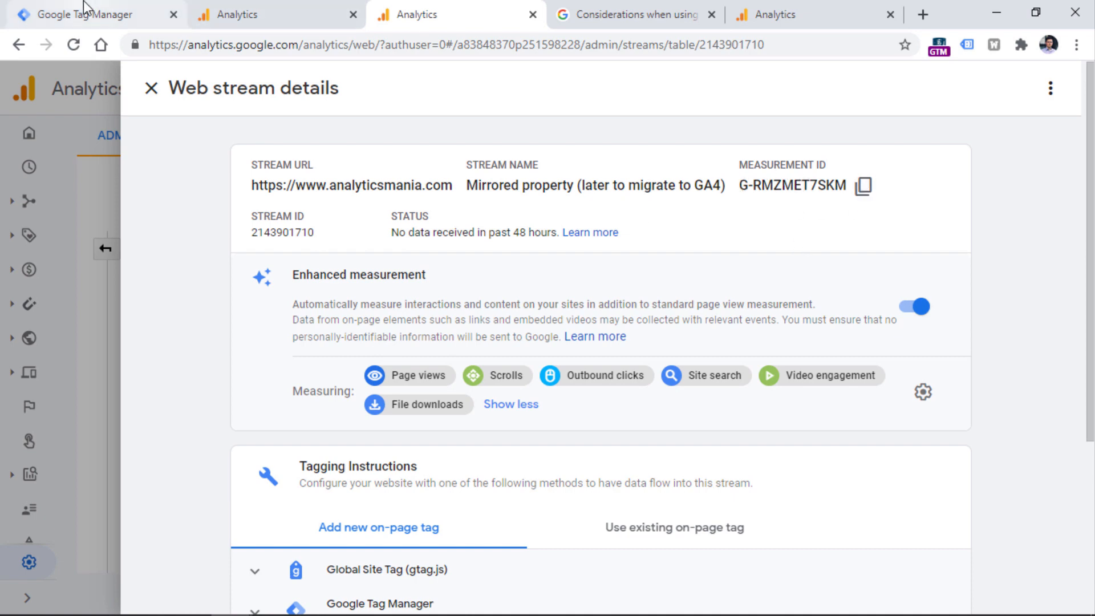
{"action": "mouse_move", "coordinate": [96, 10]}
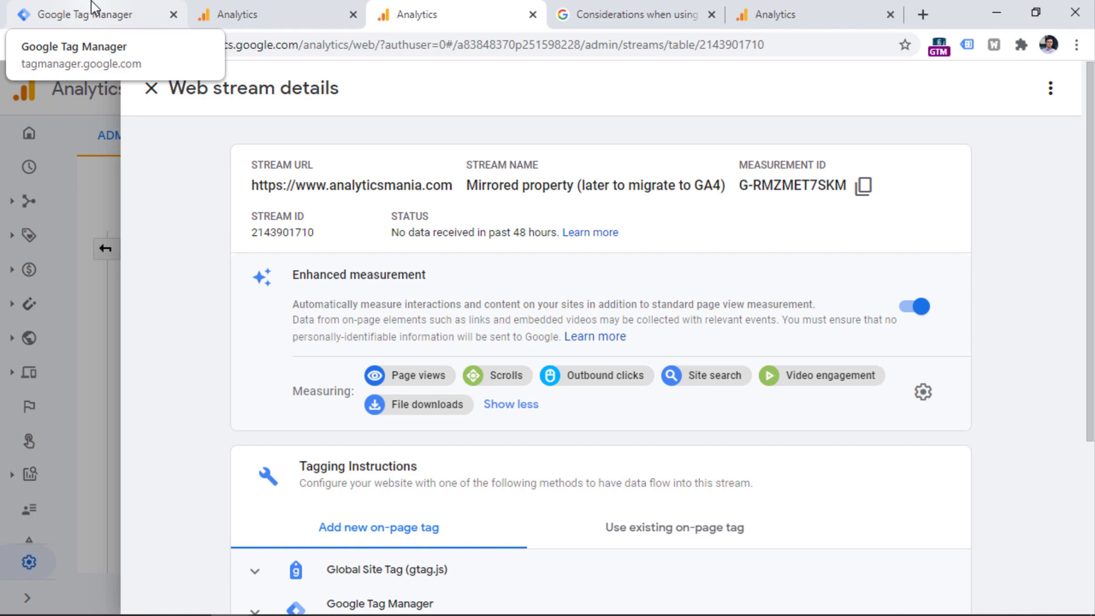
Create a new GA4 Configuration tag with Measurement ID G-RMZMET7SKM, keeping page view sending on
{"action": "left_click", "coordinate": [80, 14]}
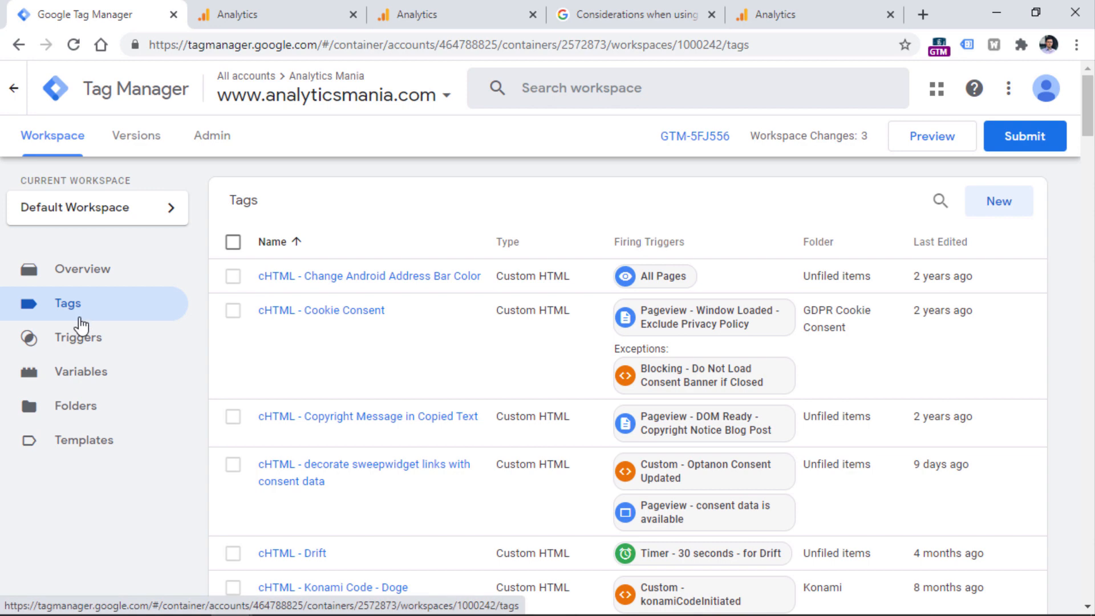
{"action": "left_click", "coordinate": [999, 201]}
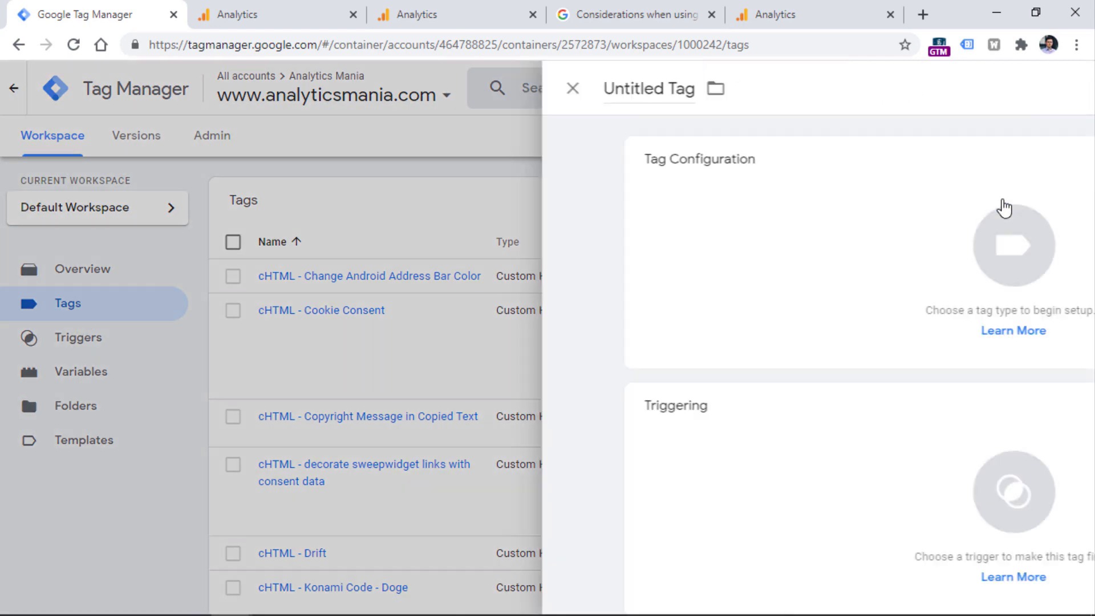
{"action": "left_click", "coordinate": [1013, 245]}
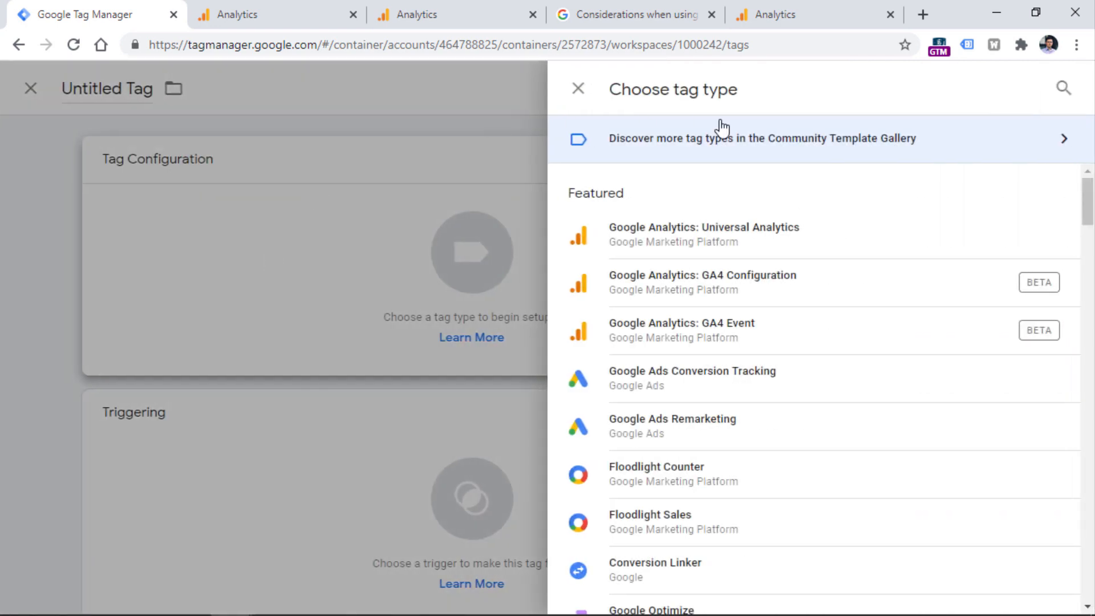
{"action": "mouse_move", "coordinate": [733, 289]}
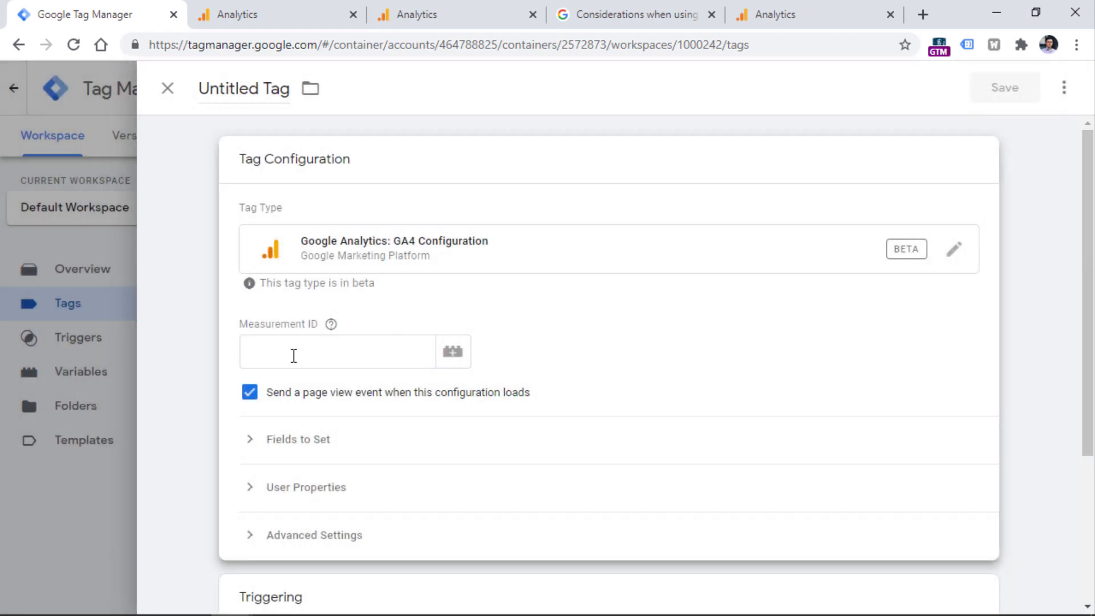
{"action": "type", "text": "G-RMZMET7SKM"}
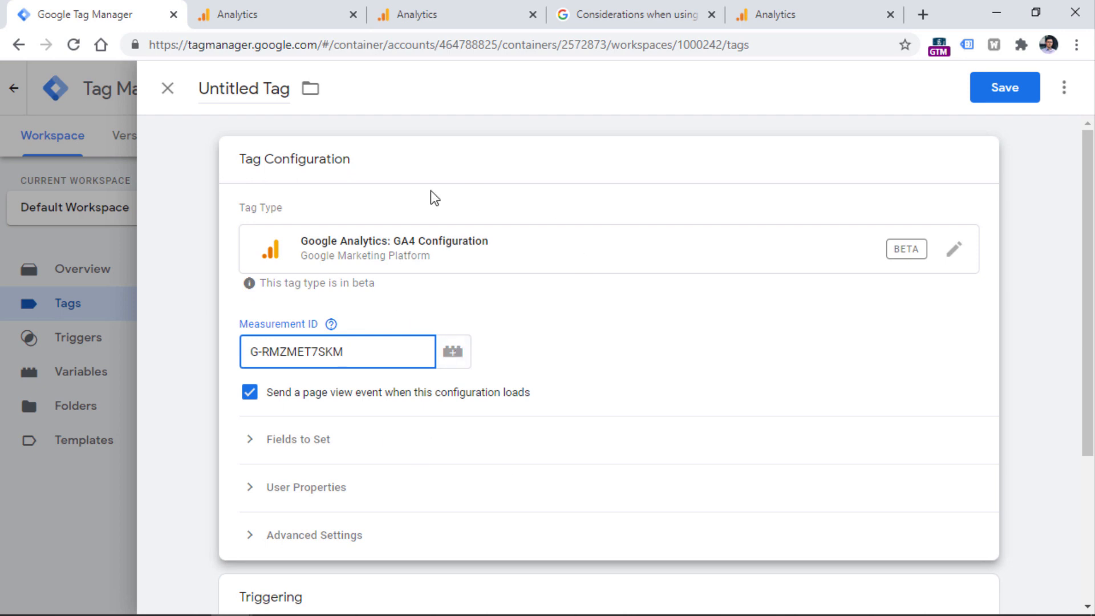
{"action": "mouse_move", "coordinate": [247, 410]}
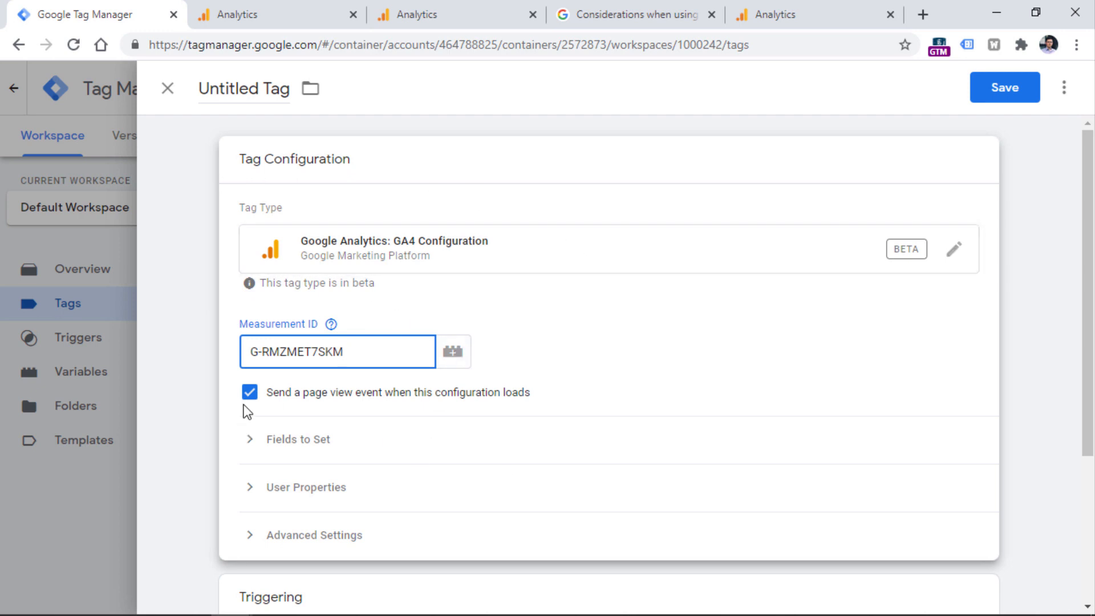
{"action": "mouse_move", "coordinate": [262, 398]}
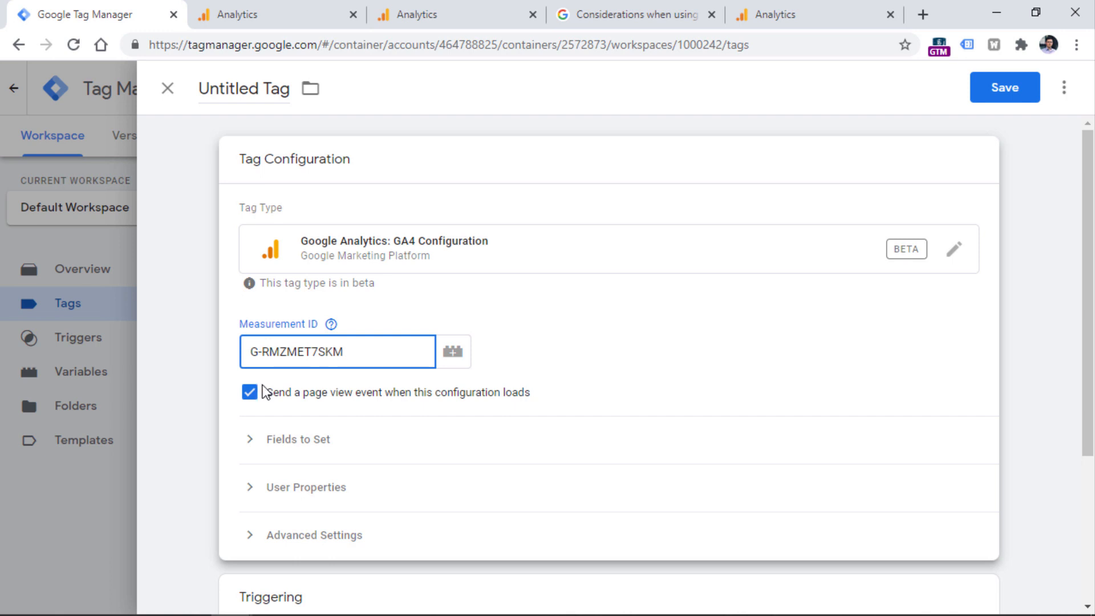
{"action": "scroll", "scroll_direction": "down", "scroll_amount": 3}
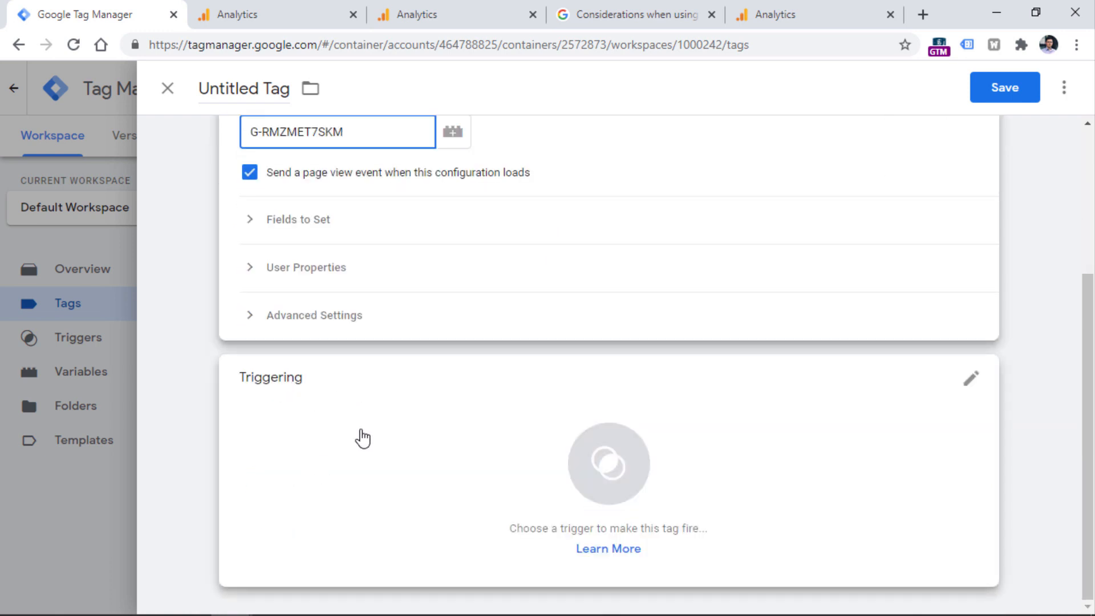
{"action": "mouse_move", "coordinate": [315, 533]}
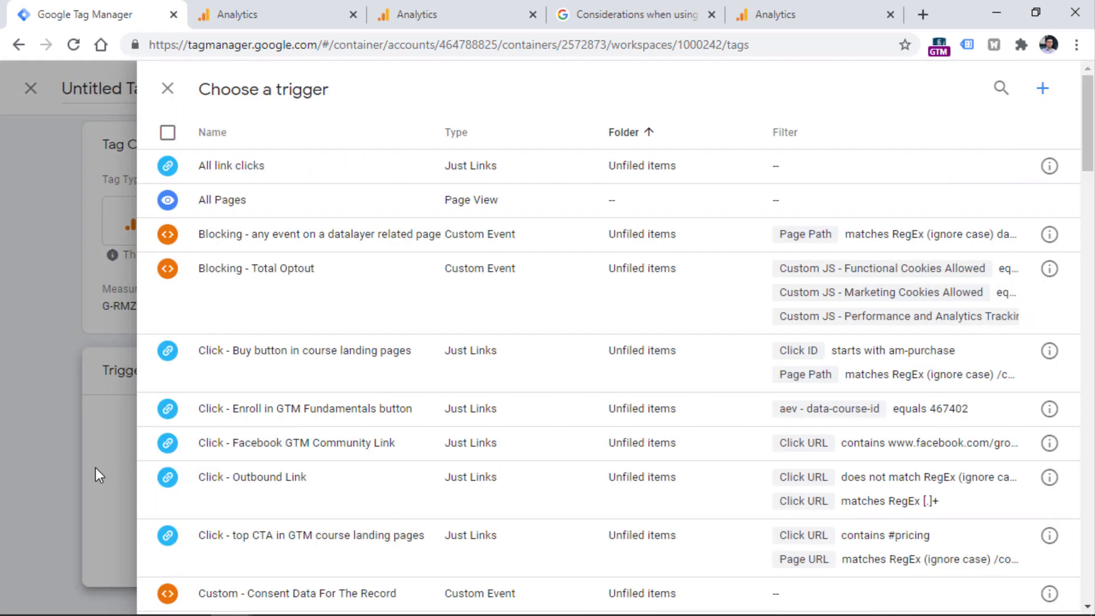
Set the tag's trigger to All Pages
{"action": "left_click", "coordinate": [222, 199]}
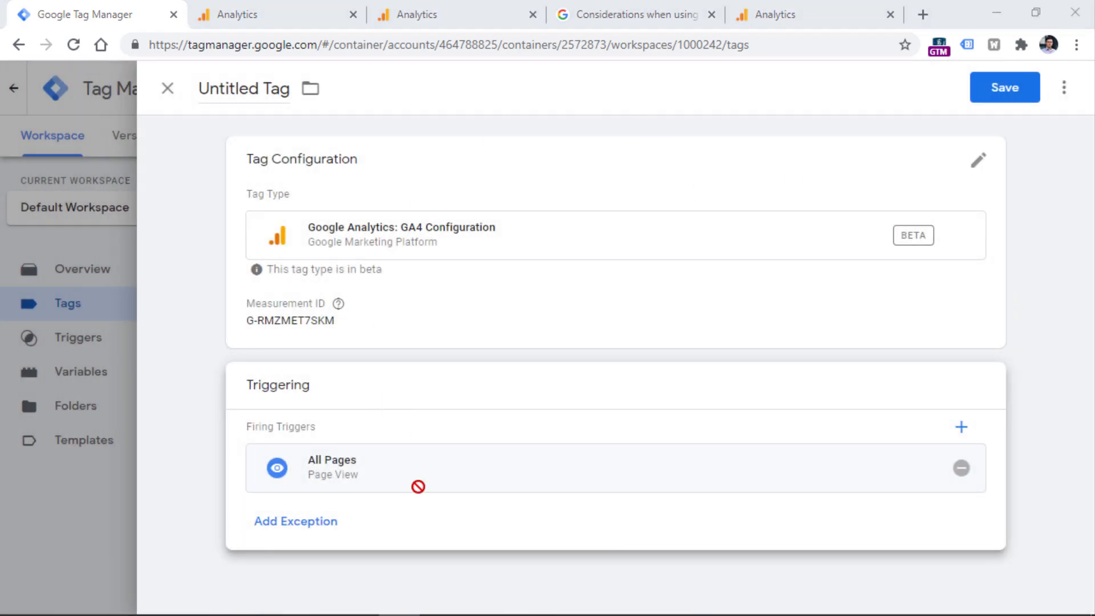
{"action": "mouse_move", "coordinate": [452, 445]}
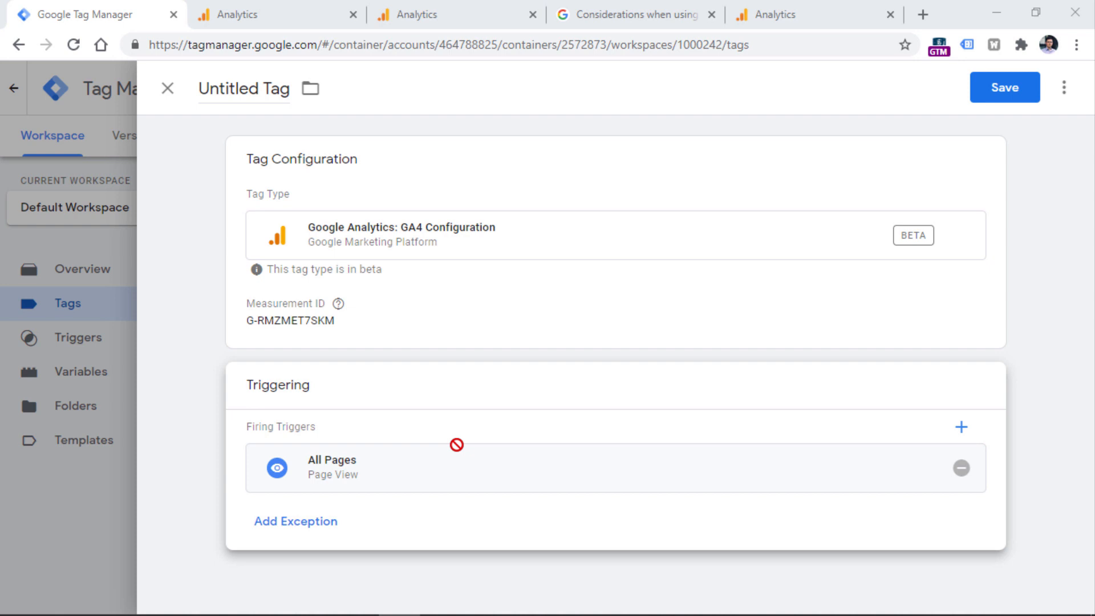
{"action": "mouse_move", "coordinate": [429, 445]}
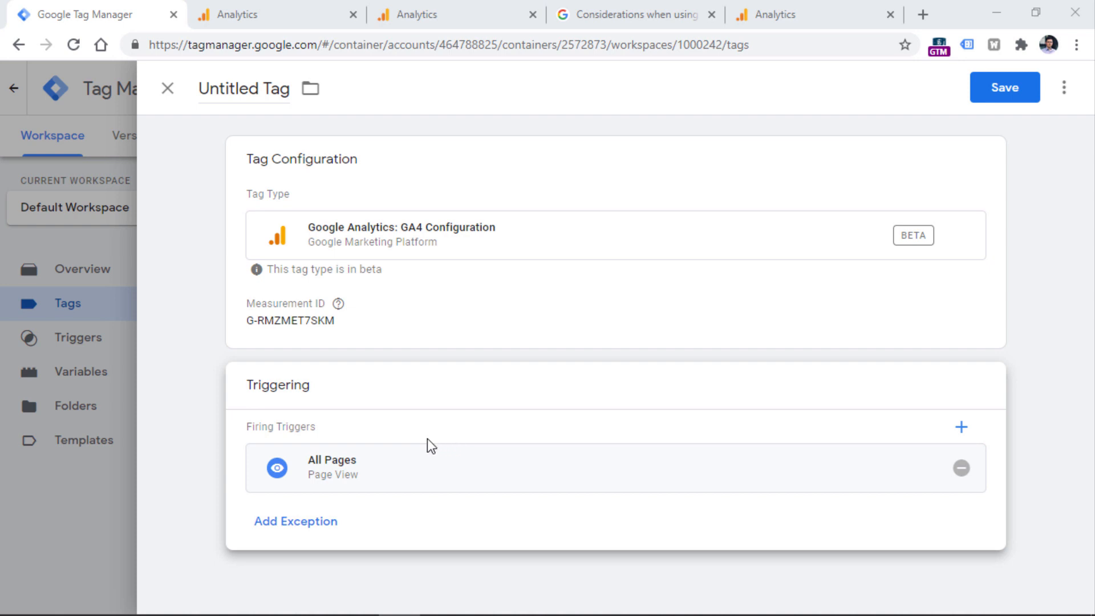
{"action": "mouse_move", "coordinate": [441, 424]}
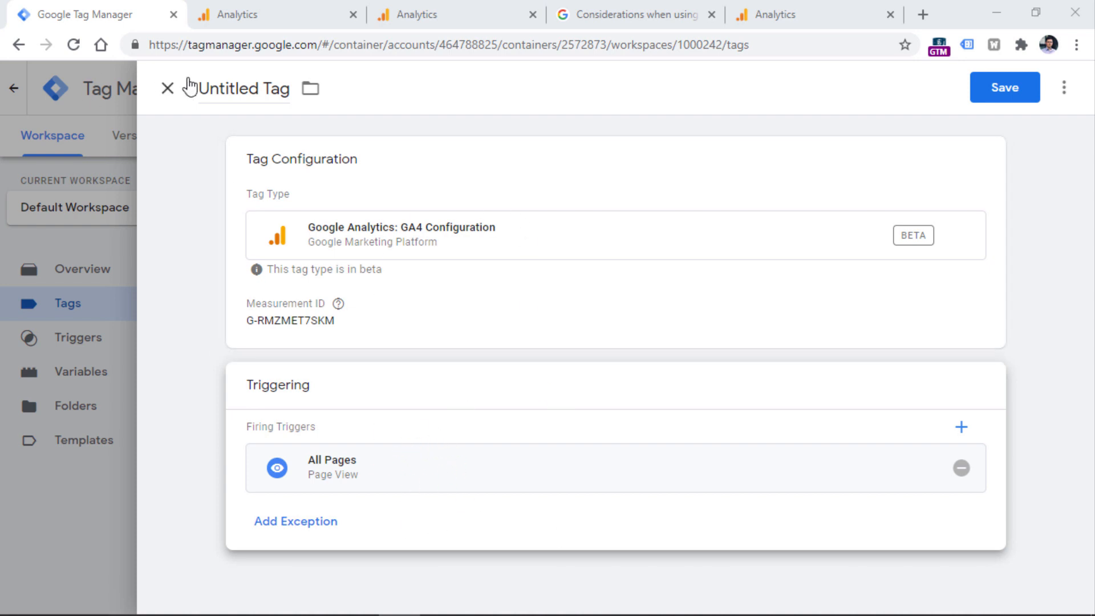
Rename the untitled tag to 'GA4 - Pageview' and save it
{"action": "type", "text": "GA"}
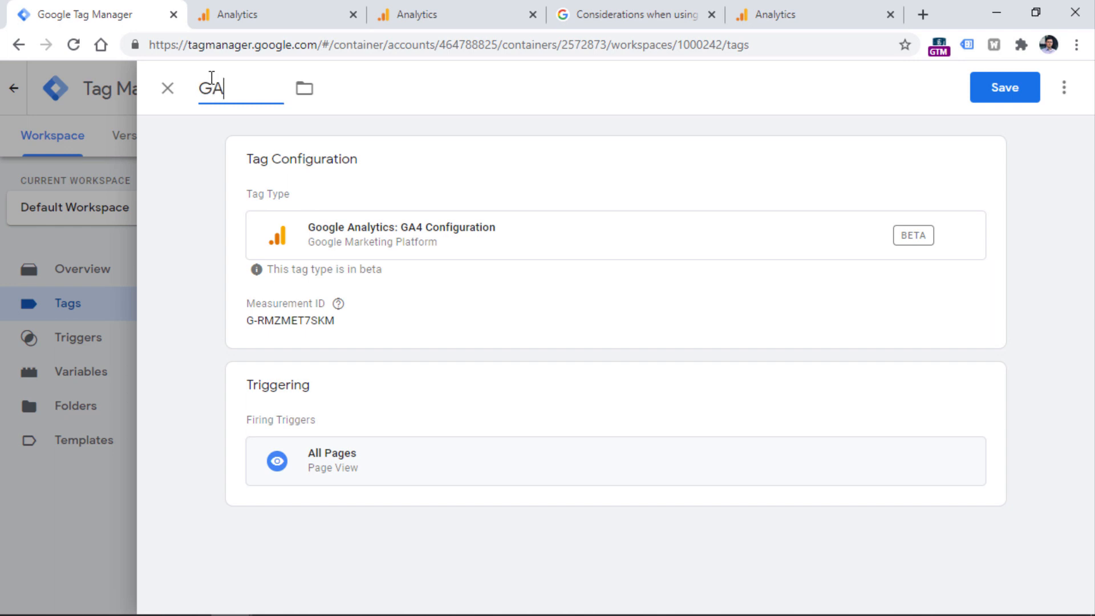
{"action": "type", "text": "4 - Pageview"}
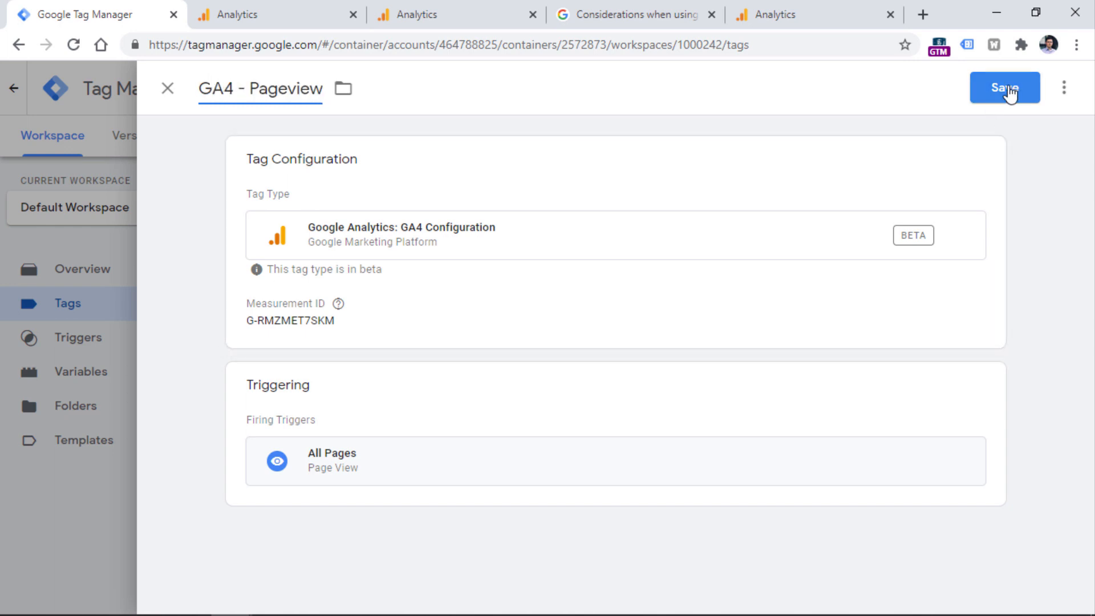
{"action": "left_click", "coordinate": [1005, 88]}
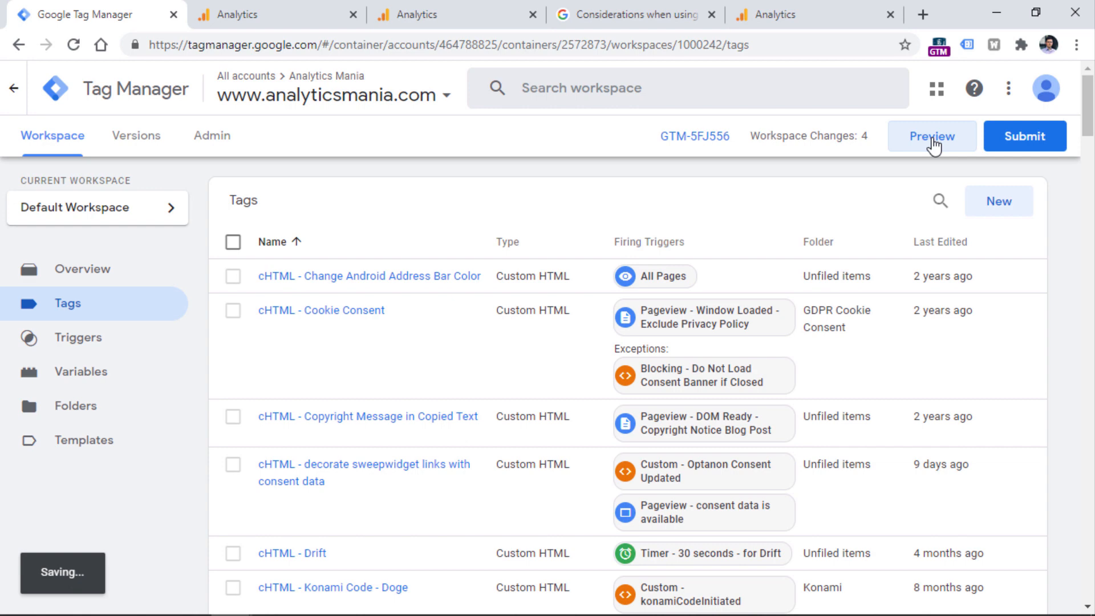
Connect a Preview session for GTM-5FJ556 to analyticsmania.com and view the debug summary
{"action": "left_click", "coordinate": [932, 136]}
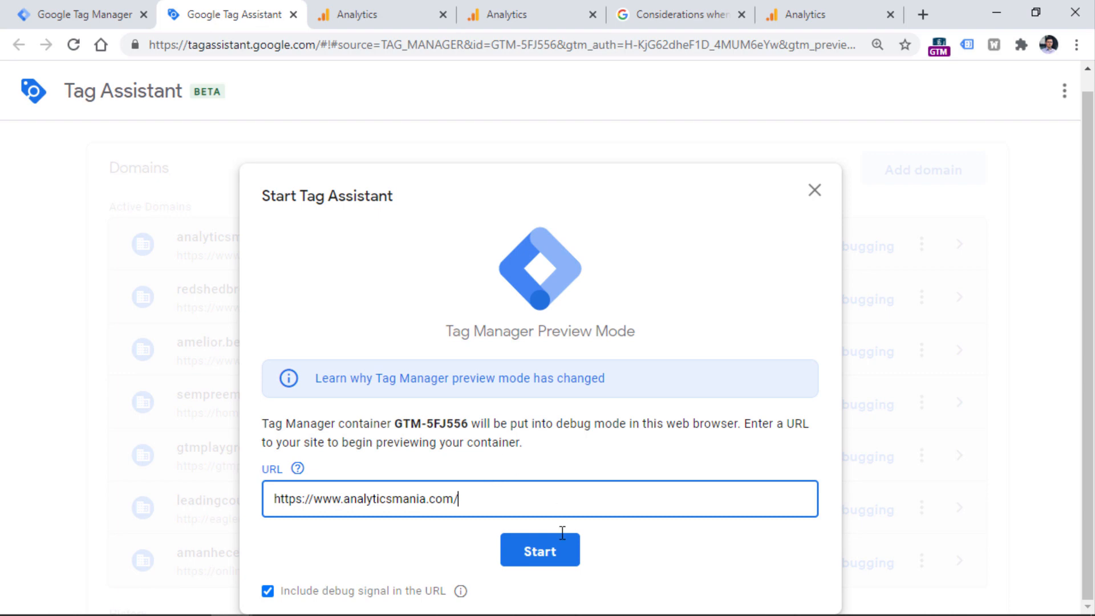
{"action": "mouse_move", "coordinate": [384, 451]}
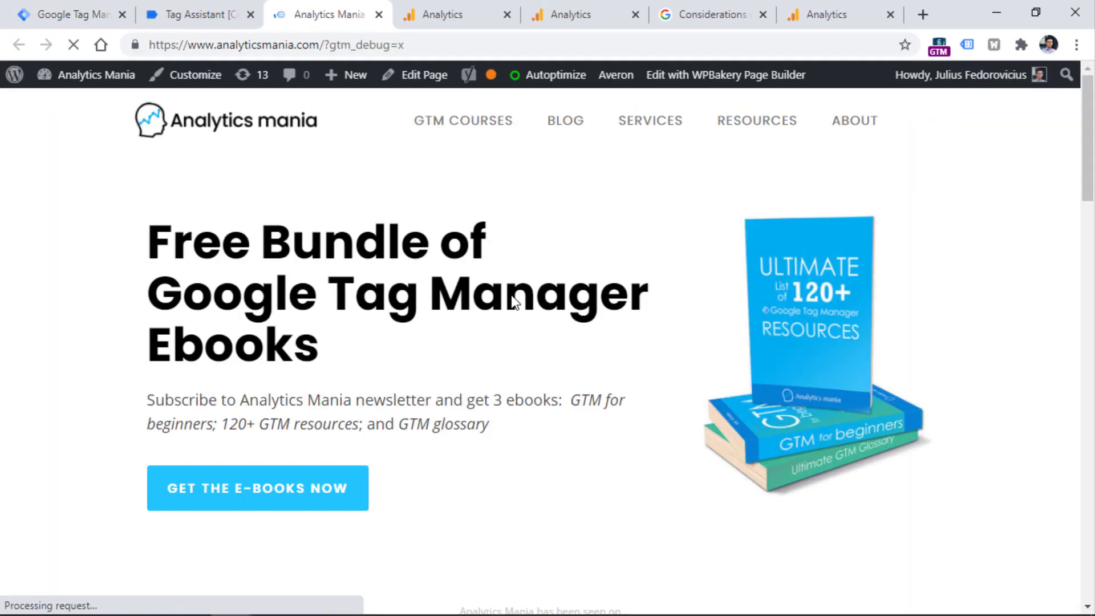
{"action": "left_click", "coordinate": [194, 15]}
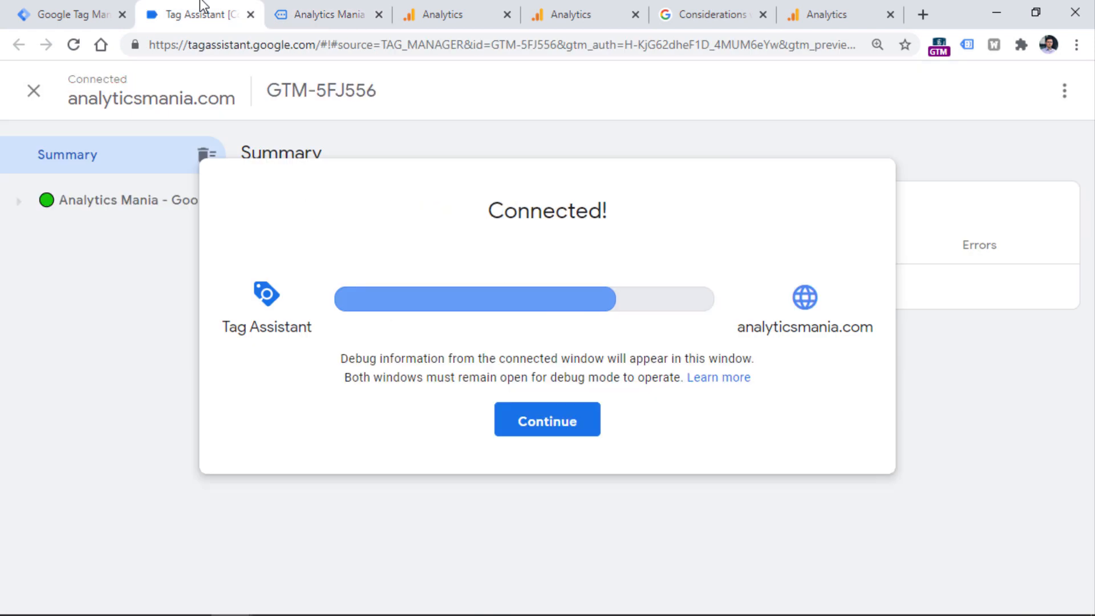
{"action": "left_click", "coordinate": [326, 14]}
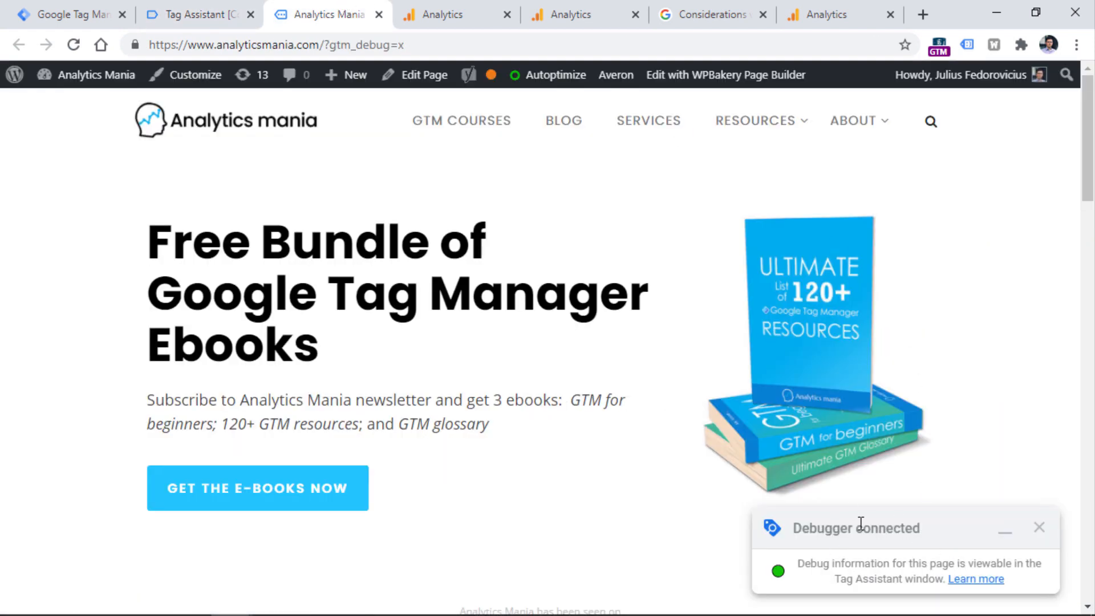
{"action": "left_click", "coordinate": [194, 15]}
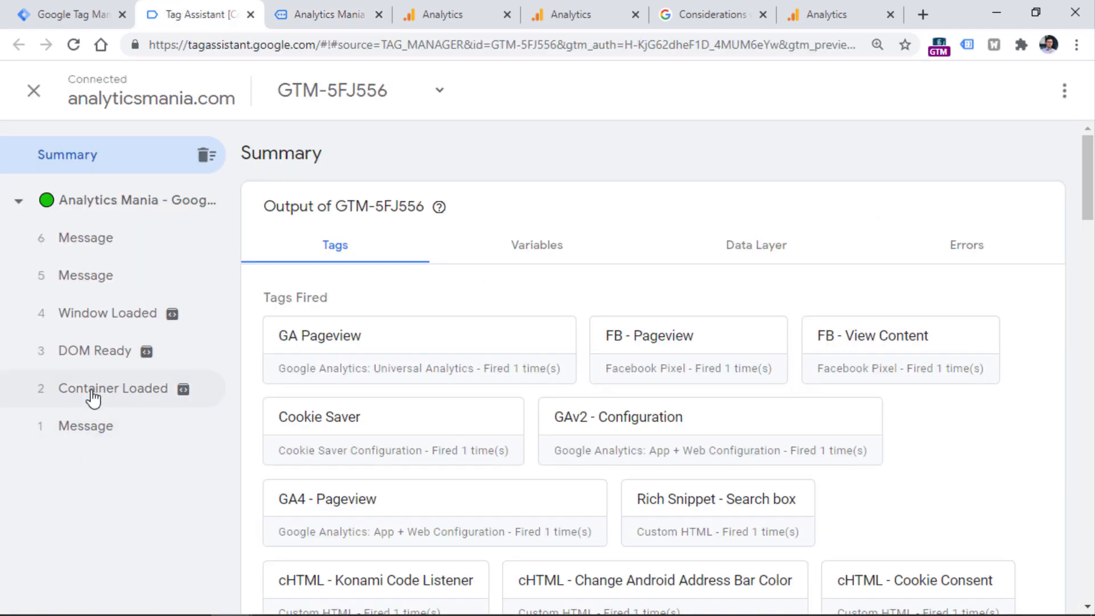
Verify GA4 - Pageview fired at Container Loaded with Measurement ID G-RMZMET7SKM
{"action": "left_click", "coordinate": [113, 389]}
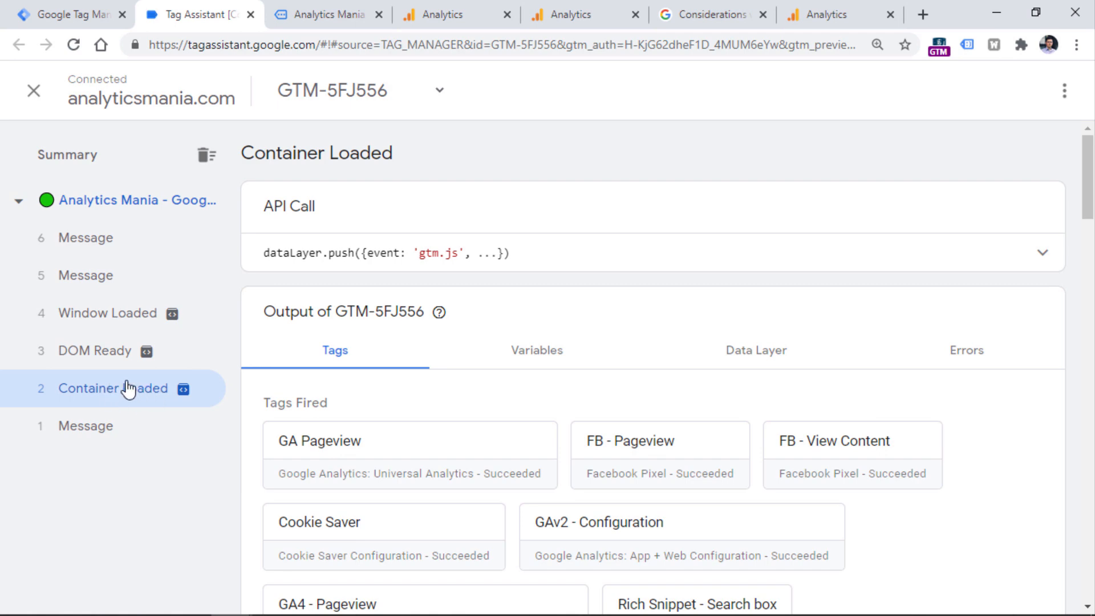
{"action": "mouse_move", "coordinate": [126, 389]}
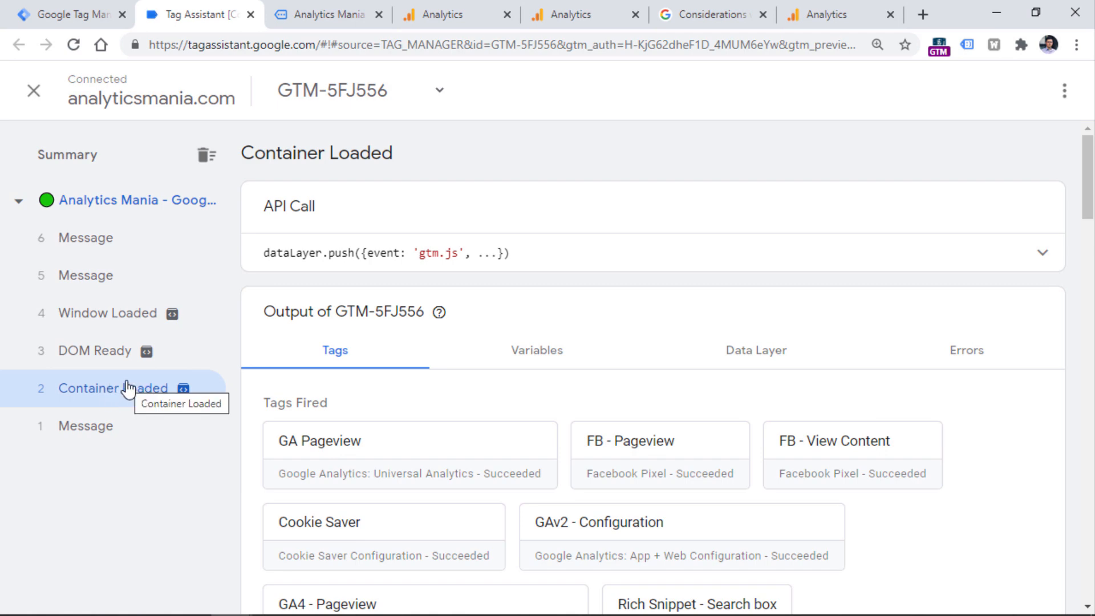
{"action": "mouse_move", "coordinate": [690, 149]}
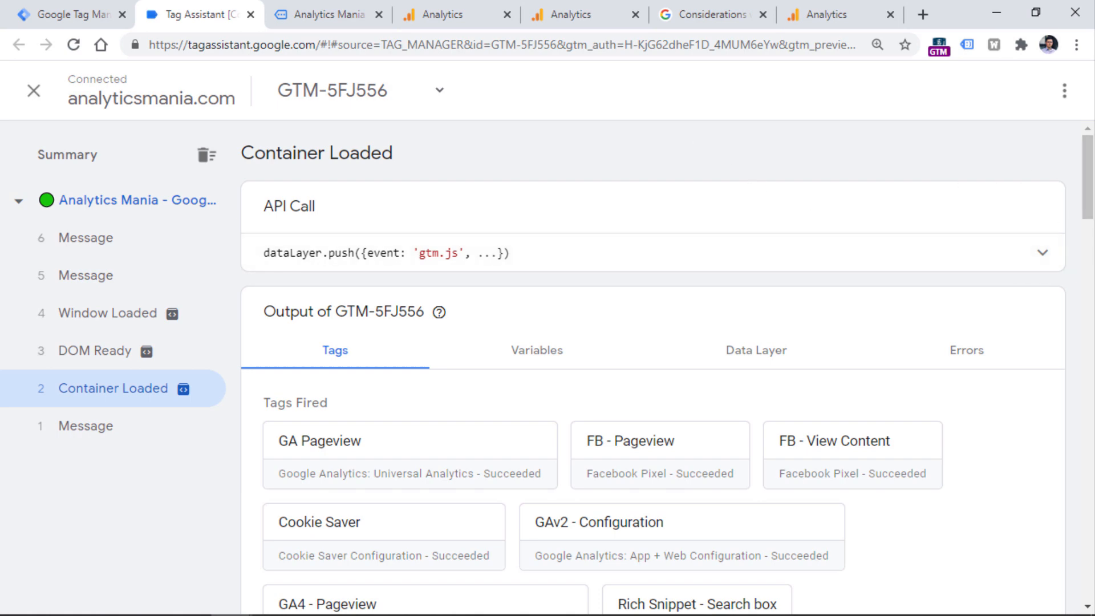
{"action": "scroll", "scroll_direction": "down", "scroll_amount": 3}
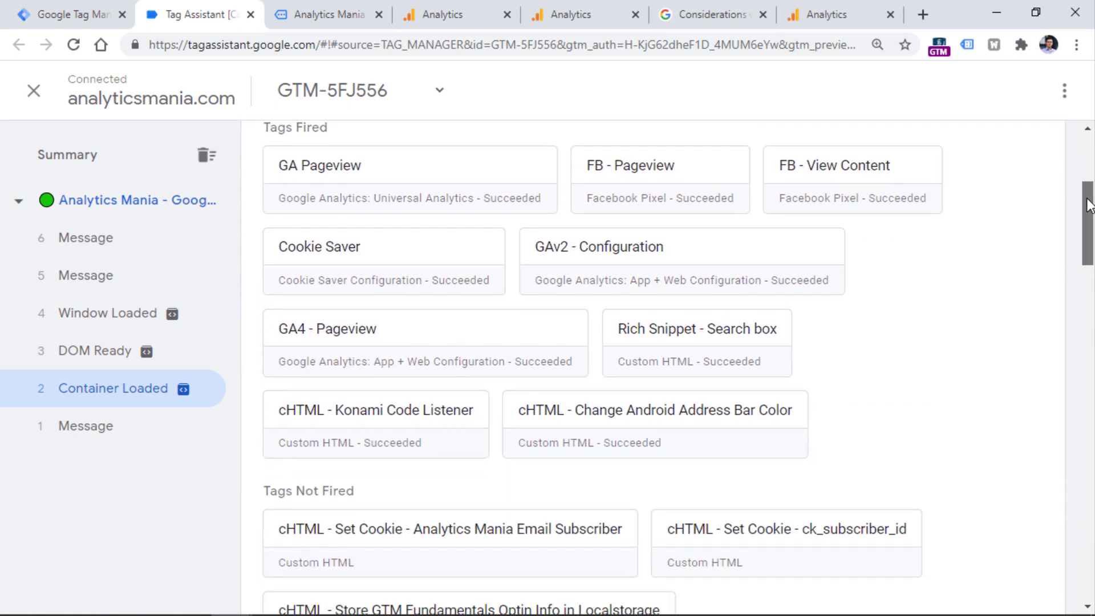
{"action": "scroll", "scroll_direction": "down", "scroll_amount": 3}
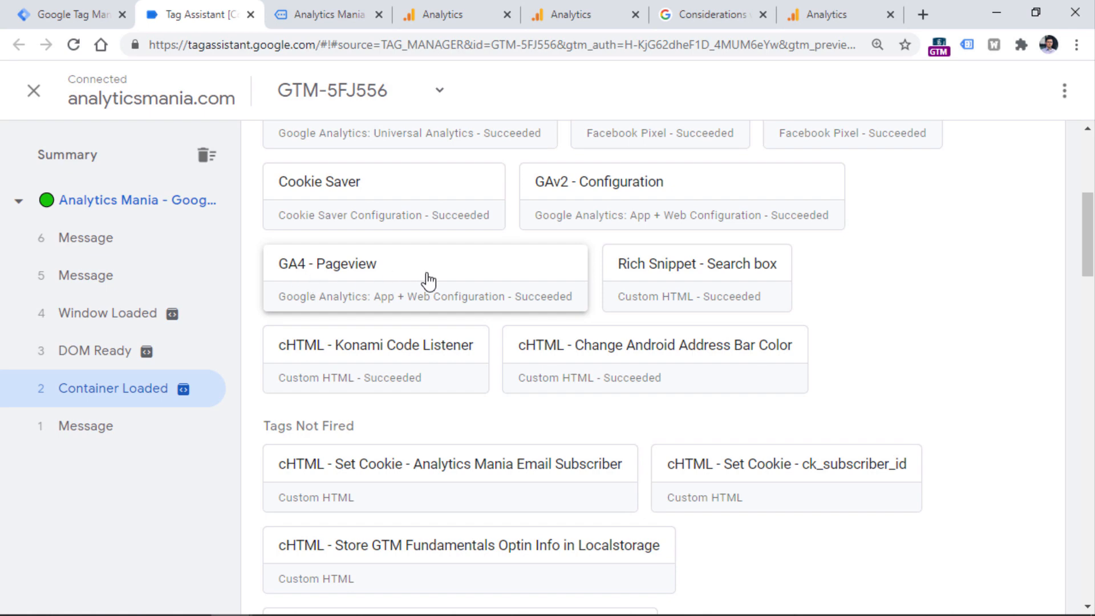
{"action": "left_click", "coordinate": [425, 276]}
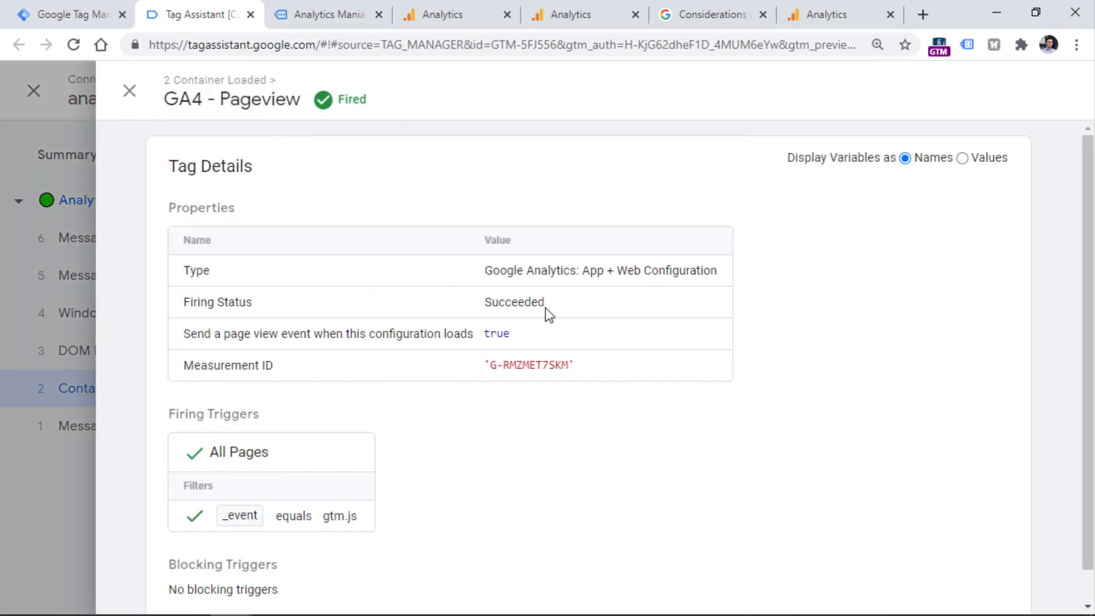
{"action": "double_click", "coordinate": [528, 365]}
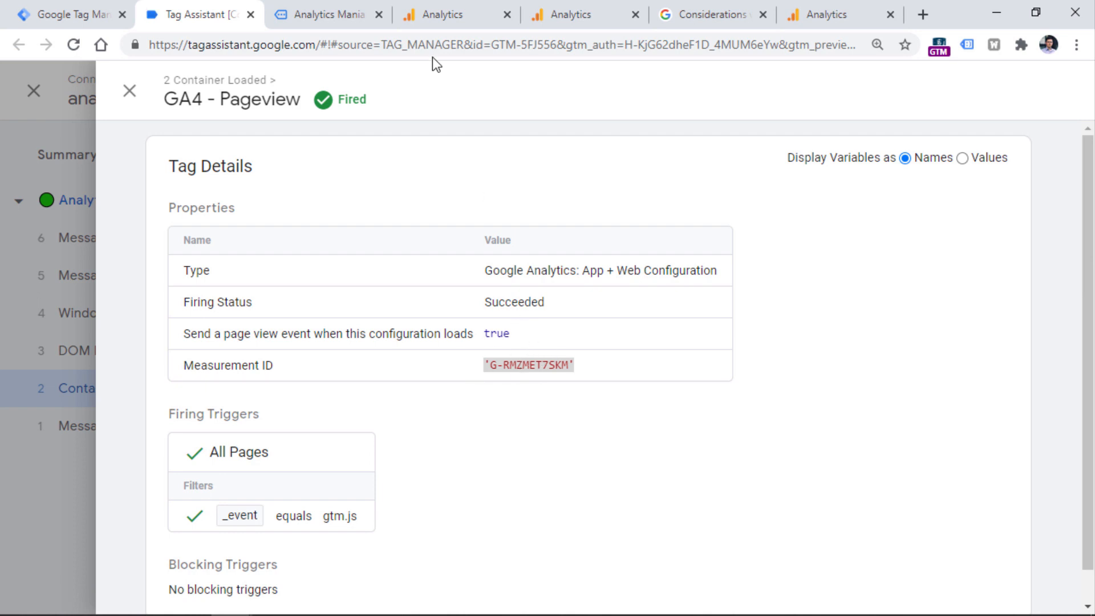
{"action": "mouse_move", "coordinate": [481, 187]}
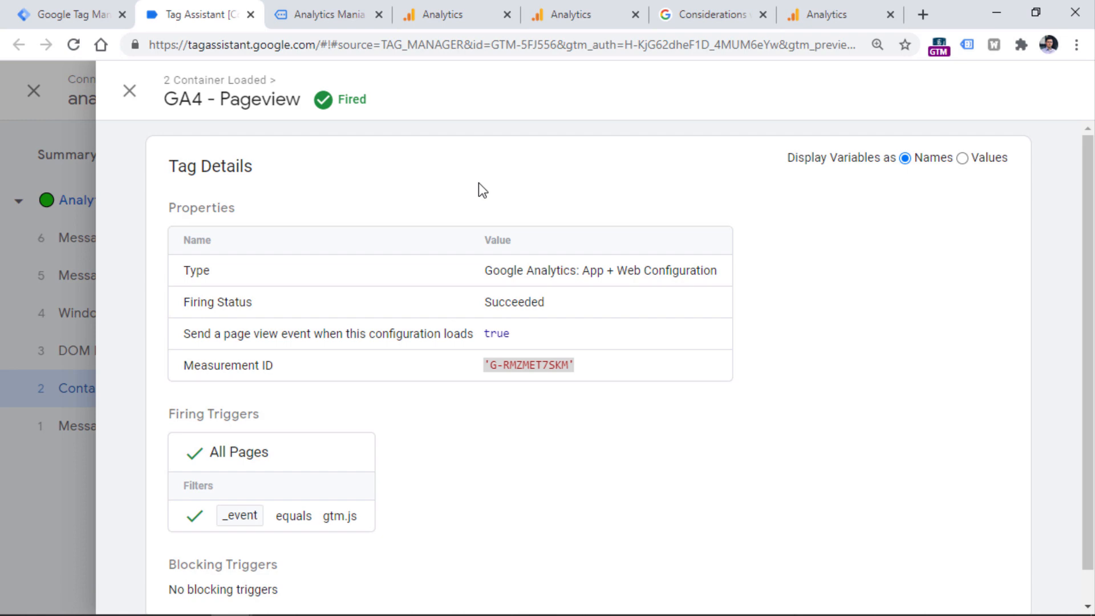
{"action": "mouse_move", "coordinate": [462, 1]}
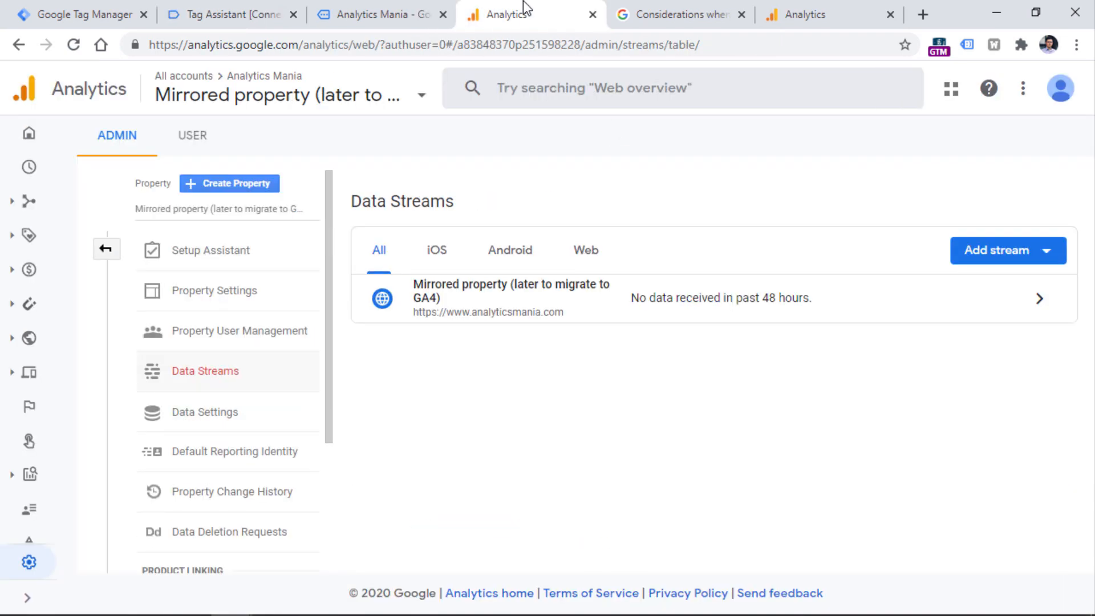
{"action": "mouse_move", "coordinate": [30, 167]}
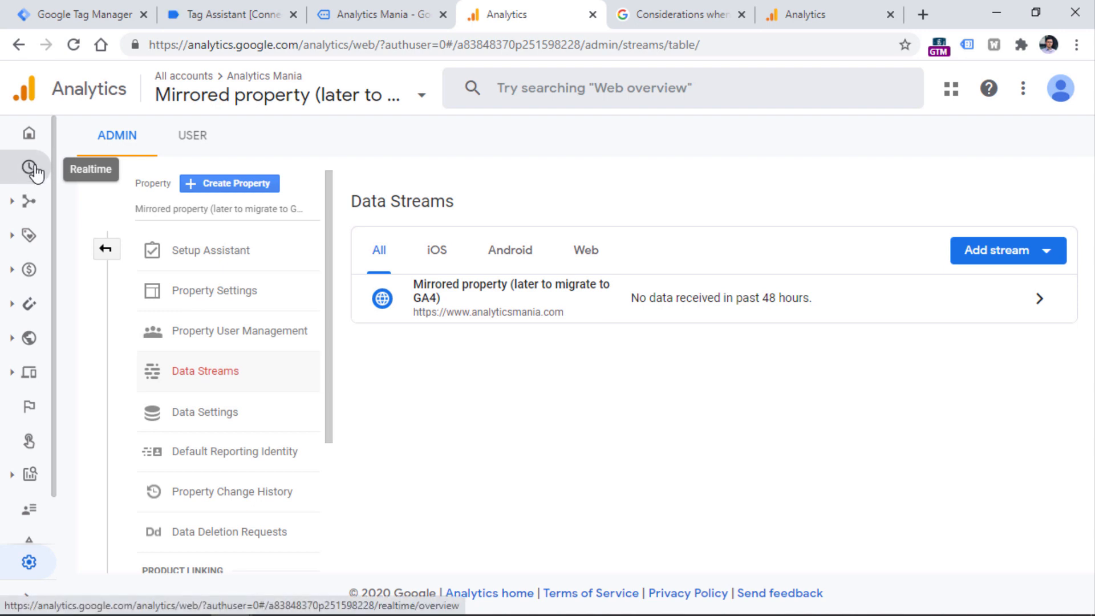
Open Reports > Realtime for the mirrored GA4 property, still showing 0 users
{"action": "left_click", "coordinate": [30, 166]}
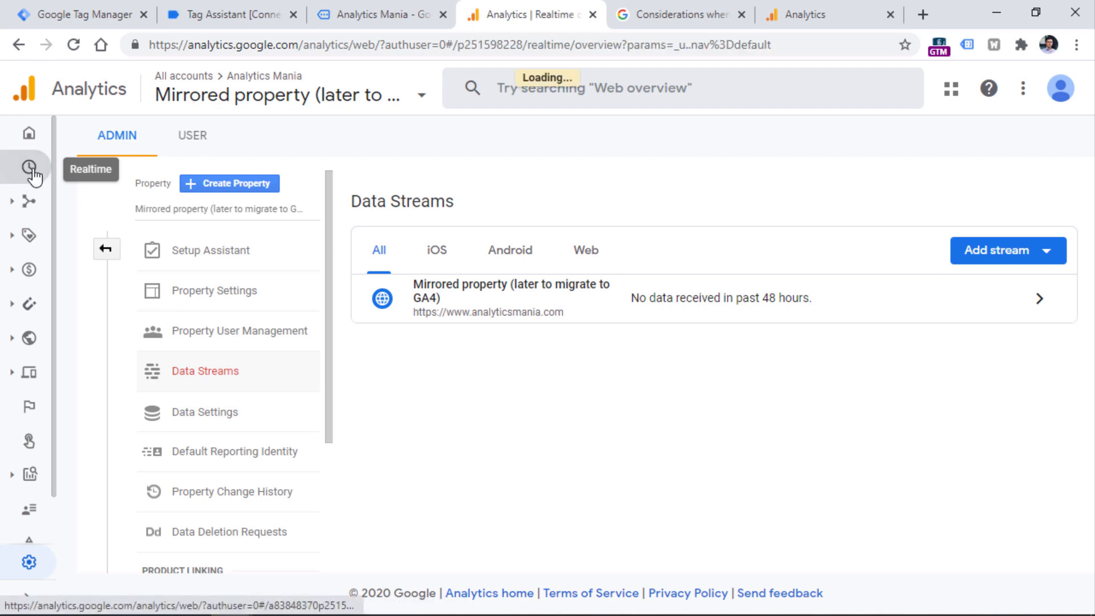
{"action": "left_click", "coordinate": [29, 167]}
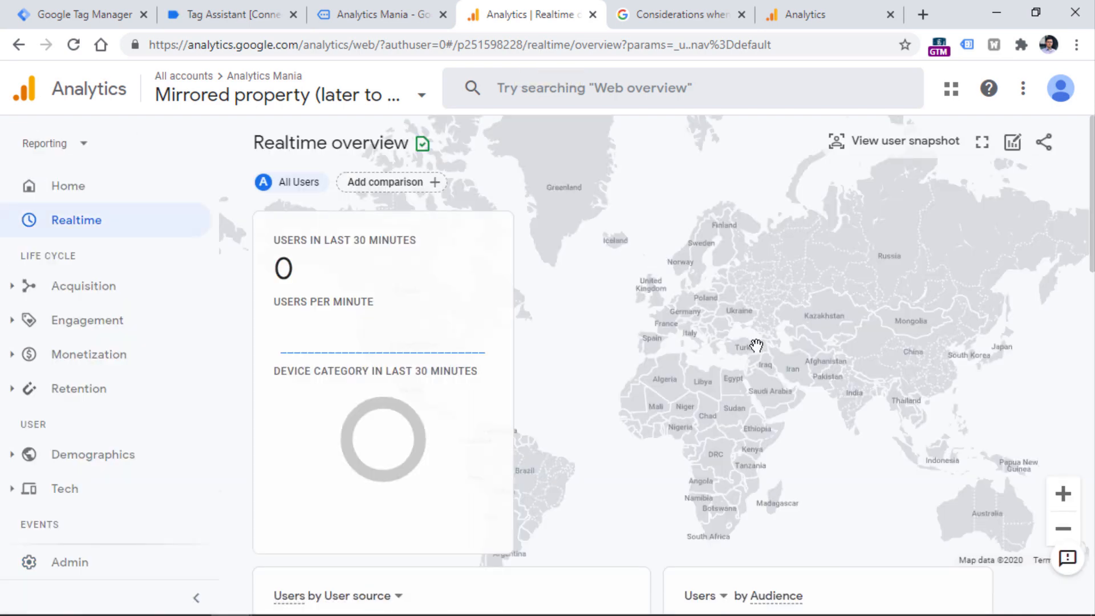
{"action": "mouse_move", "coordinate": [1044, 218]}
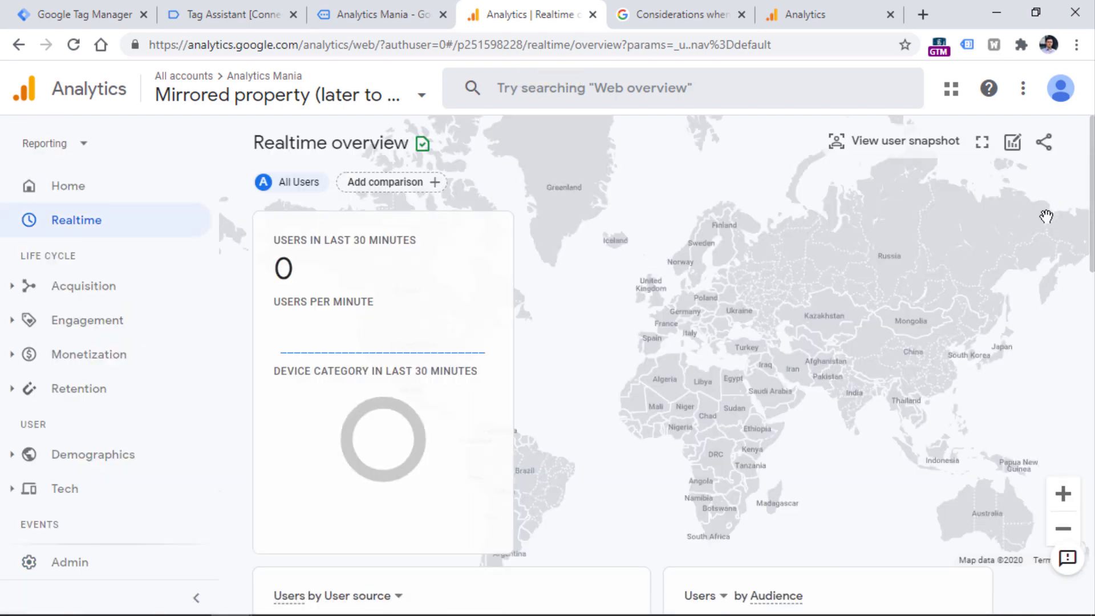
{"action": "mouse_move", "coordinate": [789, 281]}
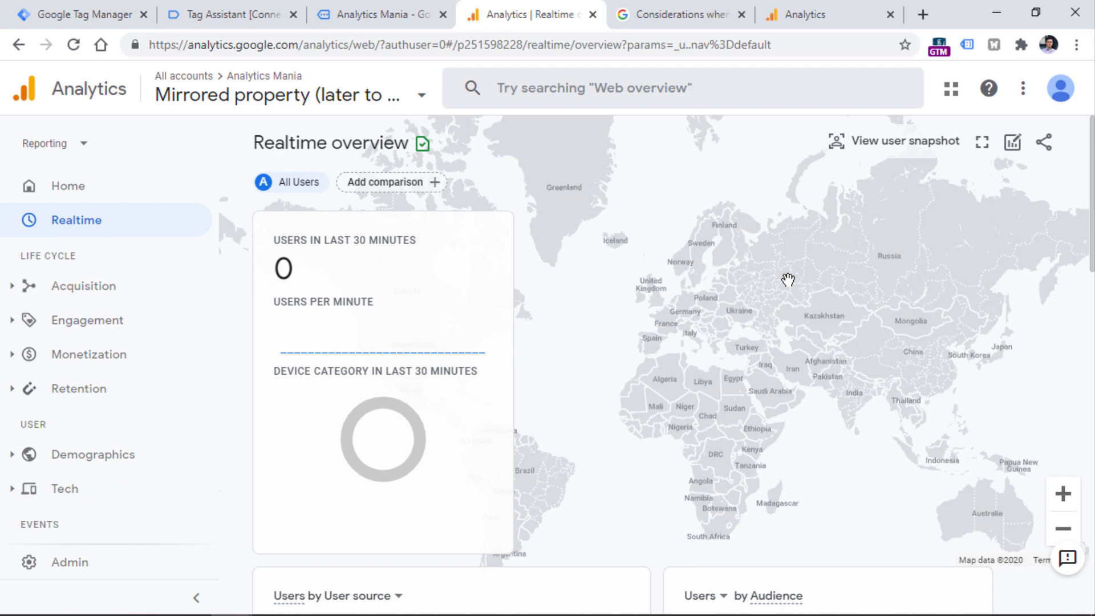
{"action": "mouse_move", "coordinate": [646, 222]}
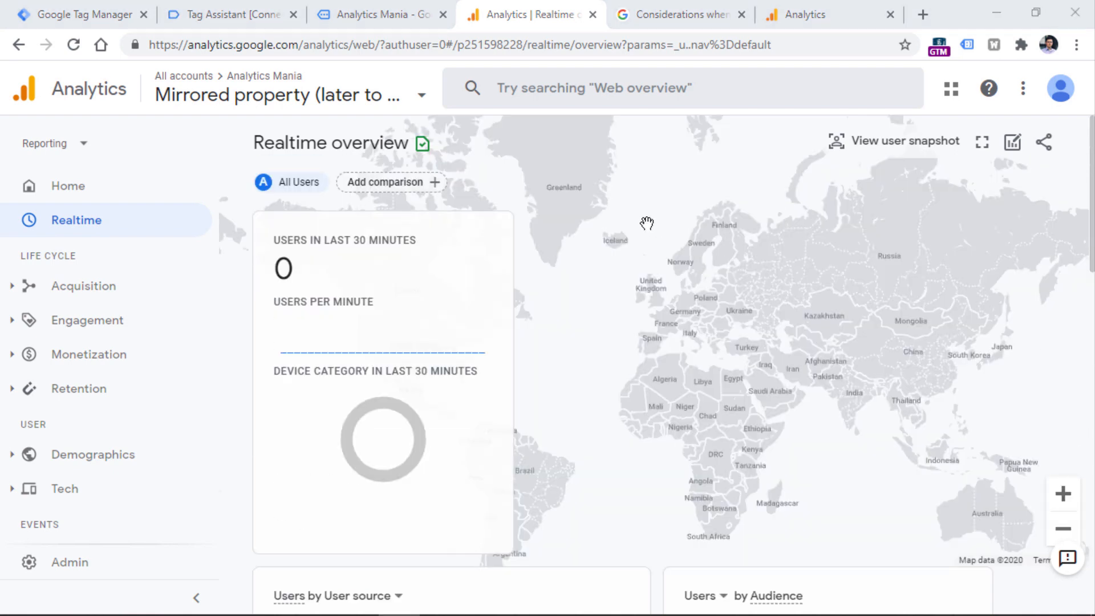
{"action": "mouse_move", "coordinate": [543, 194]}
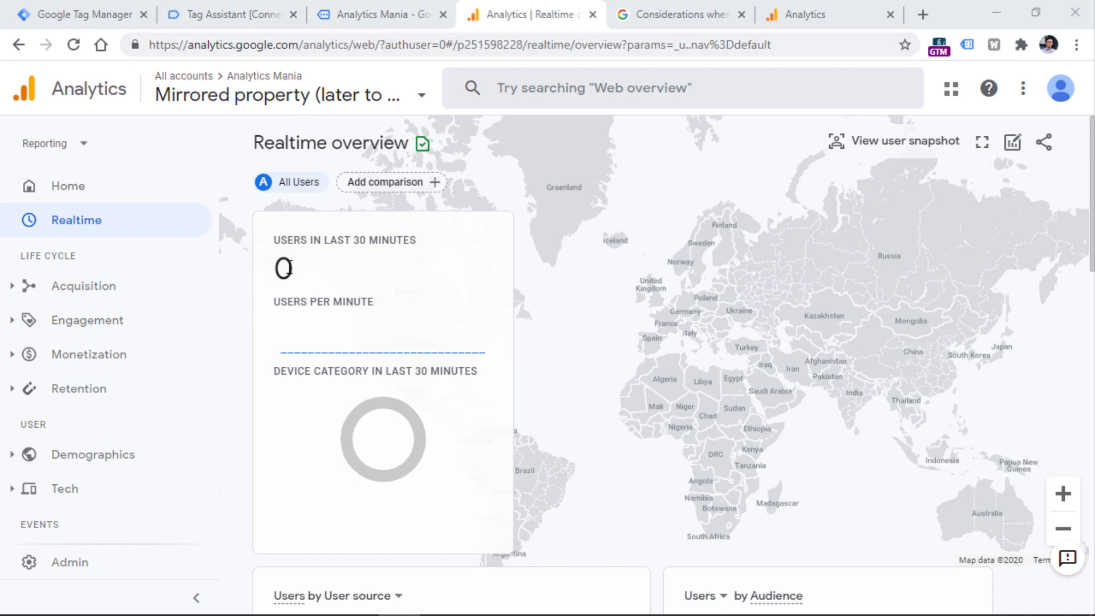
{"action": "mouse_move", "coordinate": [280, 307]}
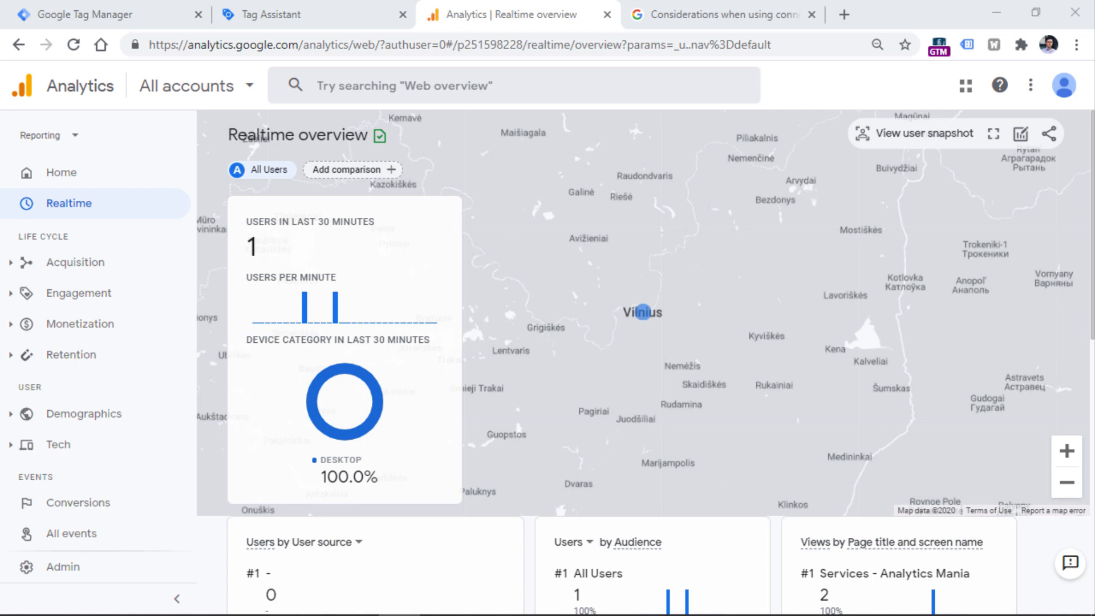
{"action": "mouse_move", "coordinate": [640, 326]}
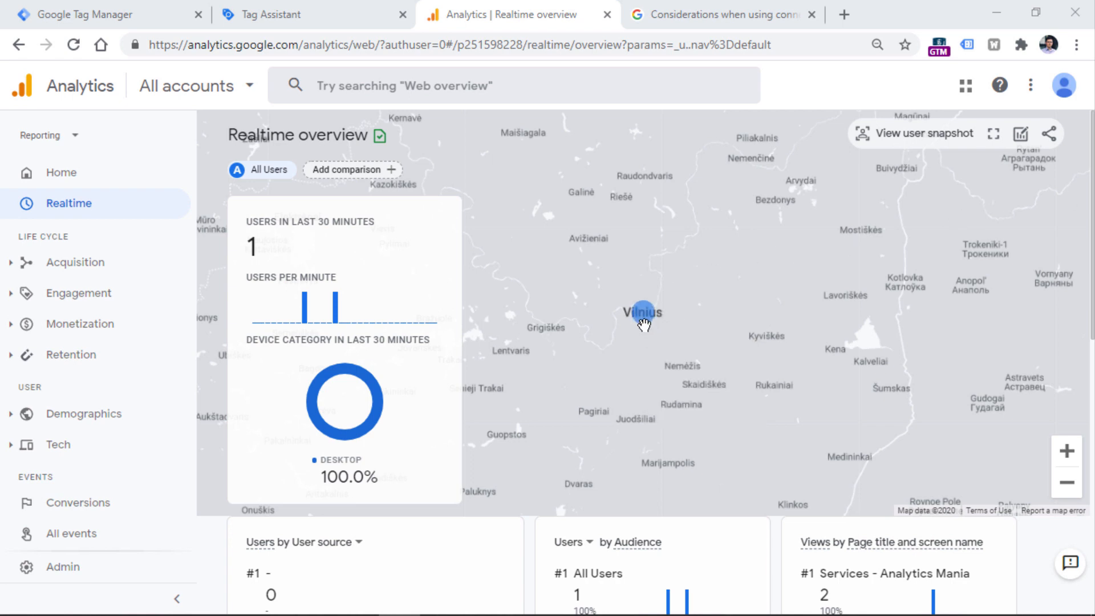
{"action": "mouse_move", "coordinate": [688, 338]}
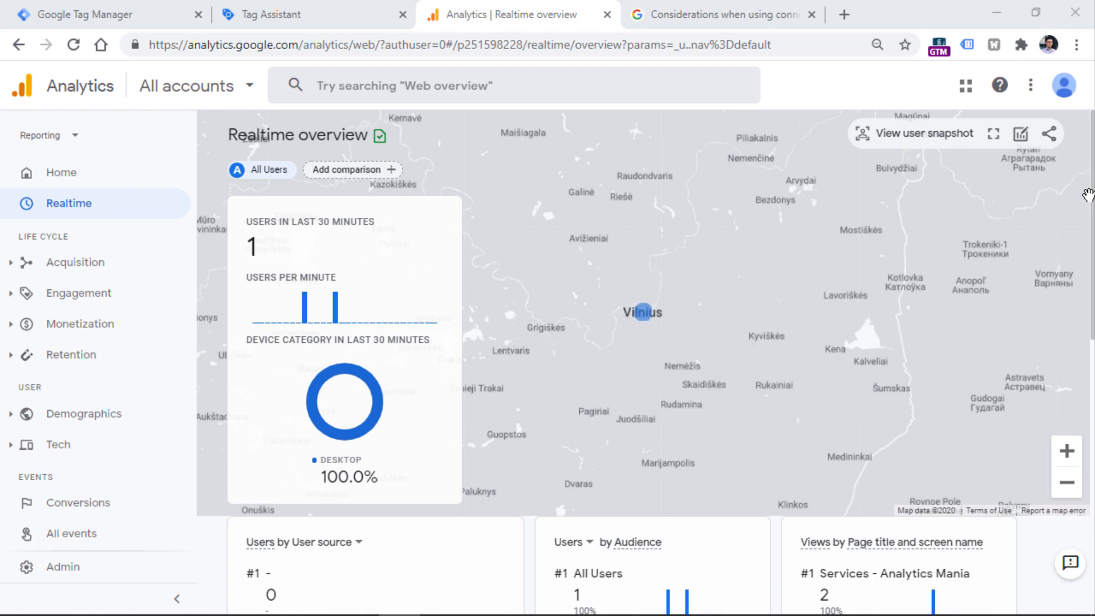
{"action": "scroll", "scroll_direction": "down", "scroll_amount": 3}
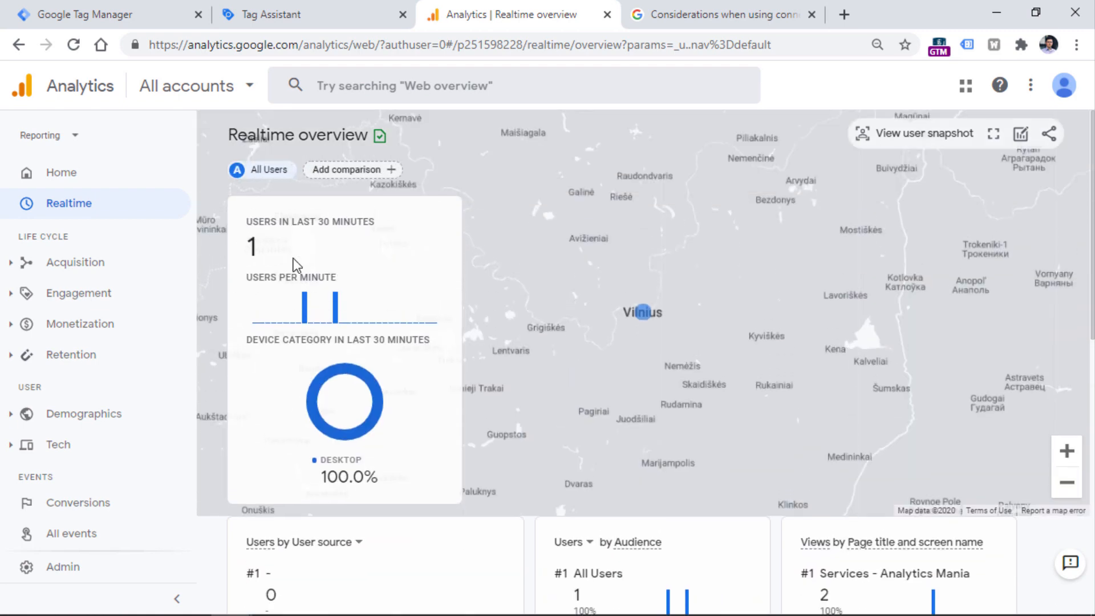
{"action": "scroll", "scroll_direction": "down", "scroll_amount": 3}
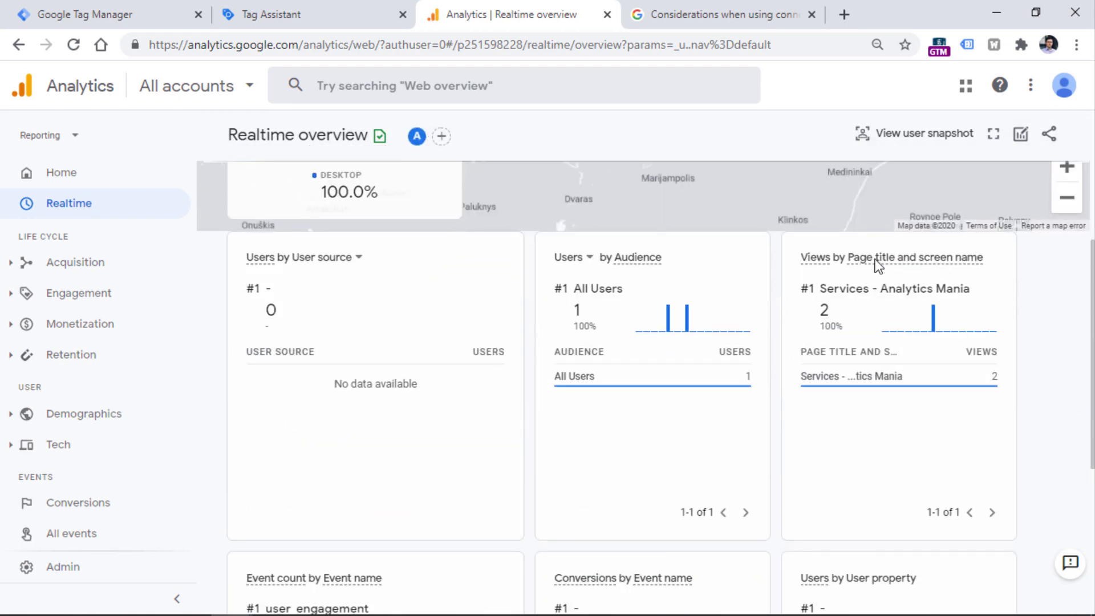
{"action": "scroll", "scroll_direction": "down", "scroll_amount": 3}
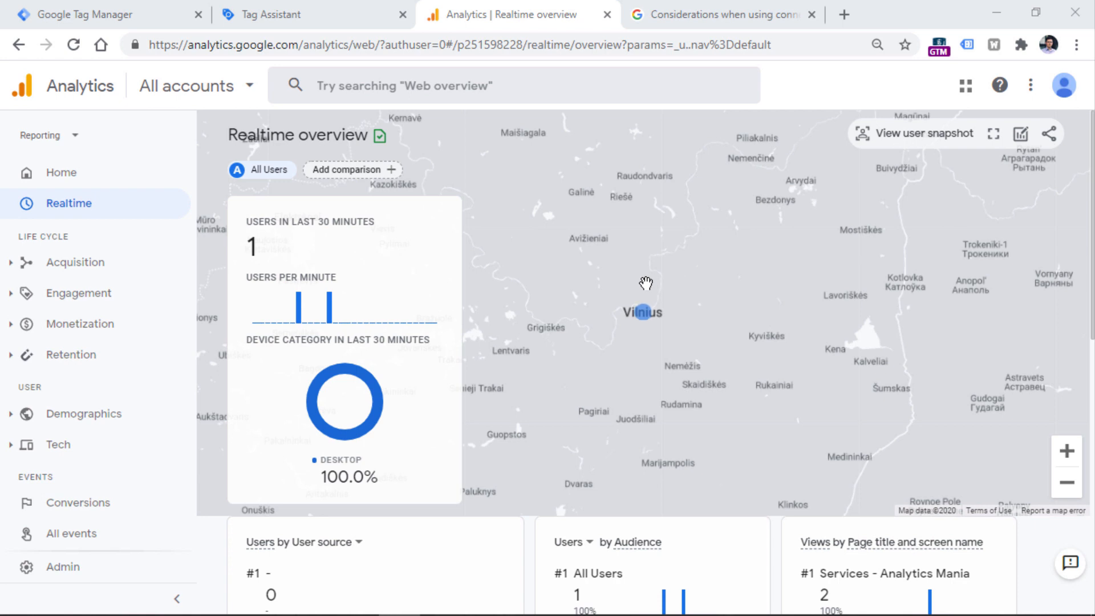
{"action": "mouse_move", "coordinate": [986, 70]}
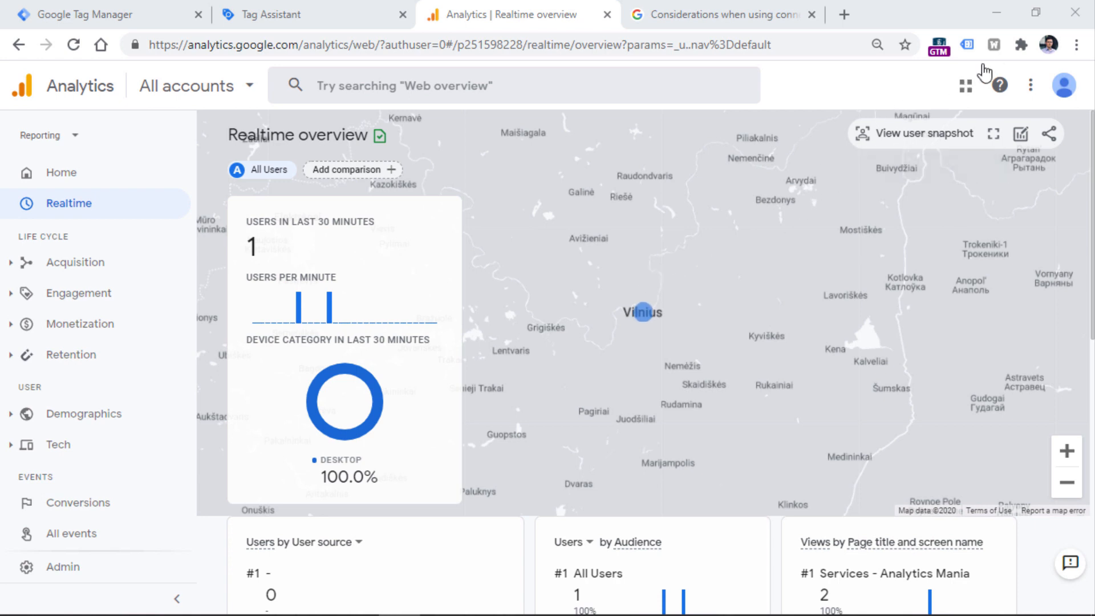
{"action": "left_click", "coordinate": [1021, 44]}
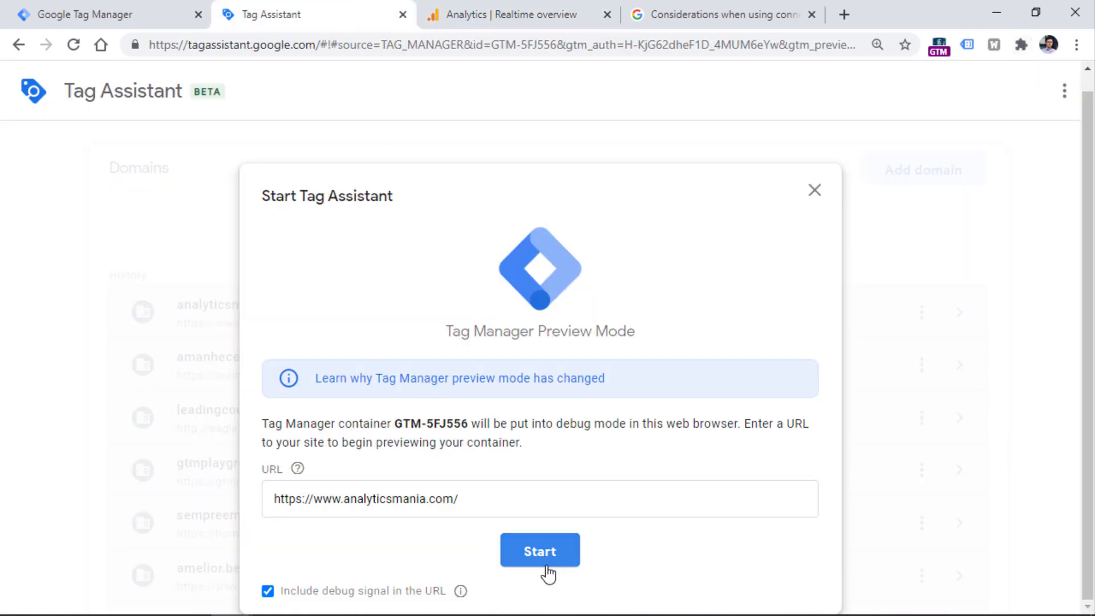
Start a Tag Assistant preview on analyticsmania.com, then go back to Analytics
{"action": "left_click", "coordinate": [539, 550]}
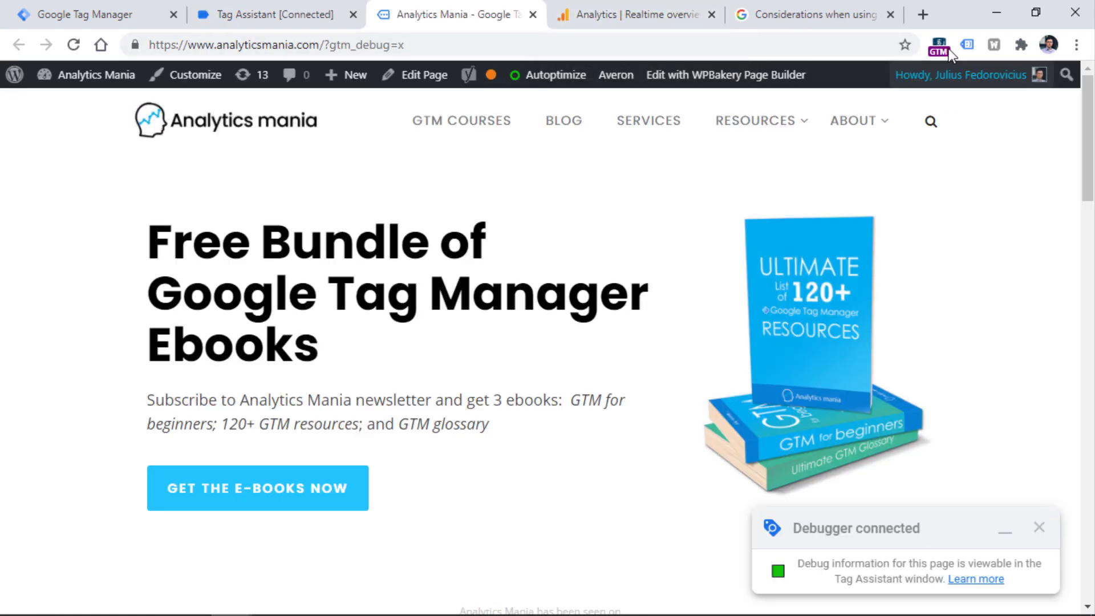
{"action": "left_click", "coordinate": [1027, 44]}
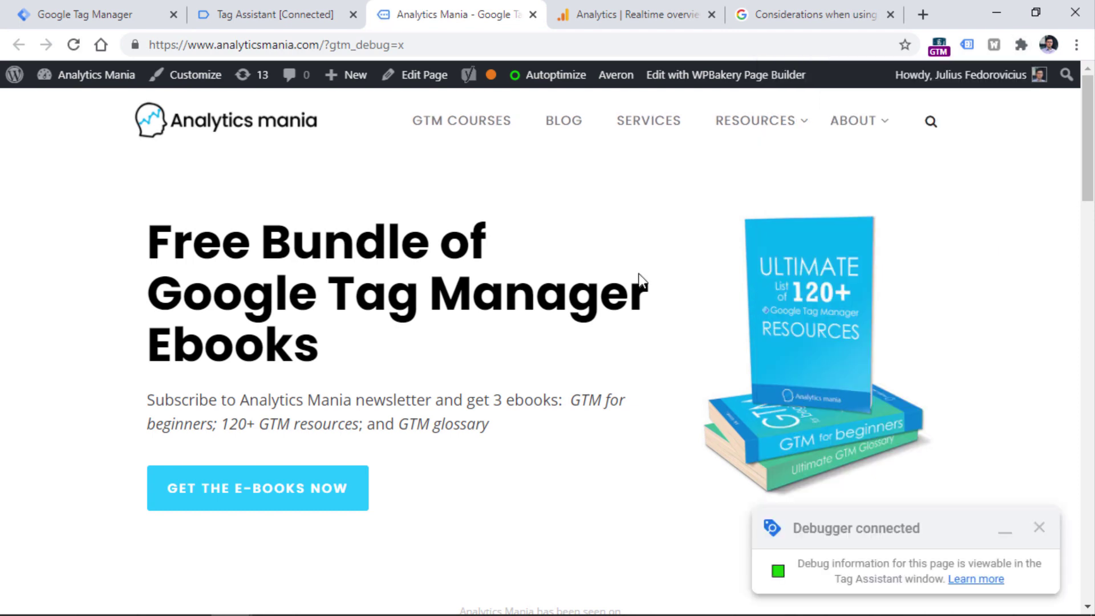
{"action": "mouse_move", "coordinate": [662, 265]}
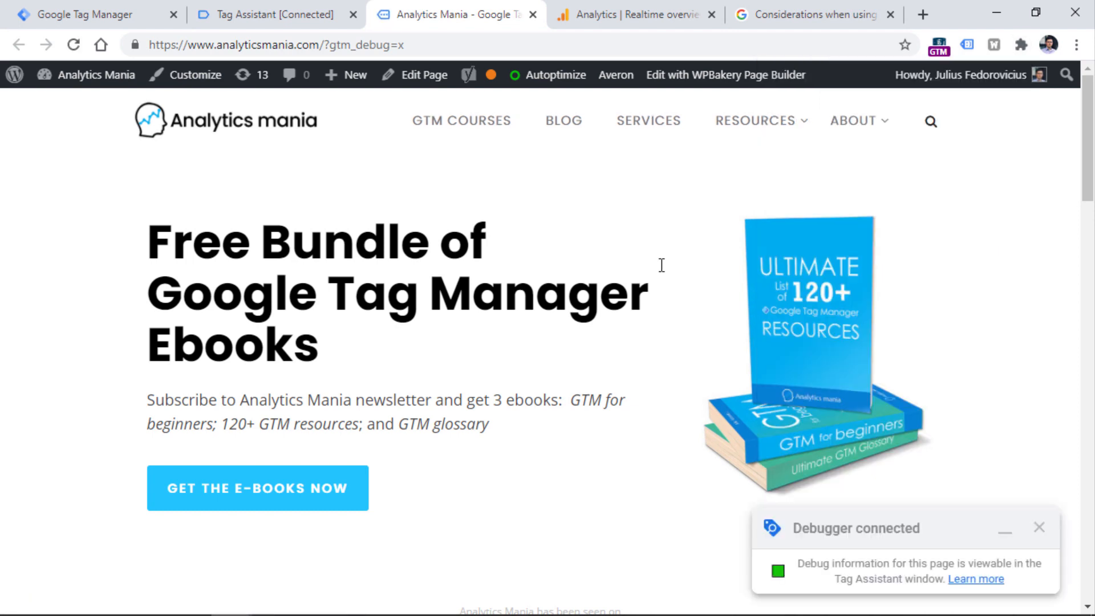
{"action": "left_click", "coordinate": [633, 16]}
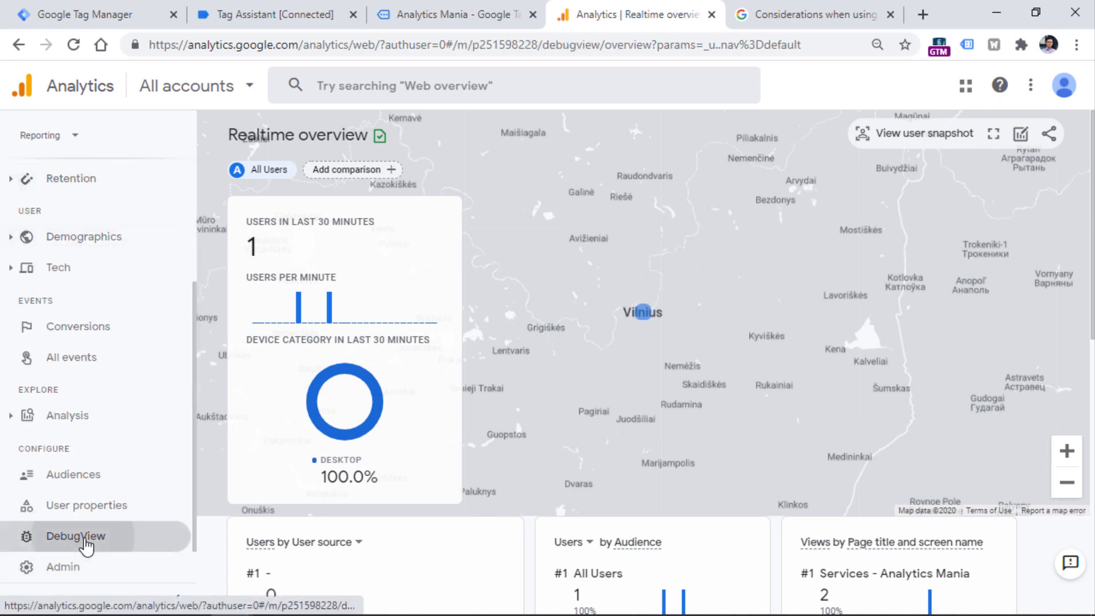
View the page_view event's parameters, such as debug_mode, in DebugView
{"action": "left_click", "coordinate": [76, 536]}
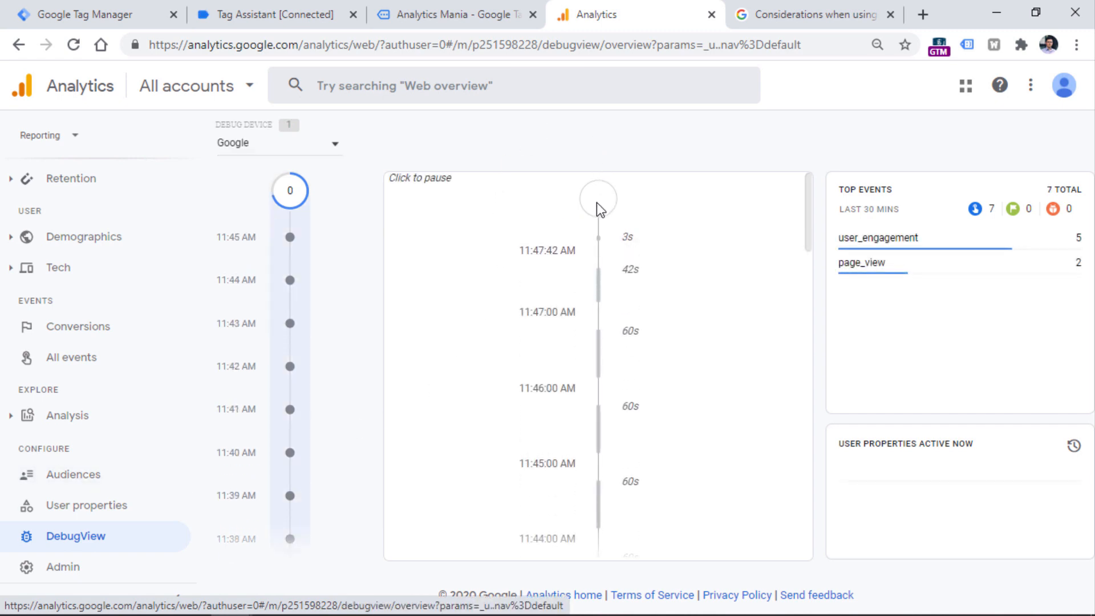
{"action": "mouse_move", "coordinate": [605, 319]}
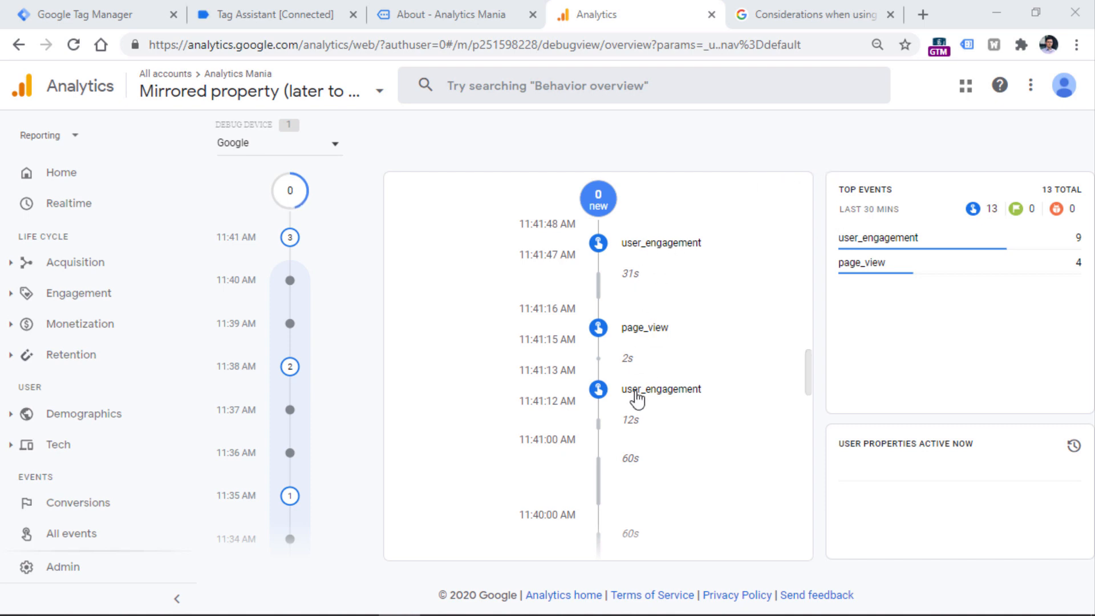
{"action": "mouse_move", "coordinate": [651, 251]}
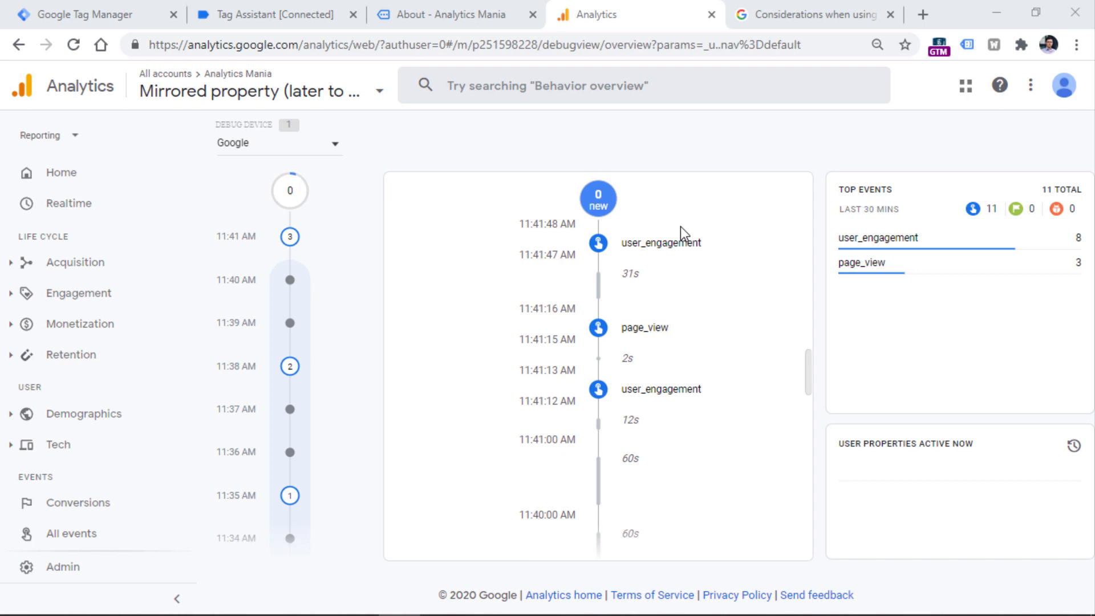
{"action": "mouse_move", "coordinate": [655, 238]}
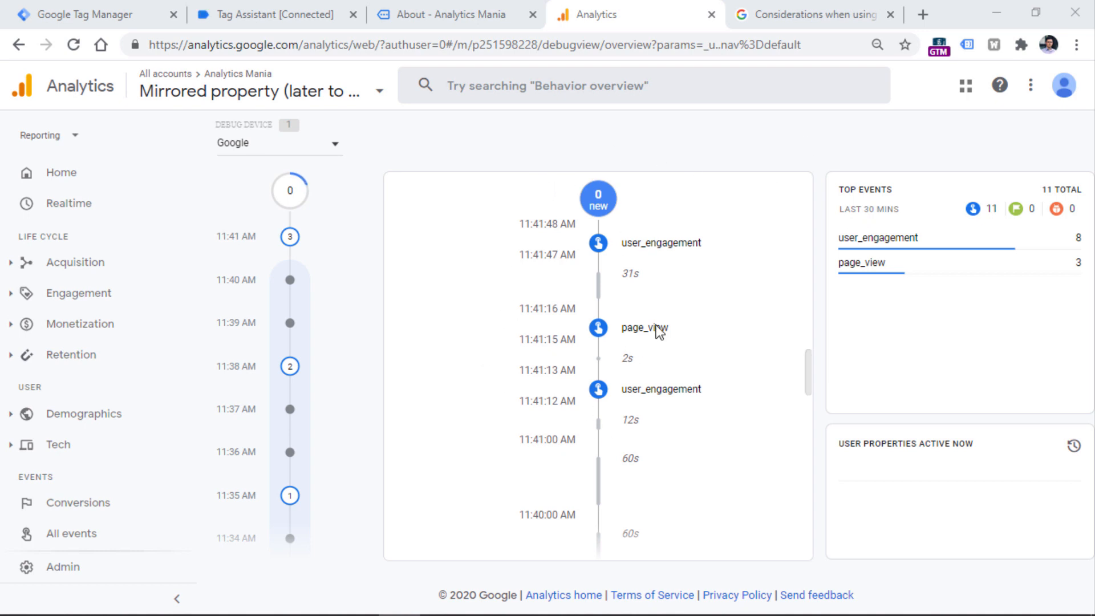
{"action": "left_click", "coordinate": [640, 327]}
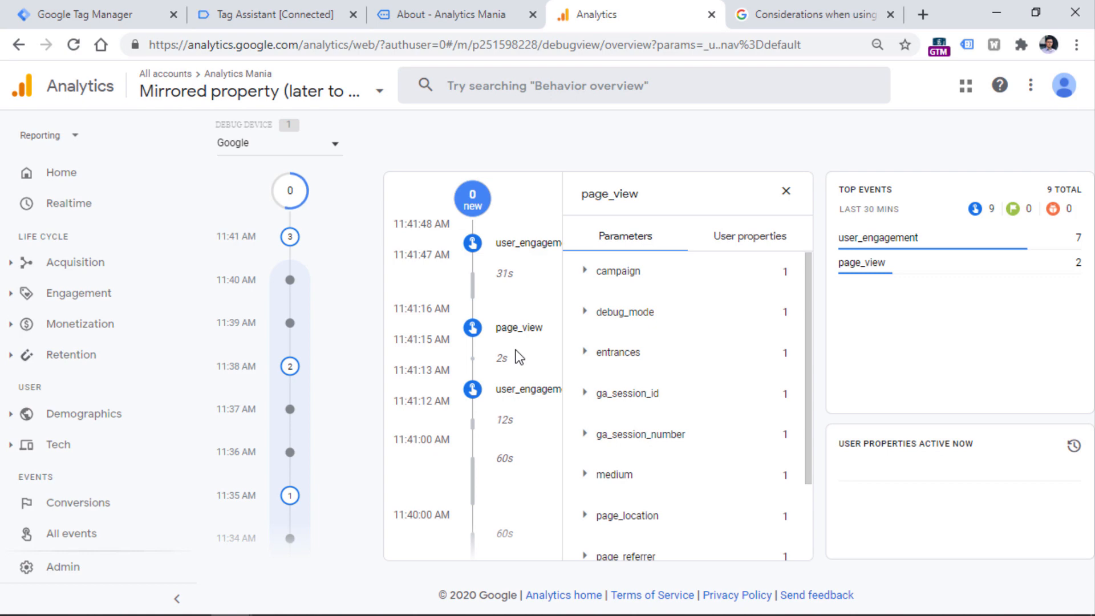
{"action": "left_click", "coordinate": [85, 14]}
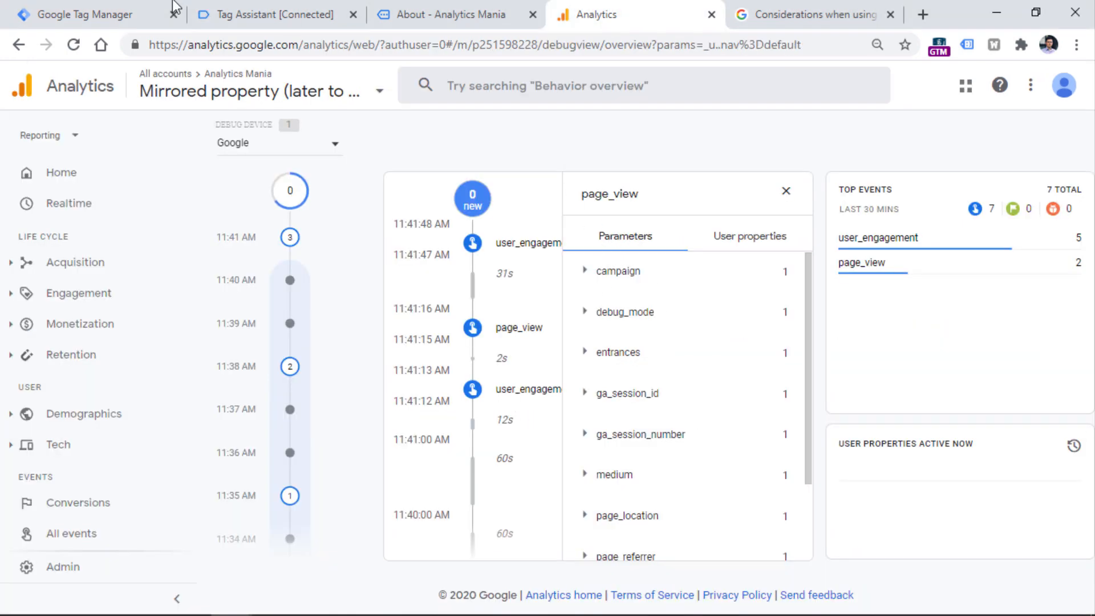
Submit the workspace changes with version name 'GA4 basic installation'
{"action": "left_click", "coordinate": [79, 14]}
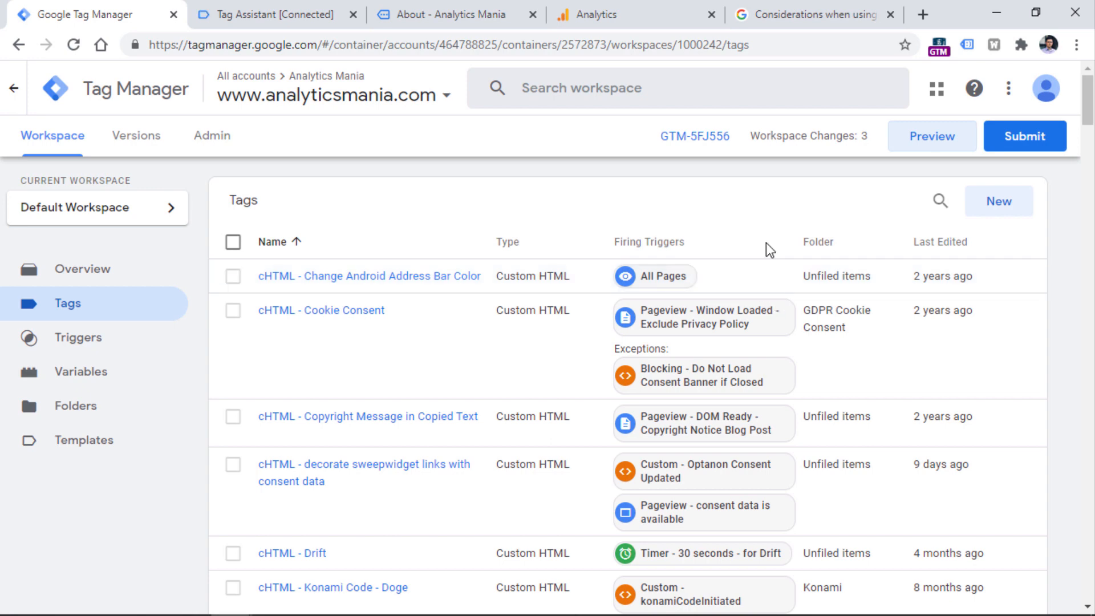
{"action": "left_click", "coordinate": [1025, 136]}
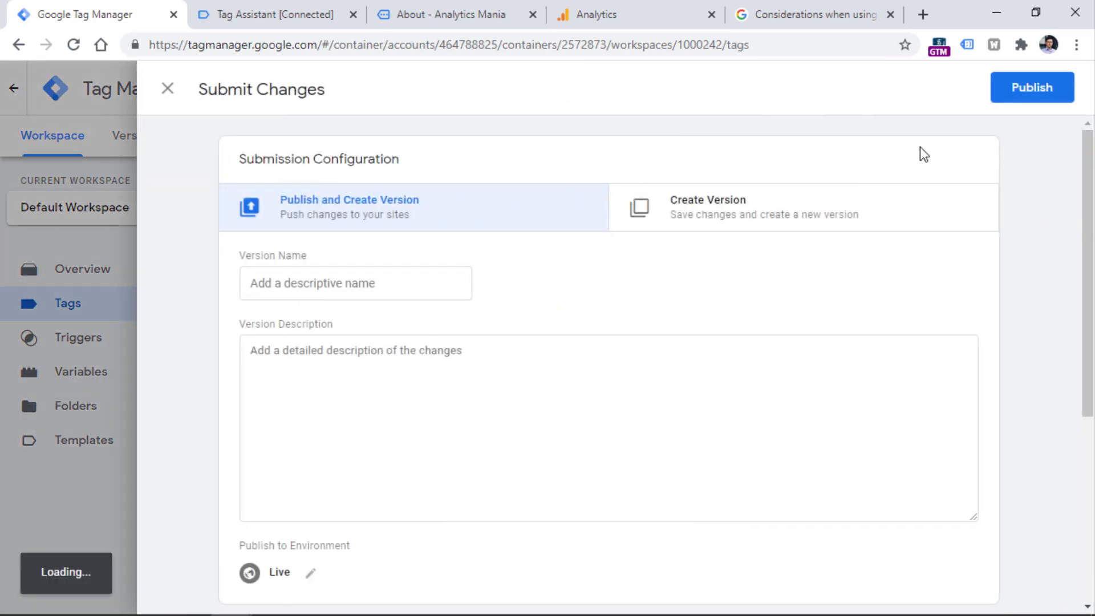
{"action": "left_click", "coordinate": [355, 283]}
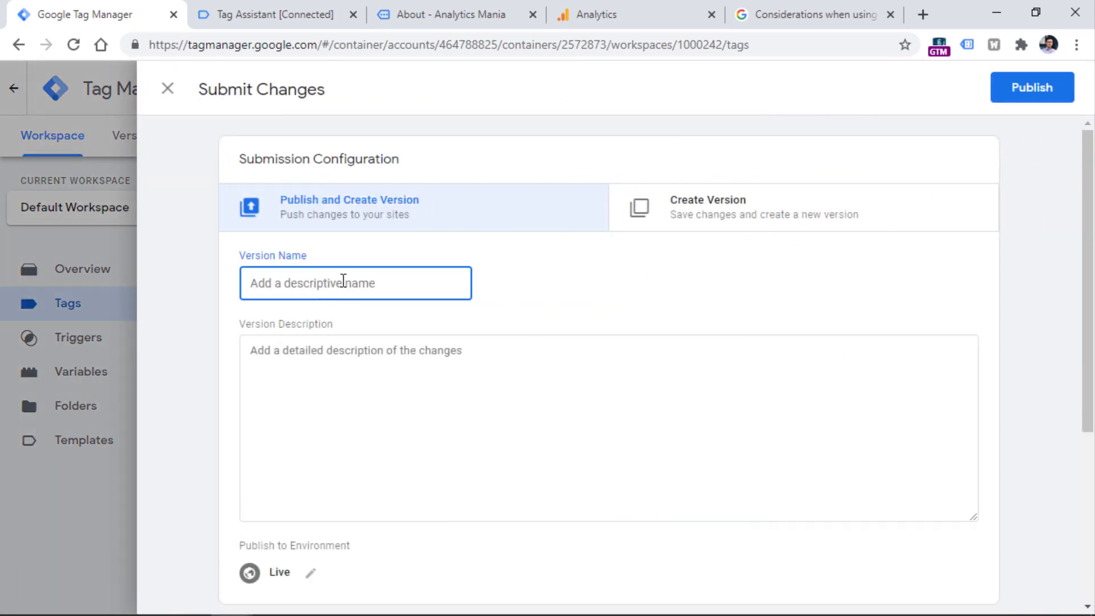
{"action": "type", "text": "GA4"}
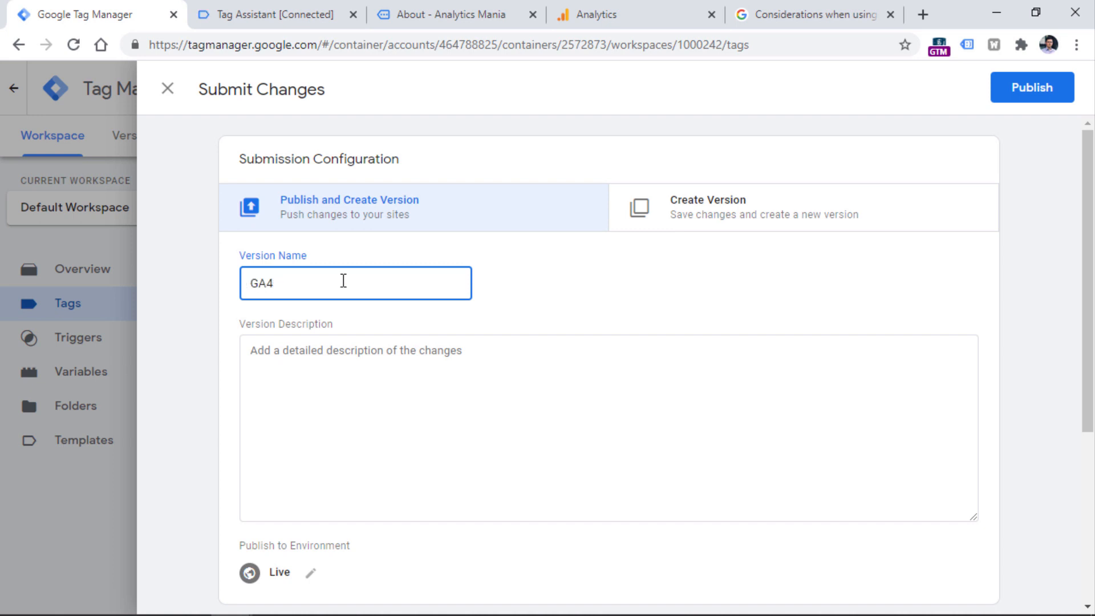
{"action": "type", "text": "basic installation"}
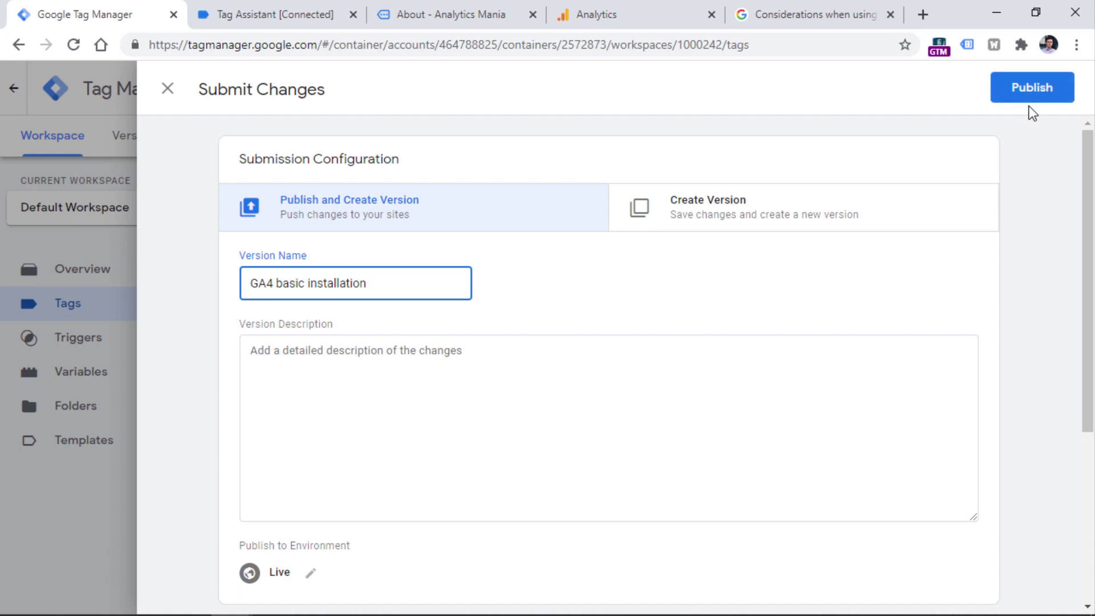
{"action": "left_click", "coordinate": [356, 283]}
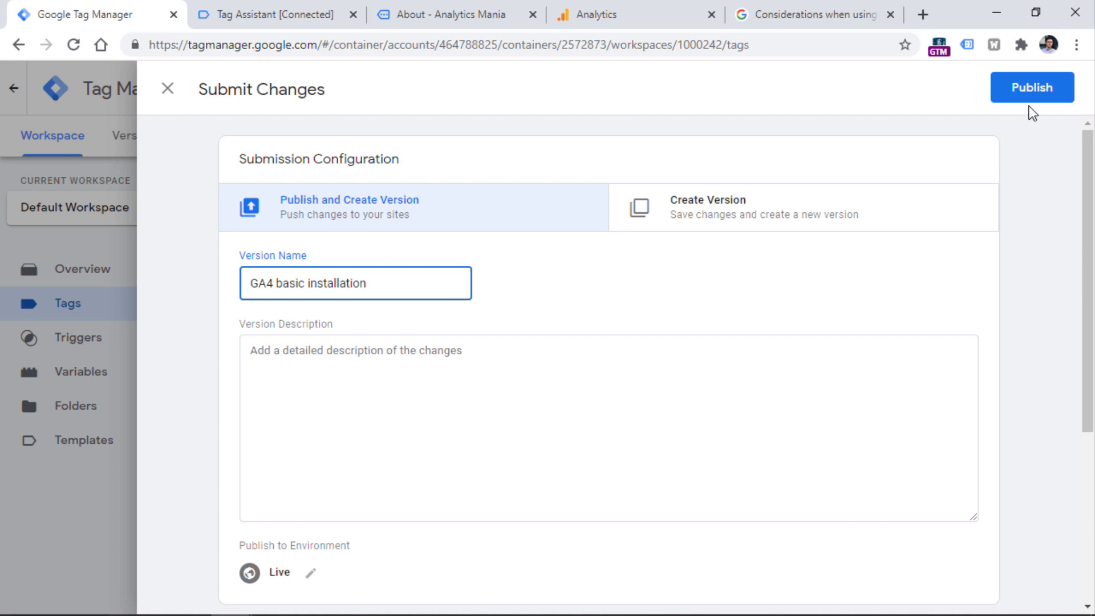
{"action": "left_click", "coordinate": [355, 283]}
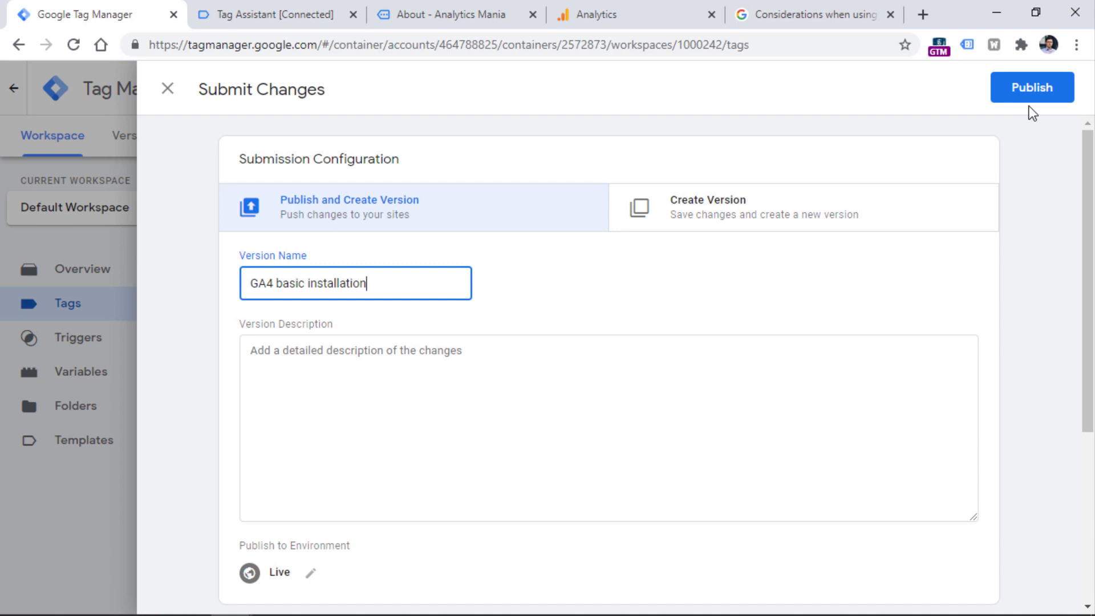
{"action": "mouse_move", "coordinate": [730, 86]}
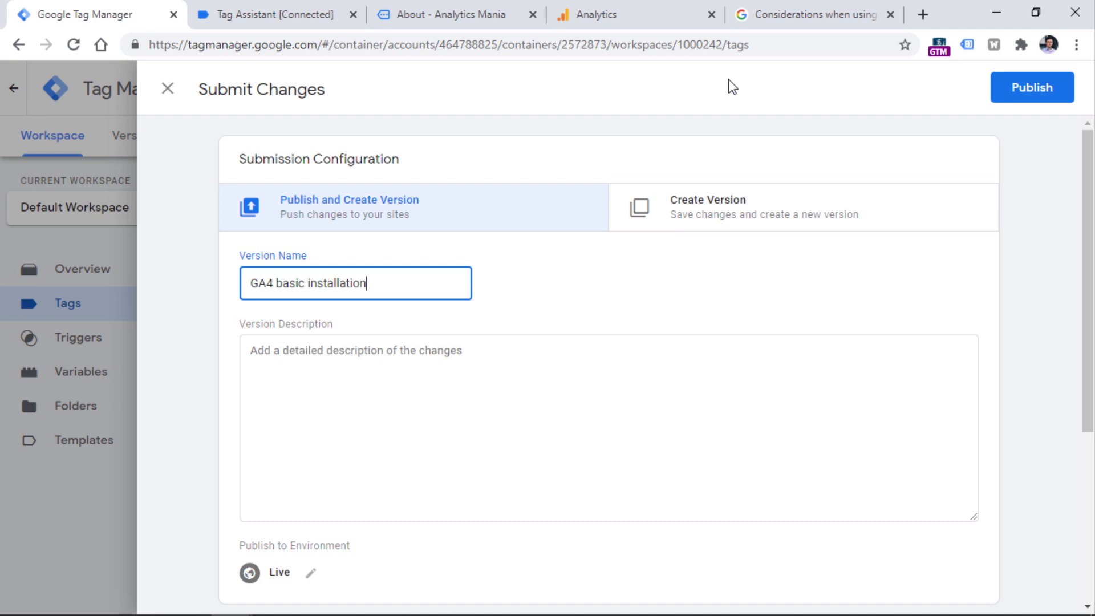